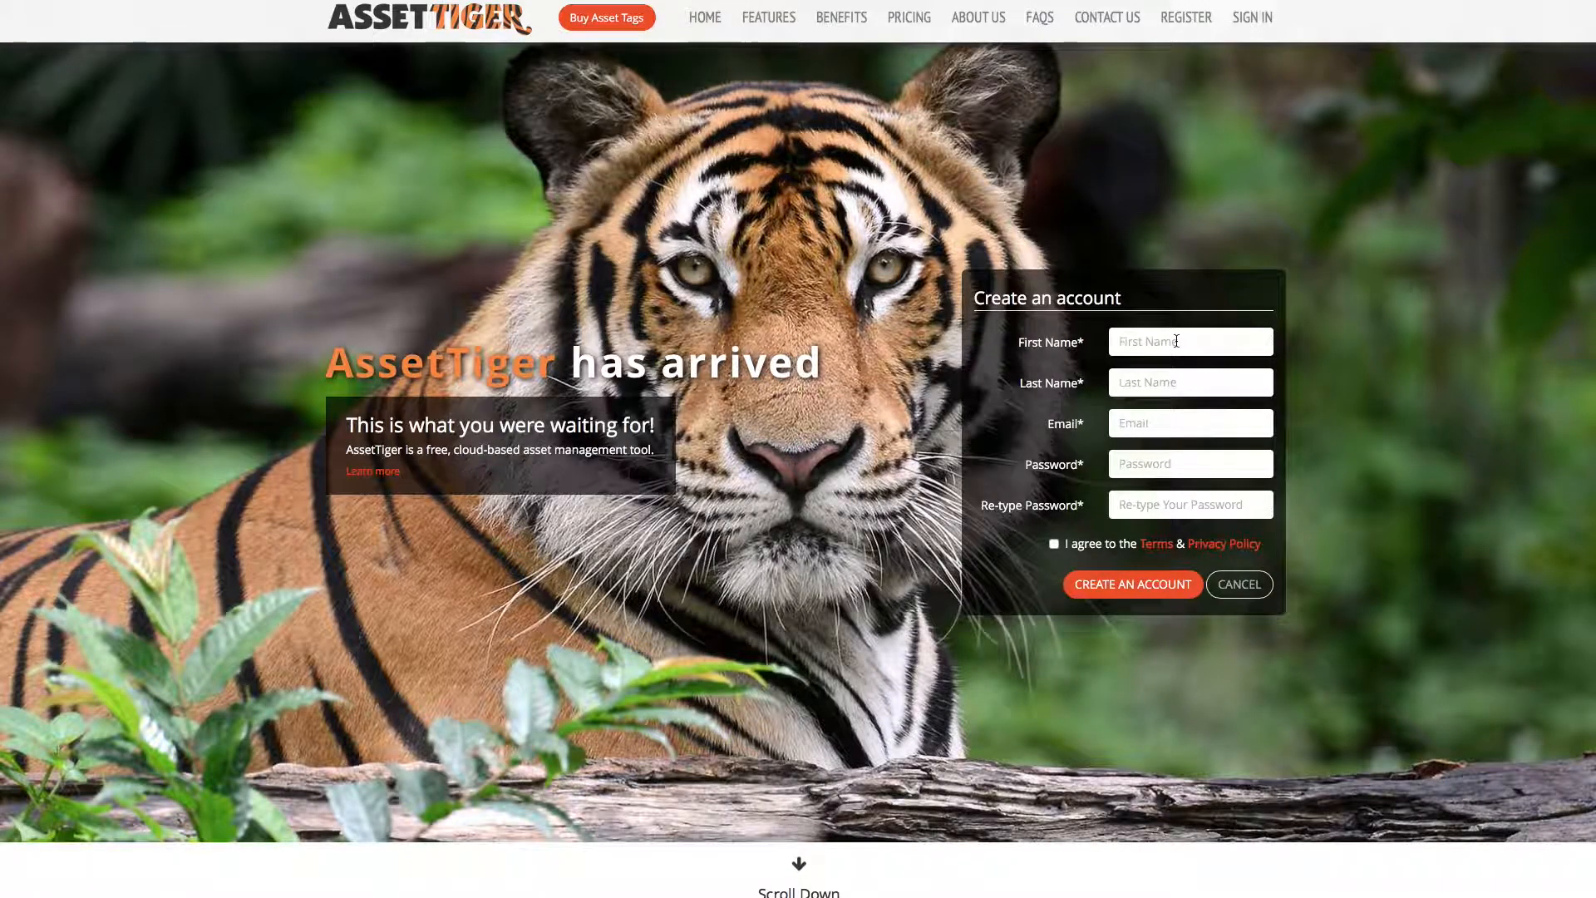
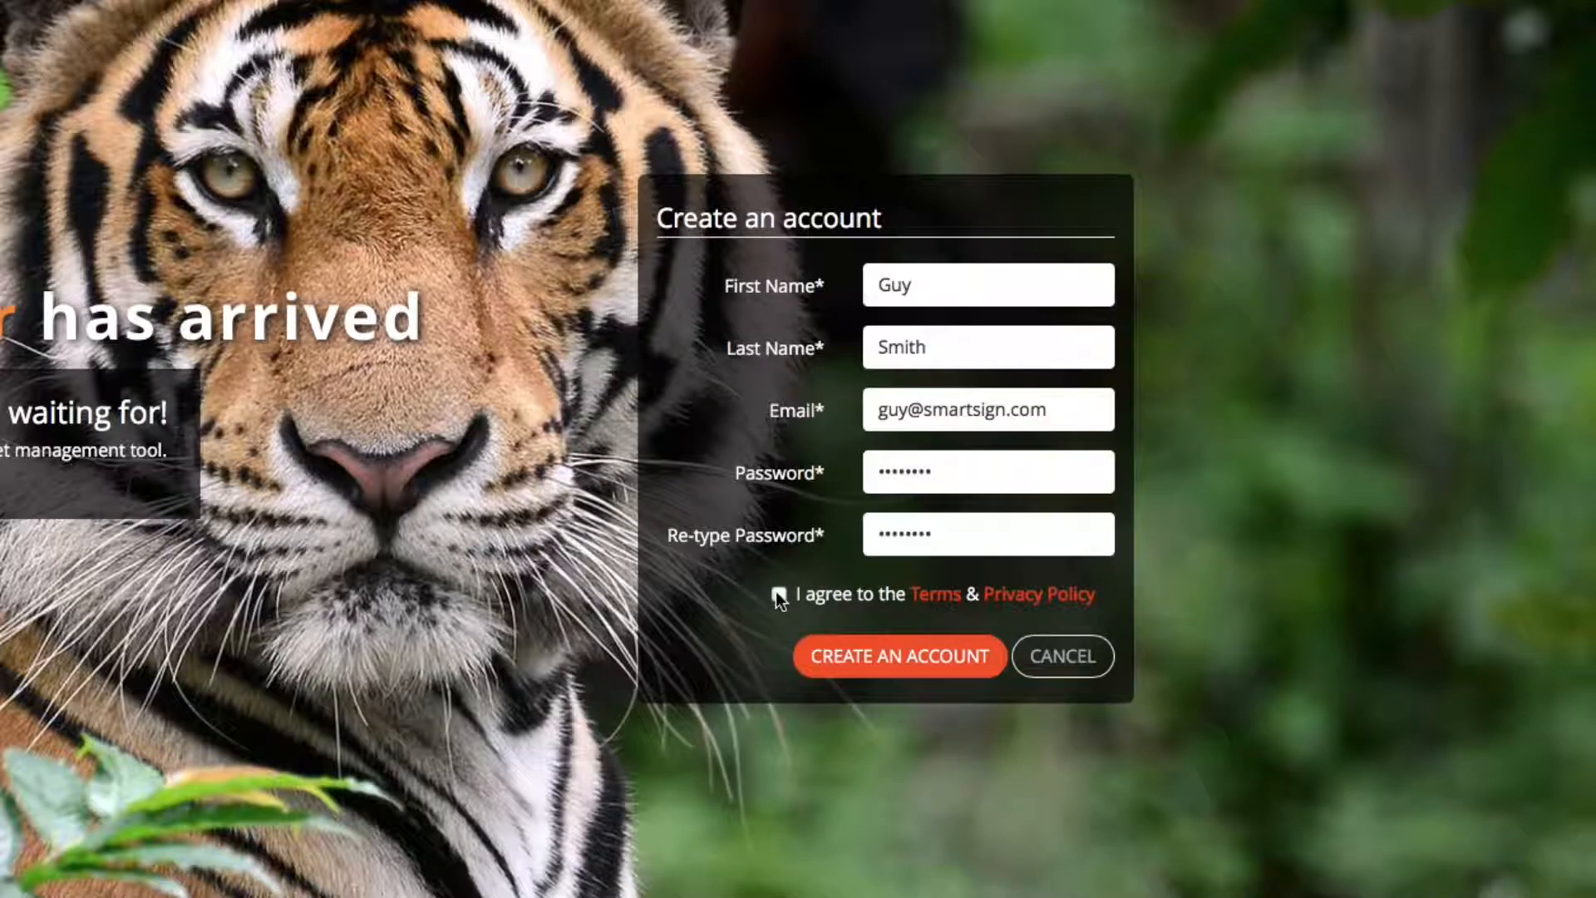
{"action": "left_click", "coordinate": [779, 595]}
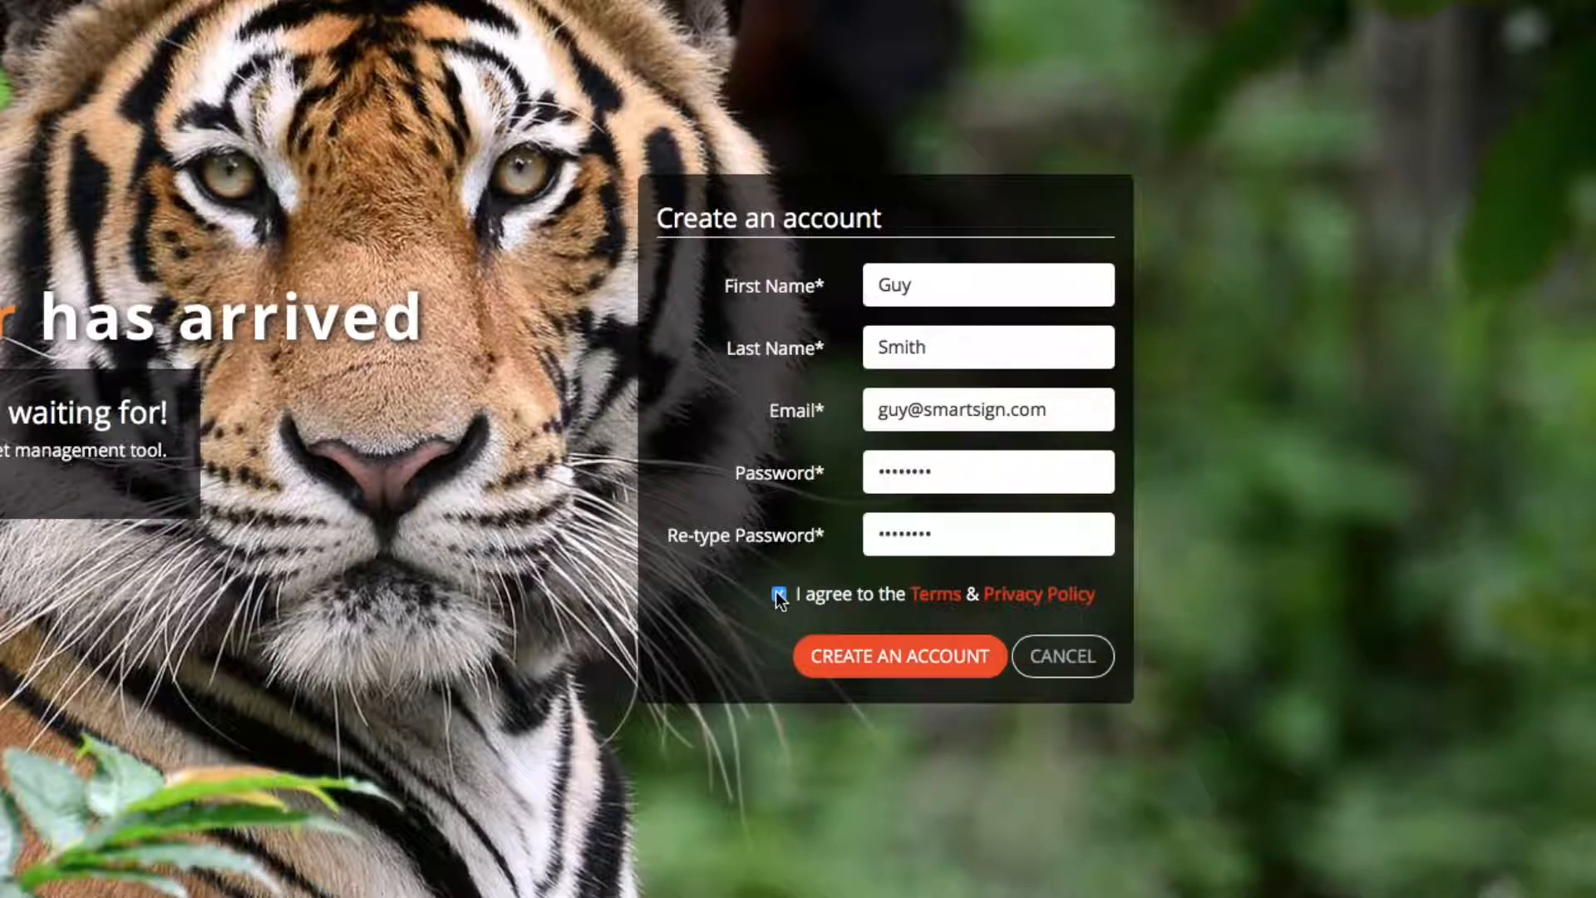
{"action": "left_click", "coordinate": [780, 594]}
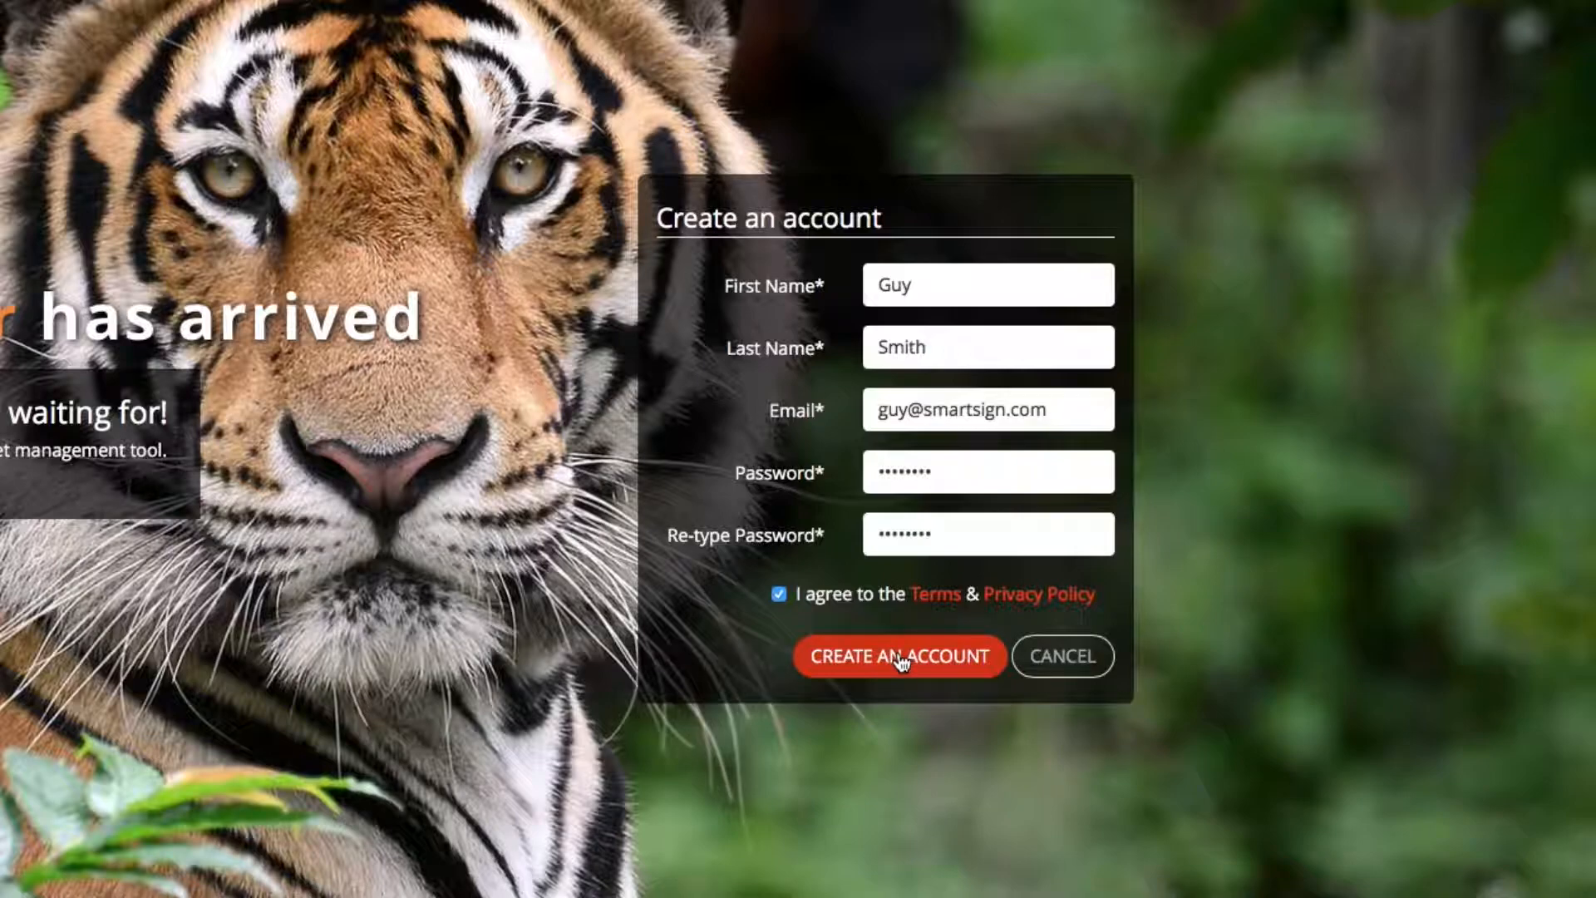
{"action": "left_click", "coordinate": [898, 655]}
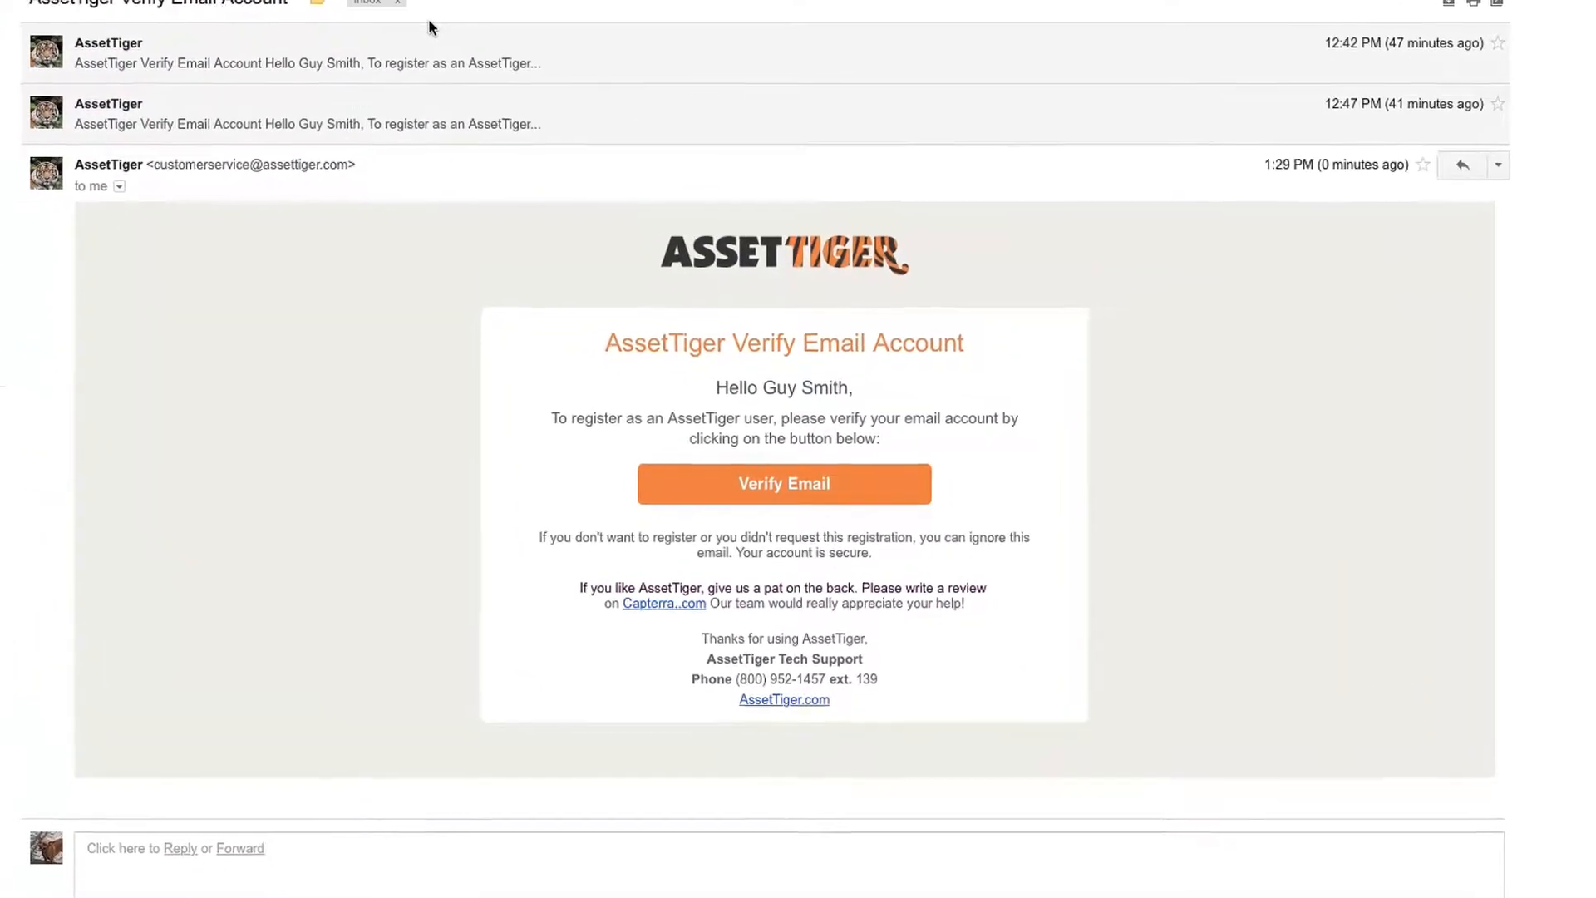
Scroll the AssetTiger verification email down to the Verify Email button.
{"action": "scroll", "scroll_direction": "down", "scroll_amount": 3}
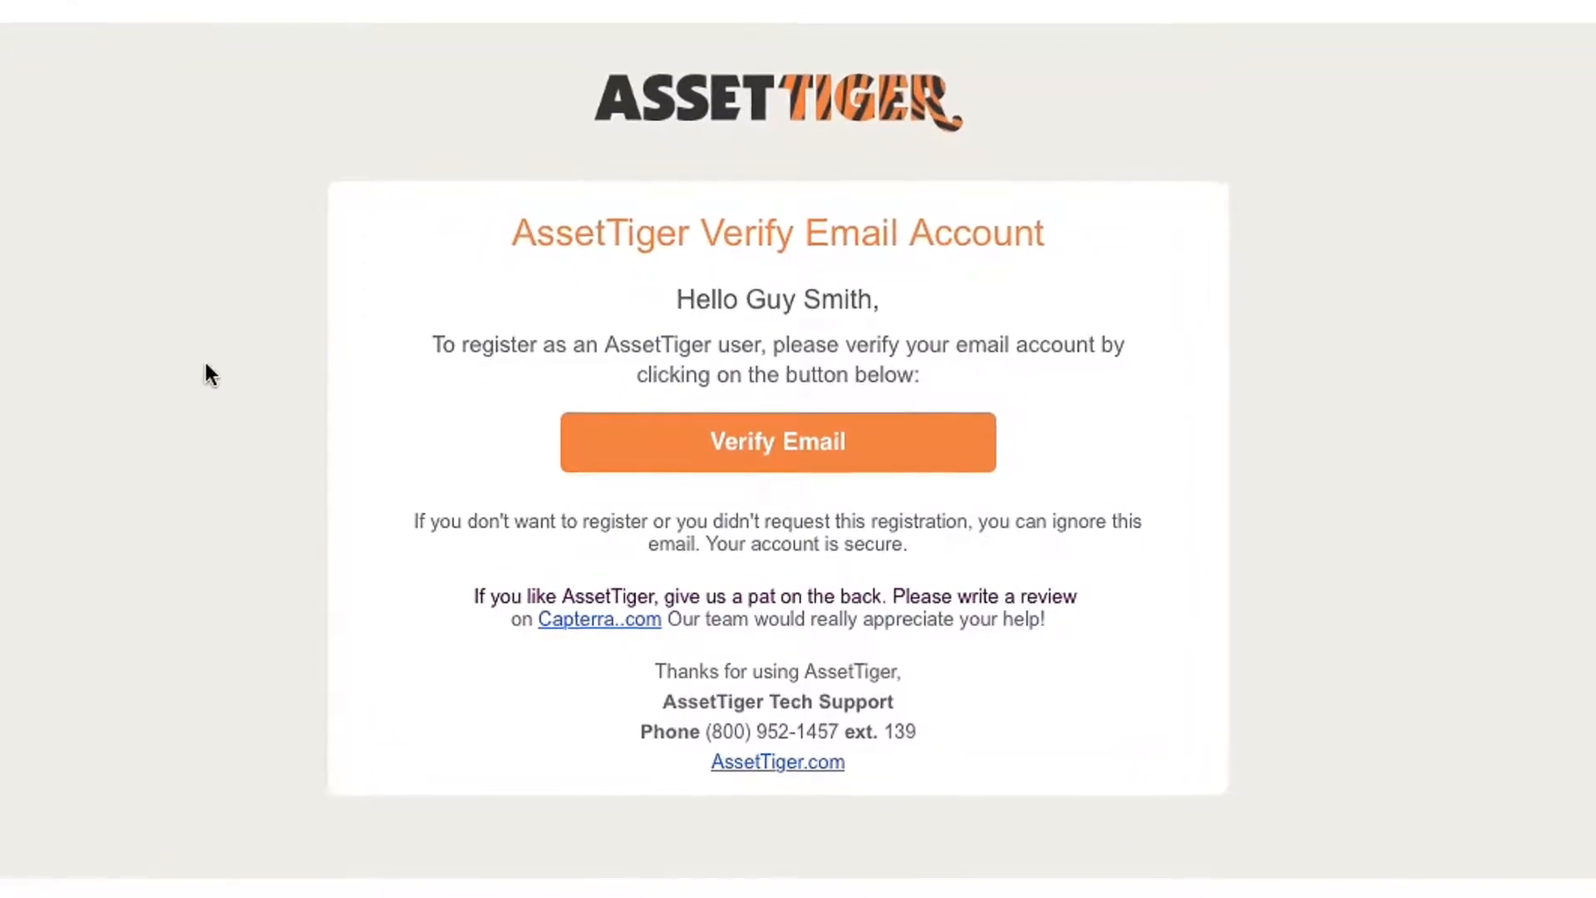
Verify the email address and name the company SmartSign.
{"action": "left_click", "coordinate": [777, 442]}
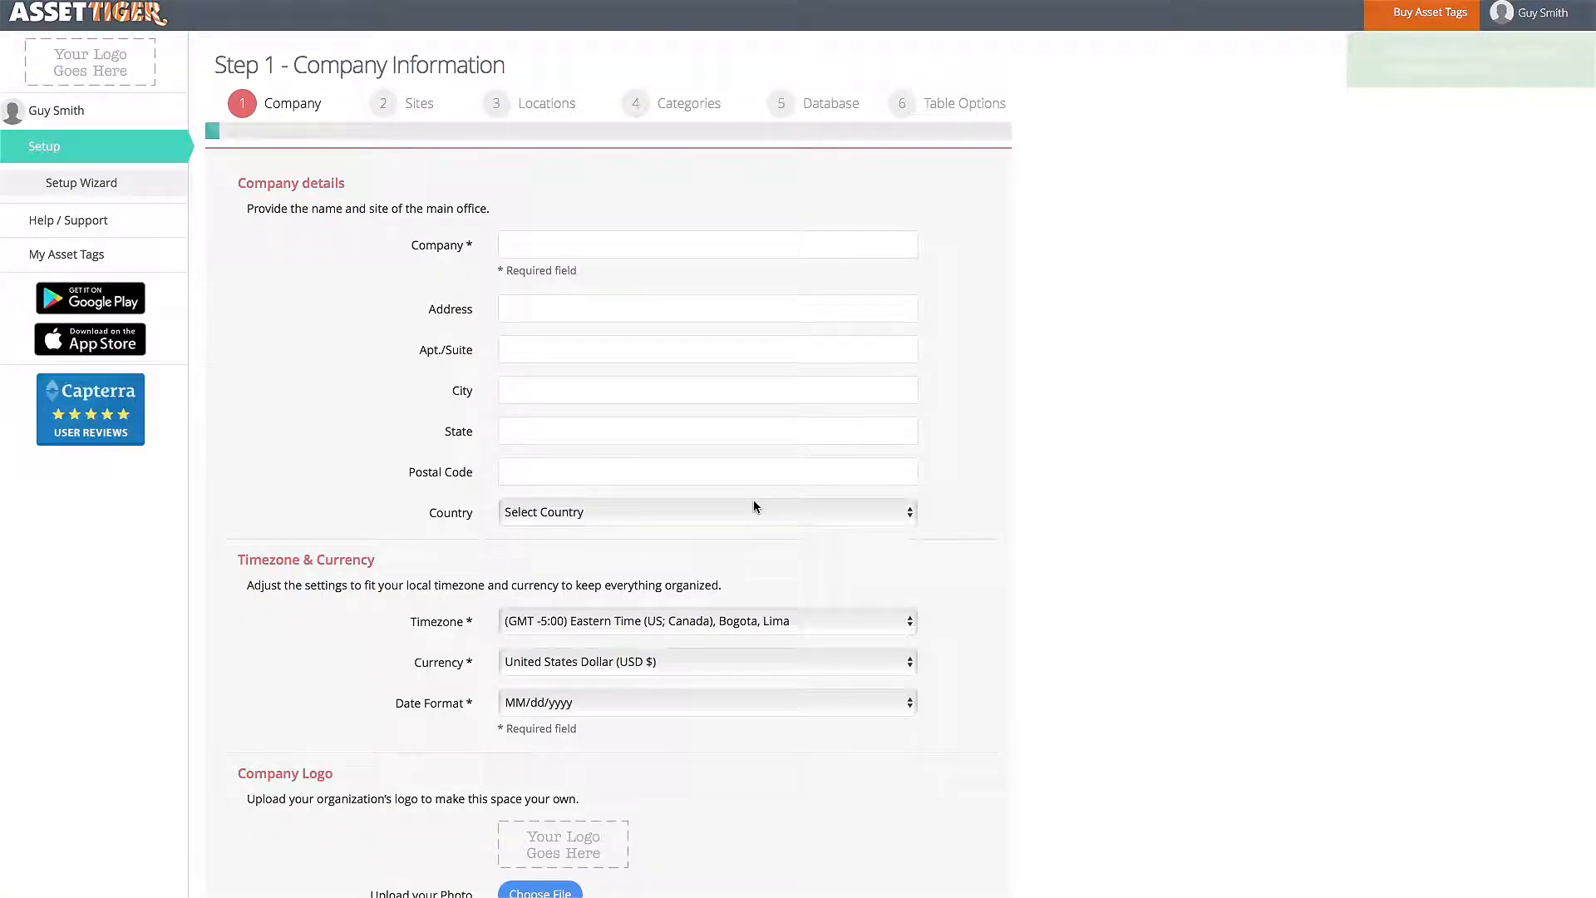
{"action": "type", "text": "Smart"}
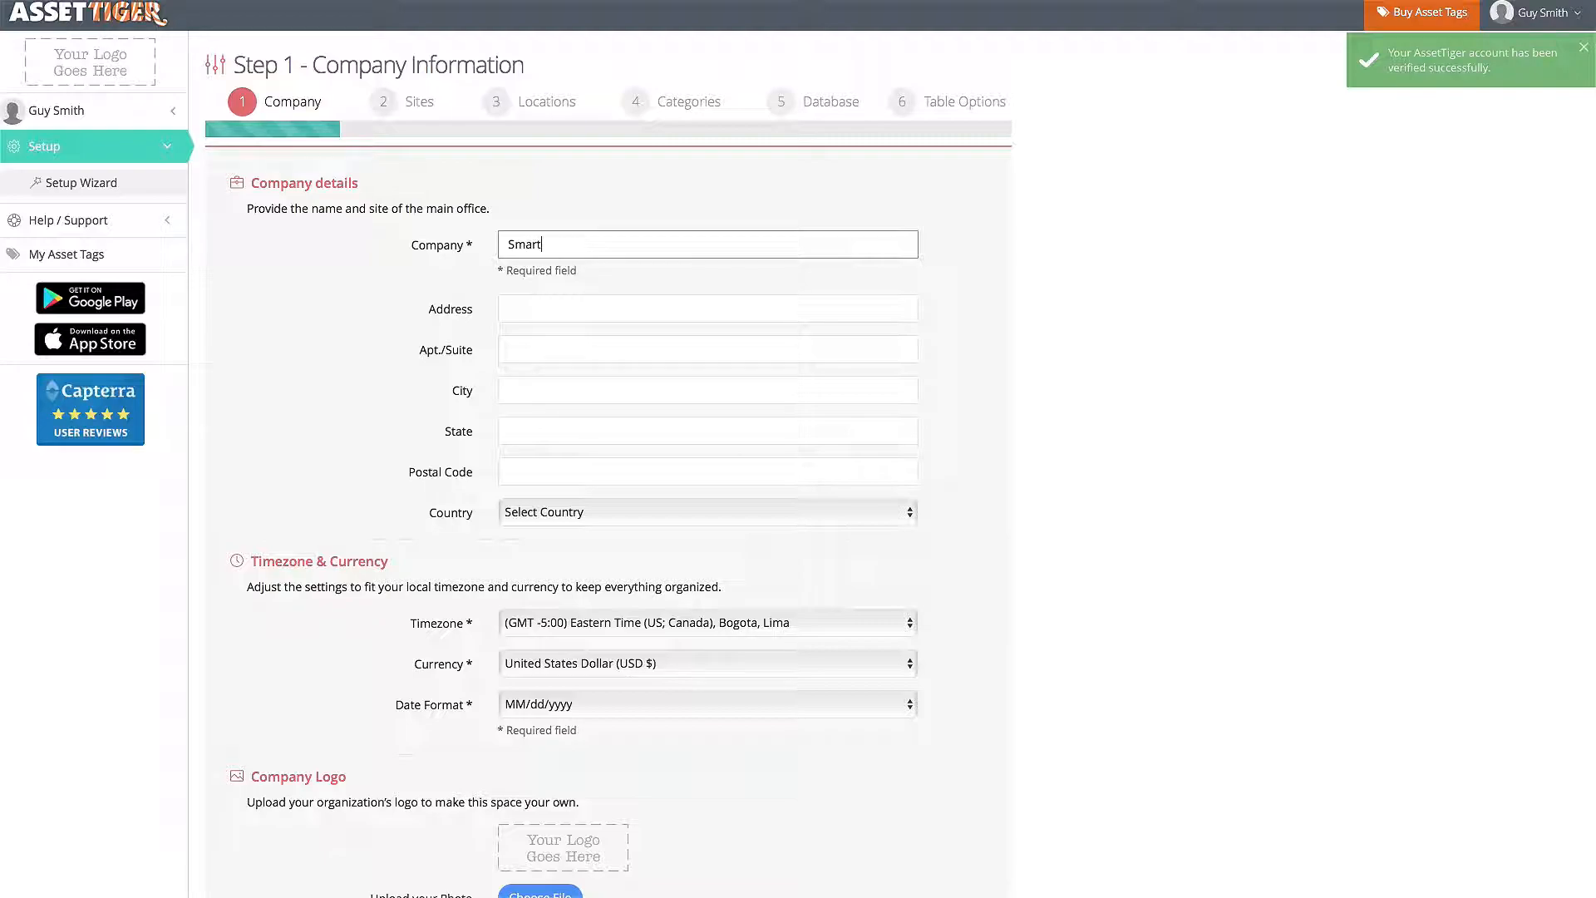
{"action": "type", "text": "Sign"}
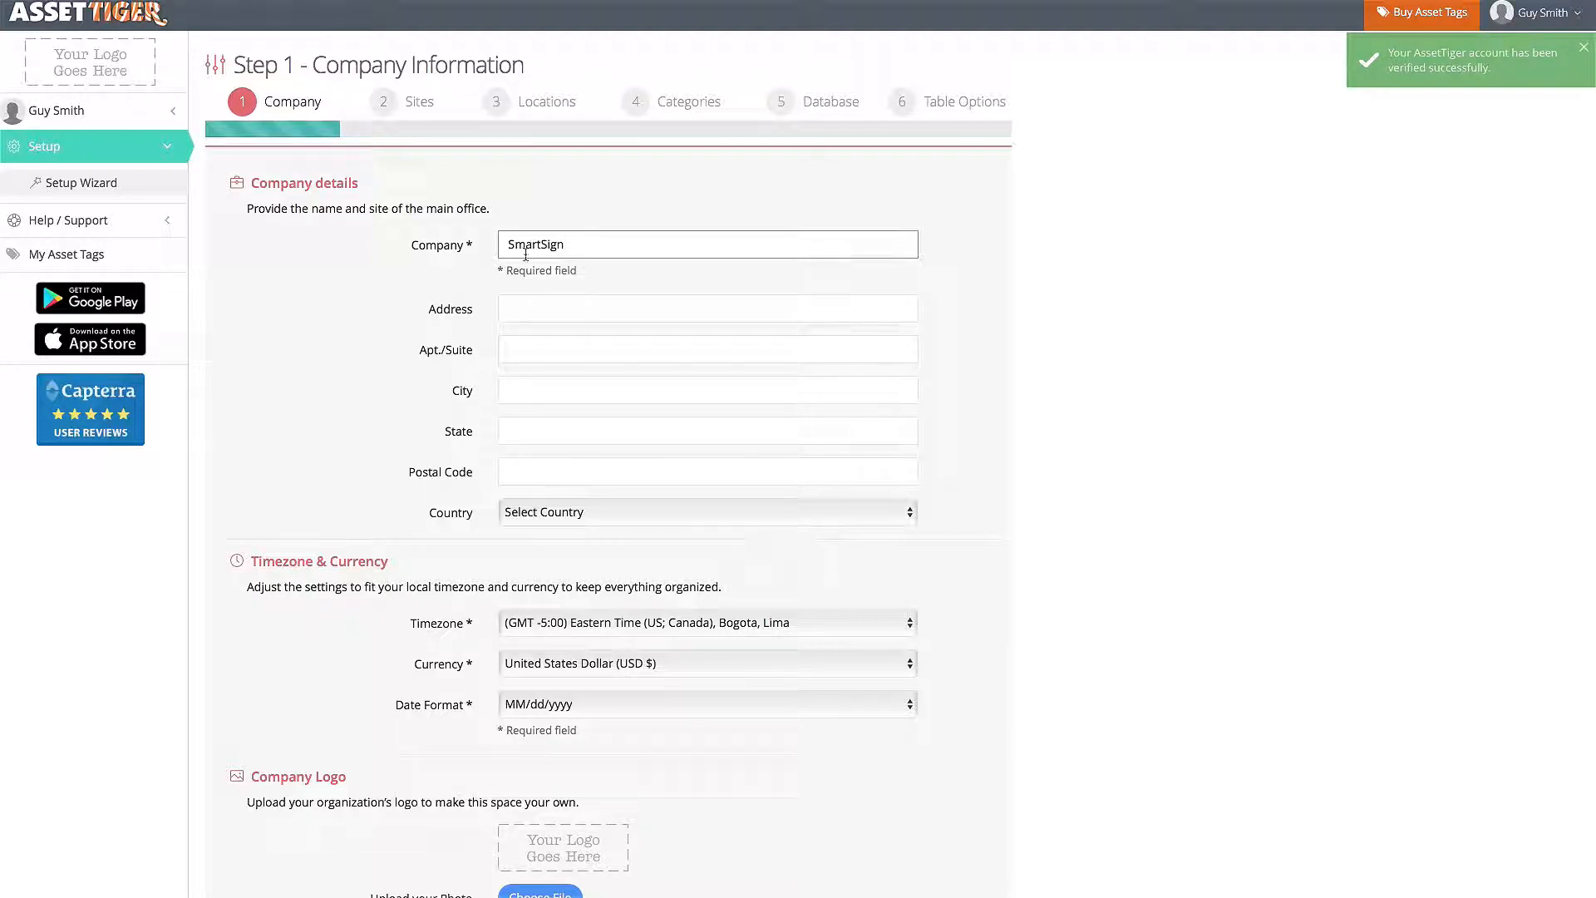
{"action": "type", "text": "300 Cadman"}
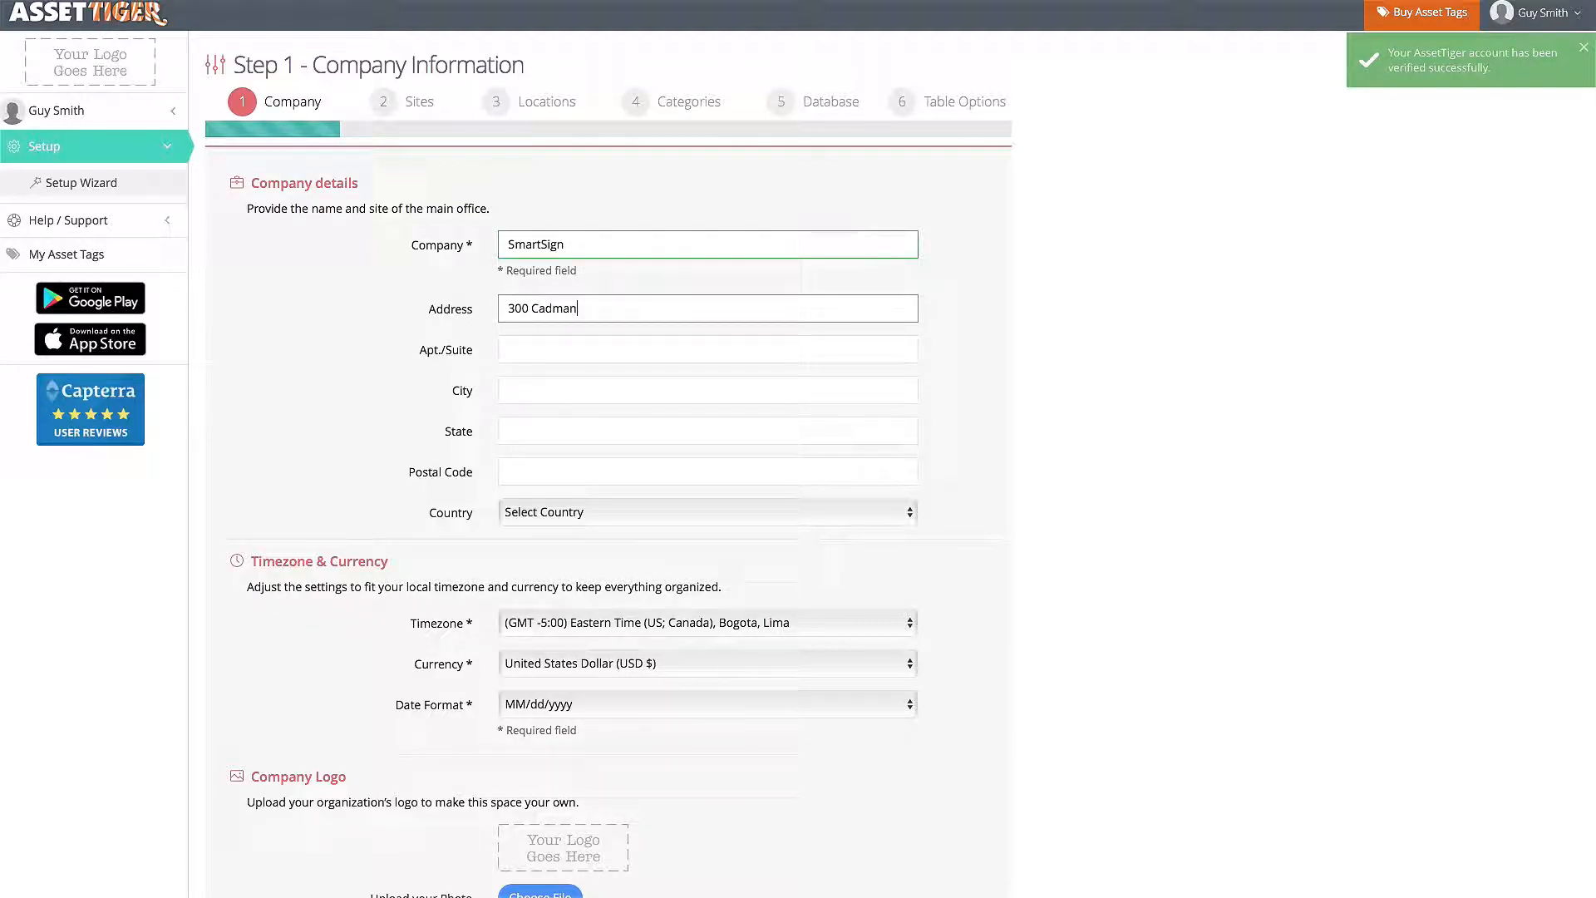
{"action": "type", "text": "Ste"}
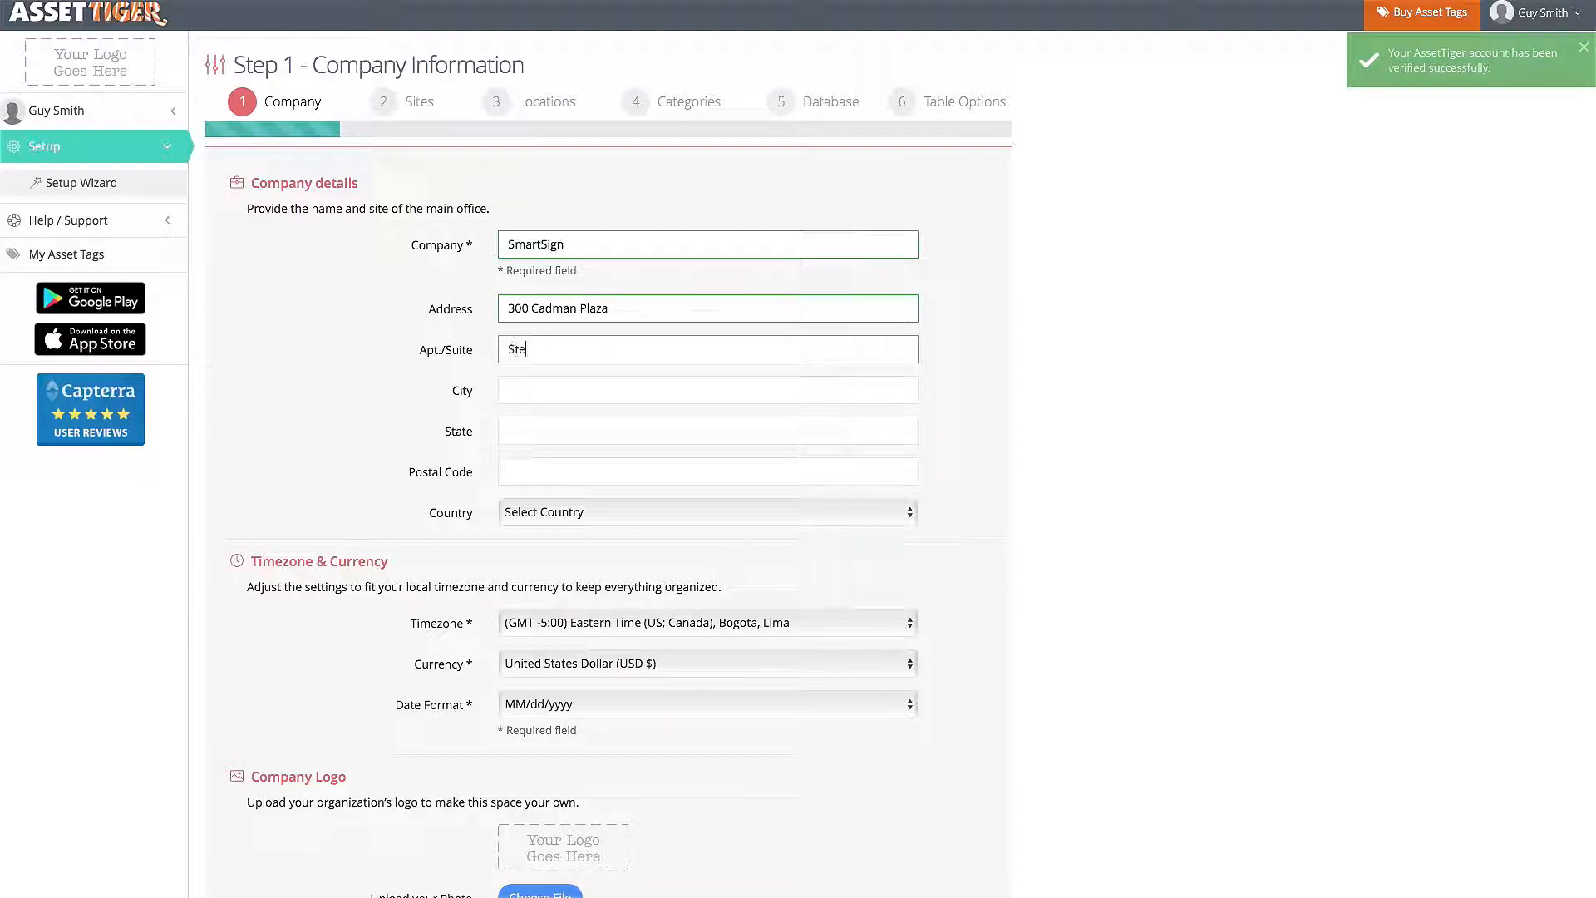
{"action": "type", "text": "Brooklyn"}
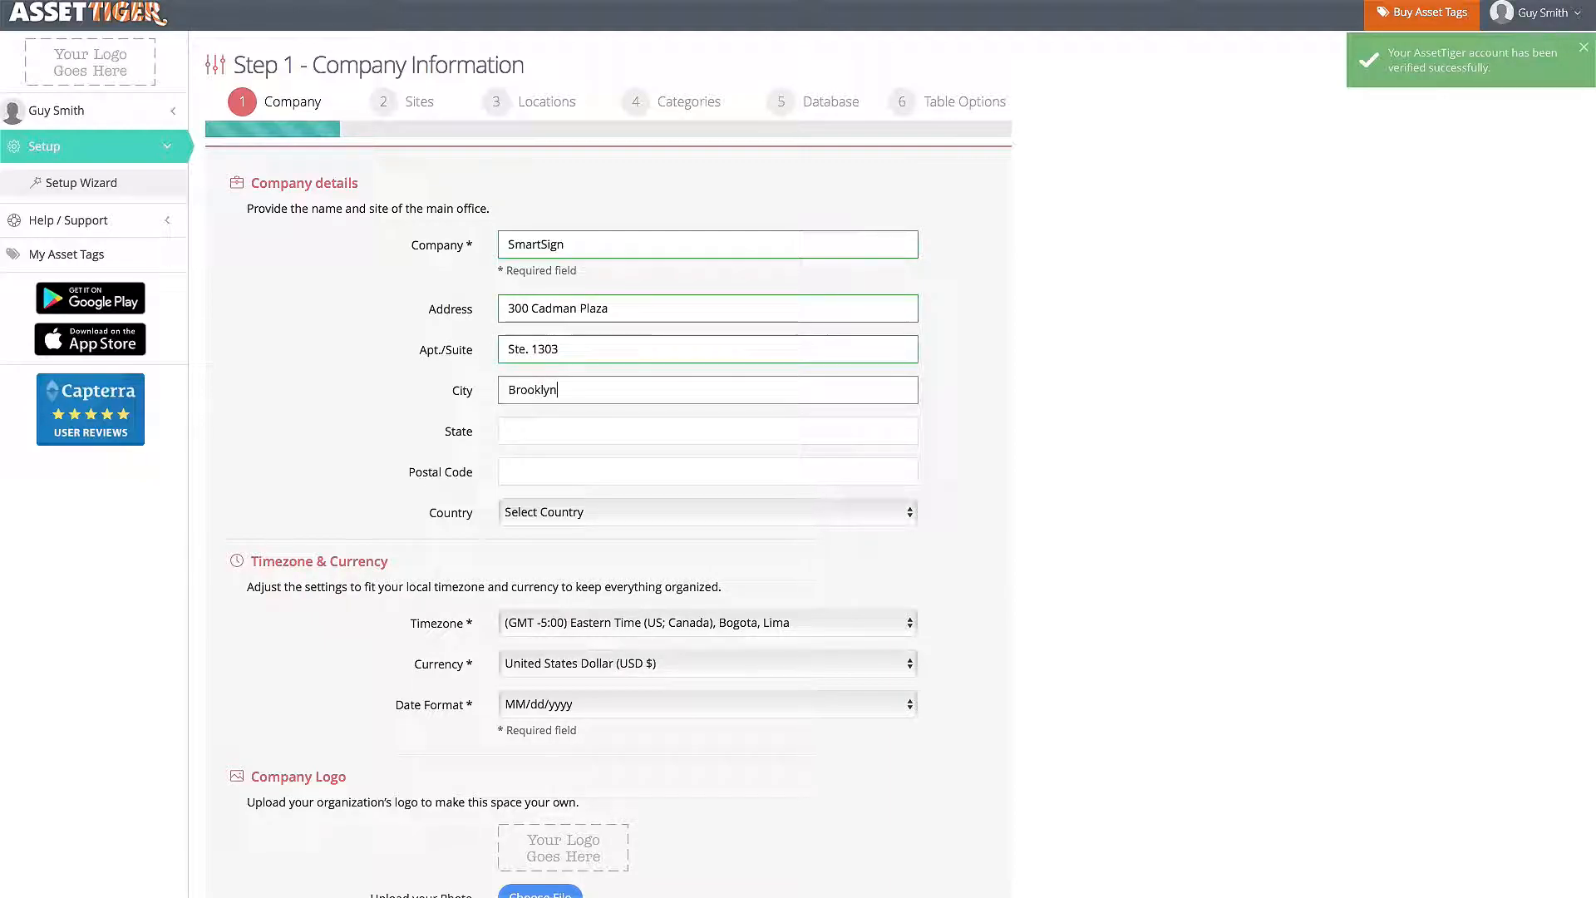
{"action": "type", "text": "New York"}
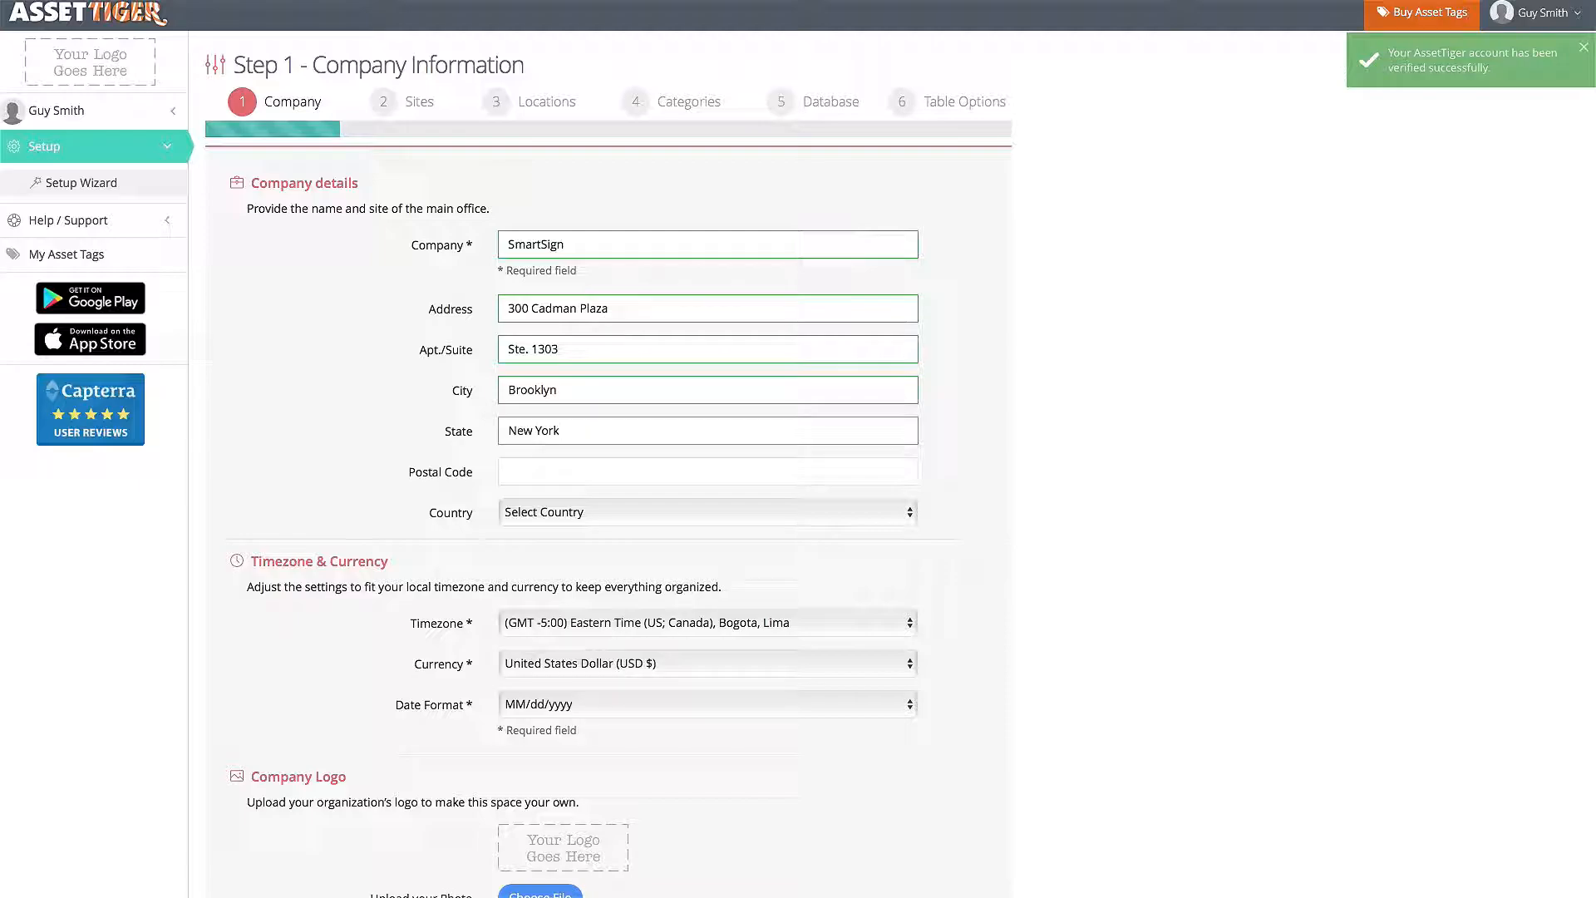
{"action": "left_click", "coordinate": [707, 512]}
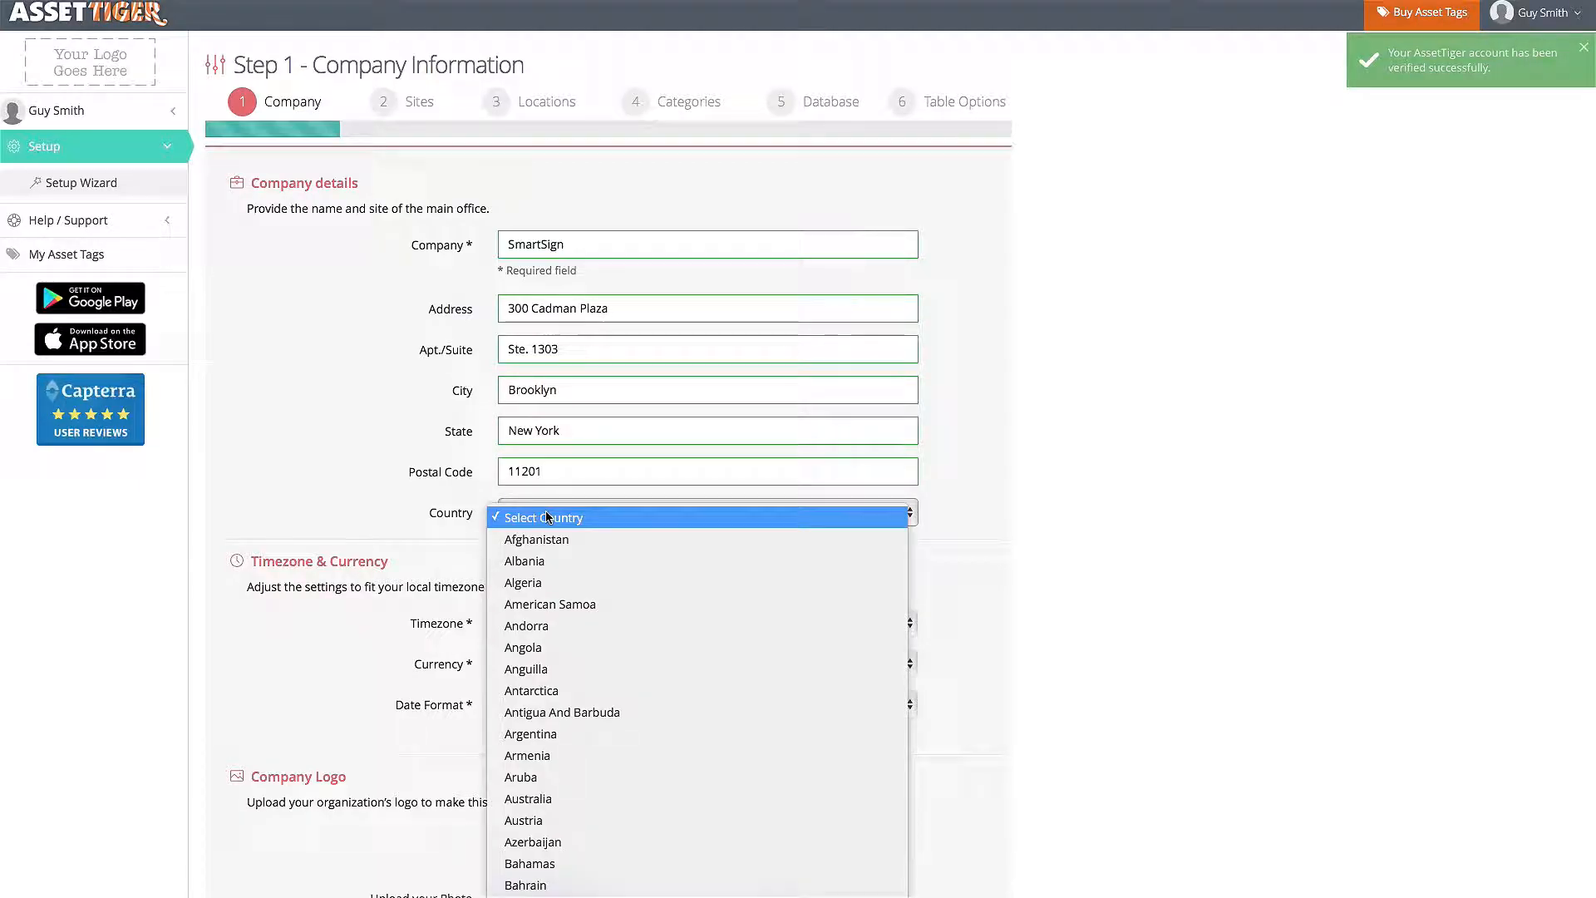
{"action": "left_click", "coordinate": [542, 539]}
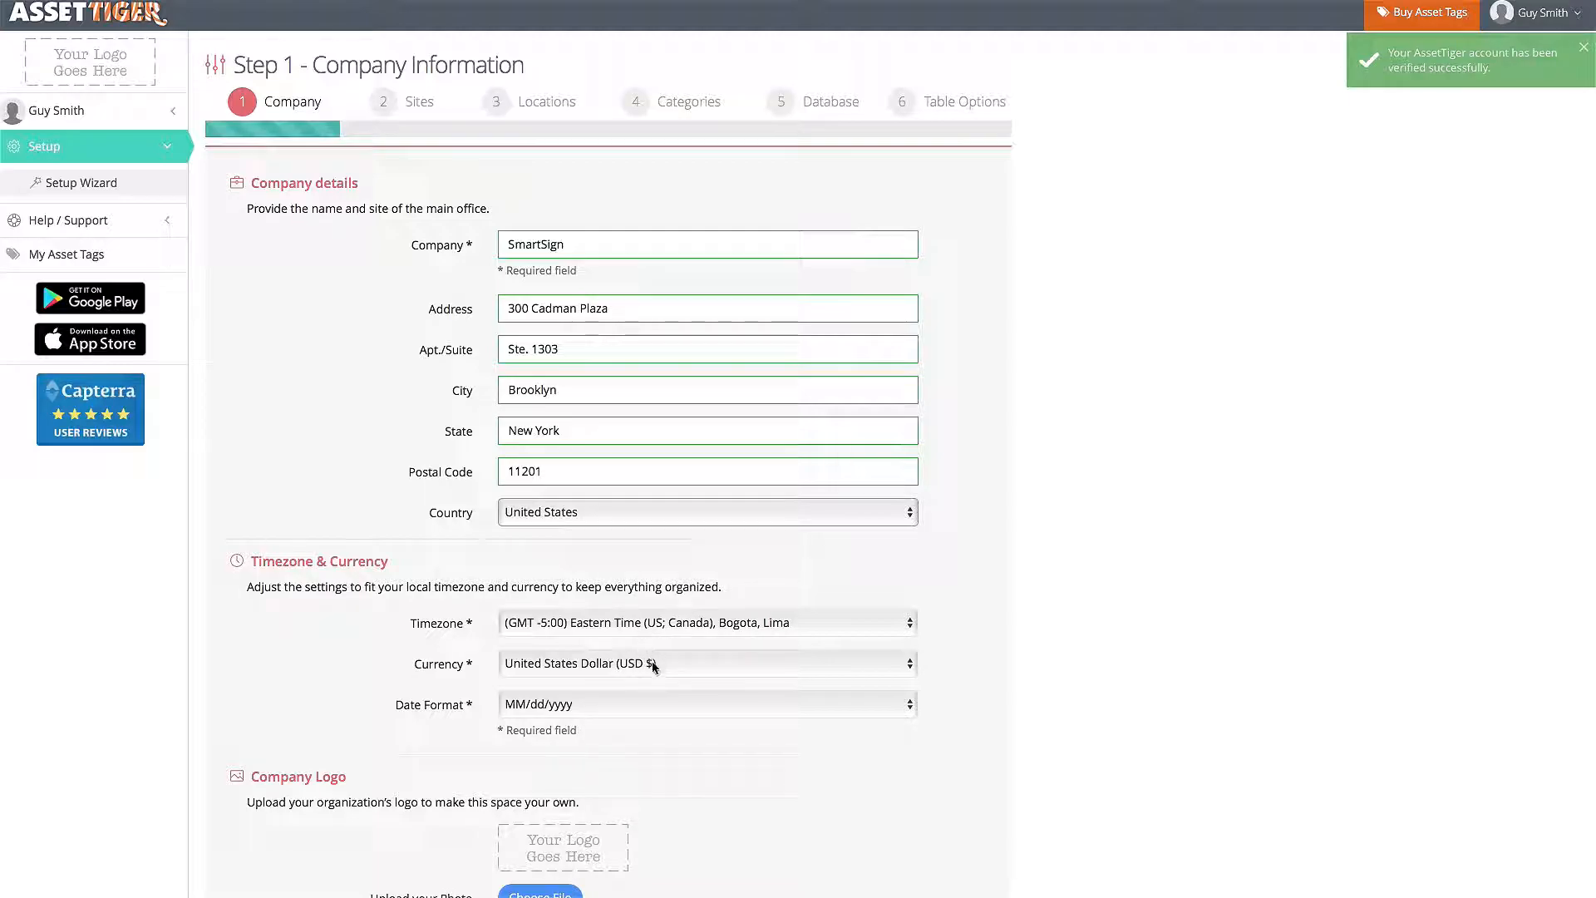
{"action": "mouse_move", "coordinate": [653, 708]}
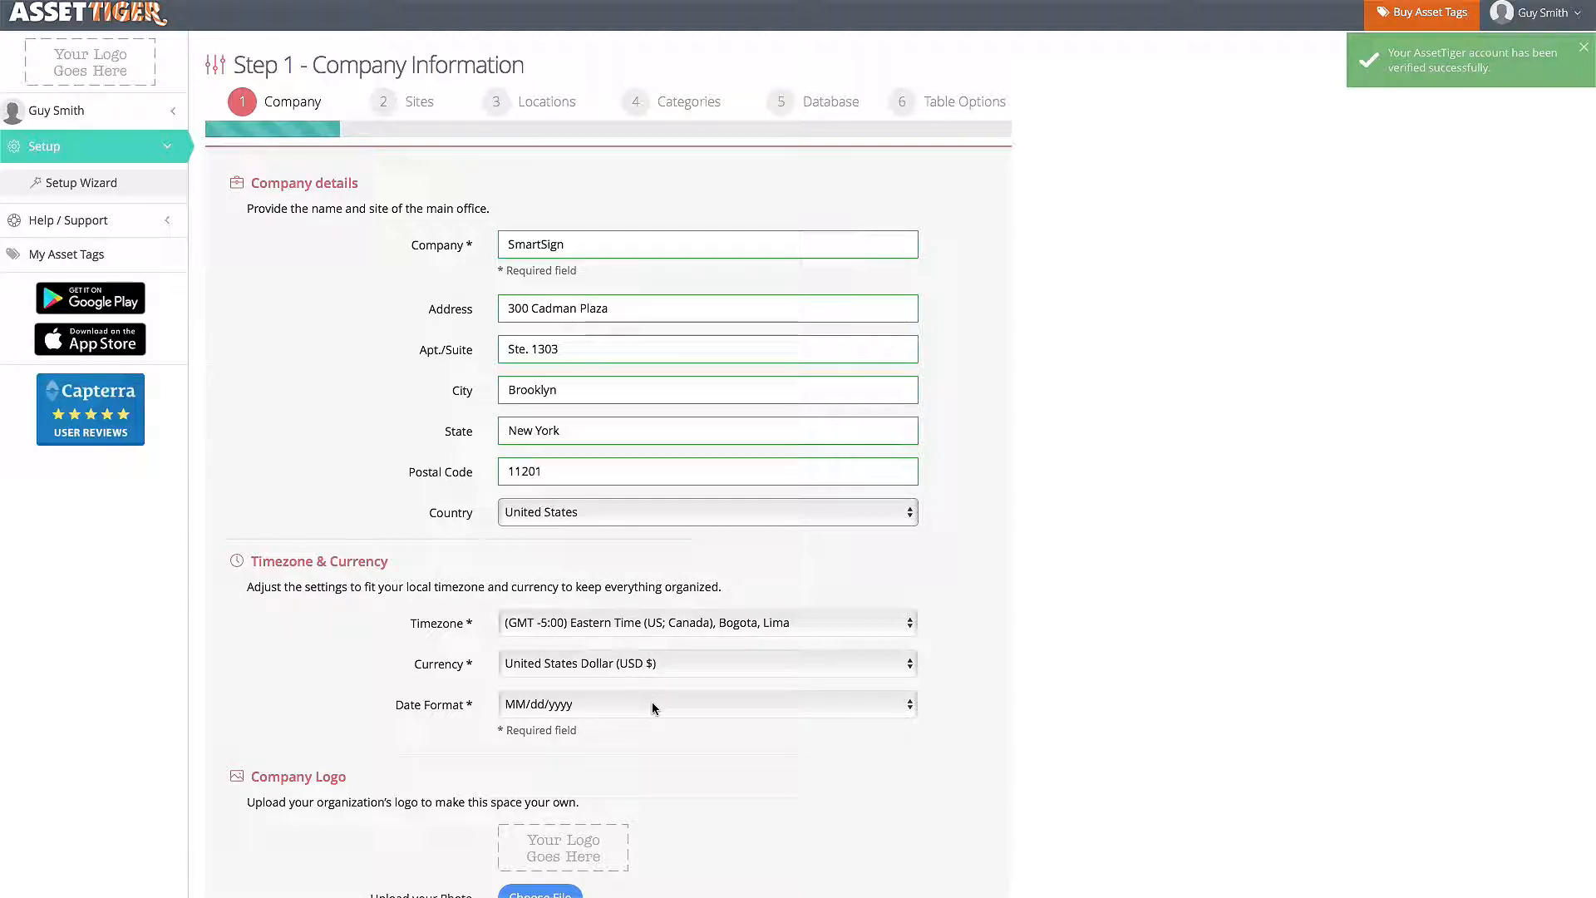
{"action": "scroll", "scroll_direction": "down", "scroll_amount": 3}
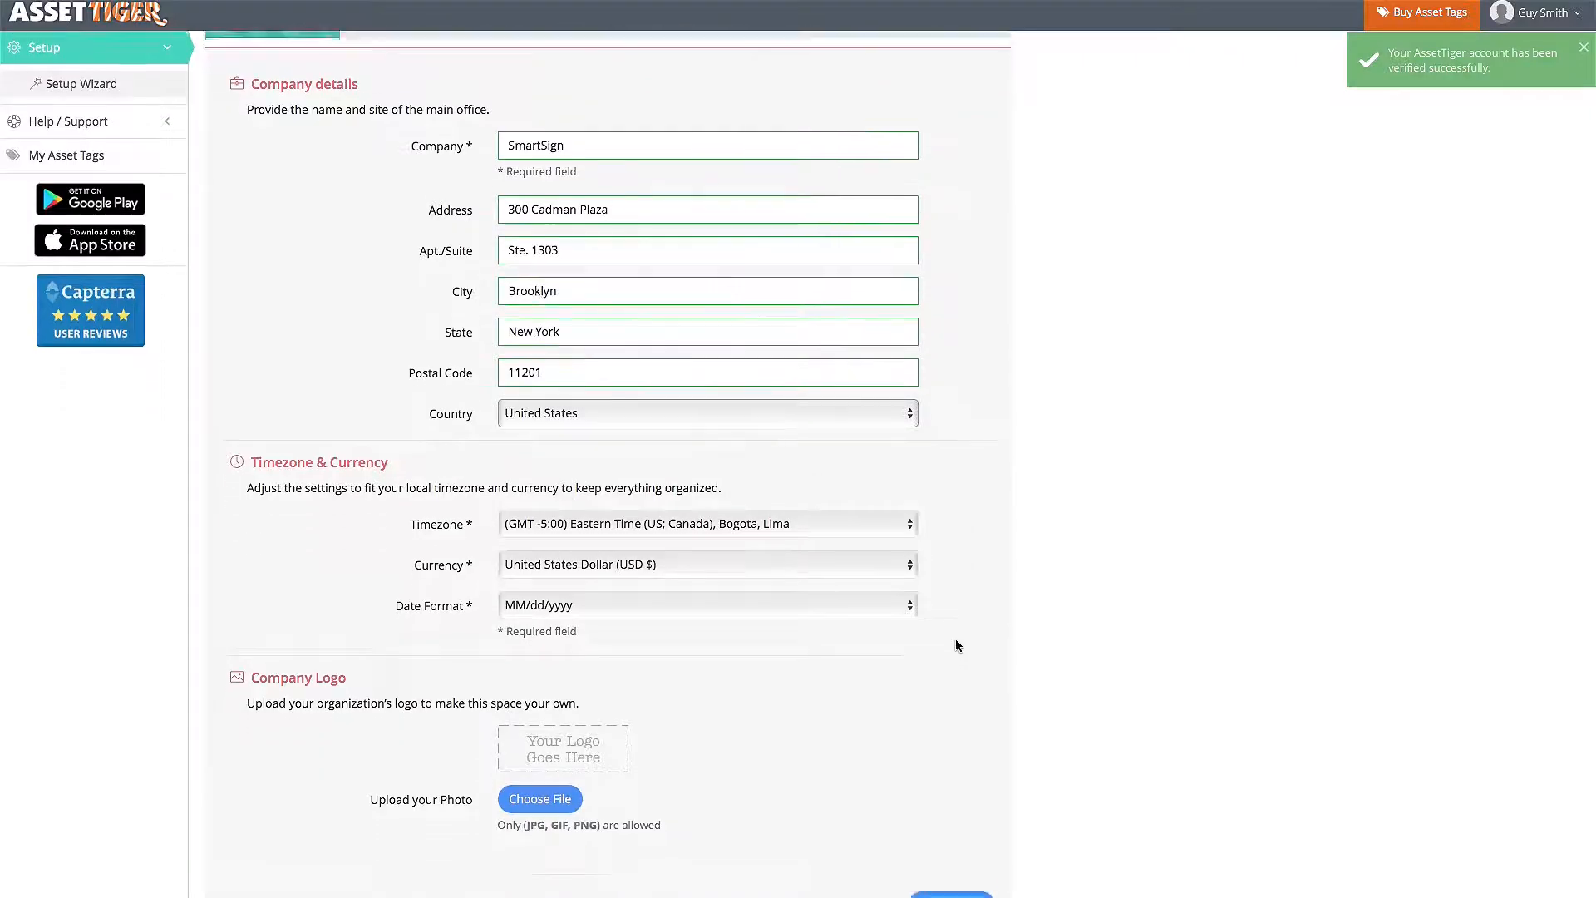
{"action": "scroll", "scroll_direction": "down", "scroll_amount": 3}
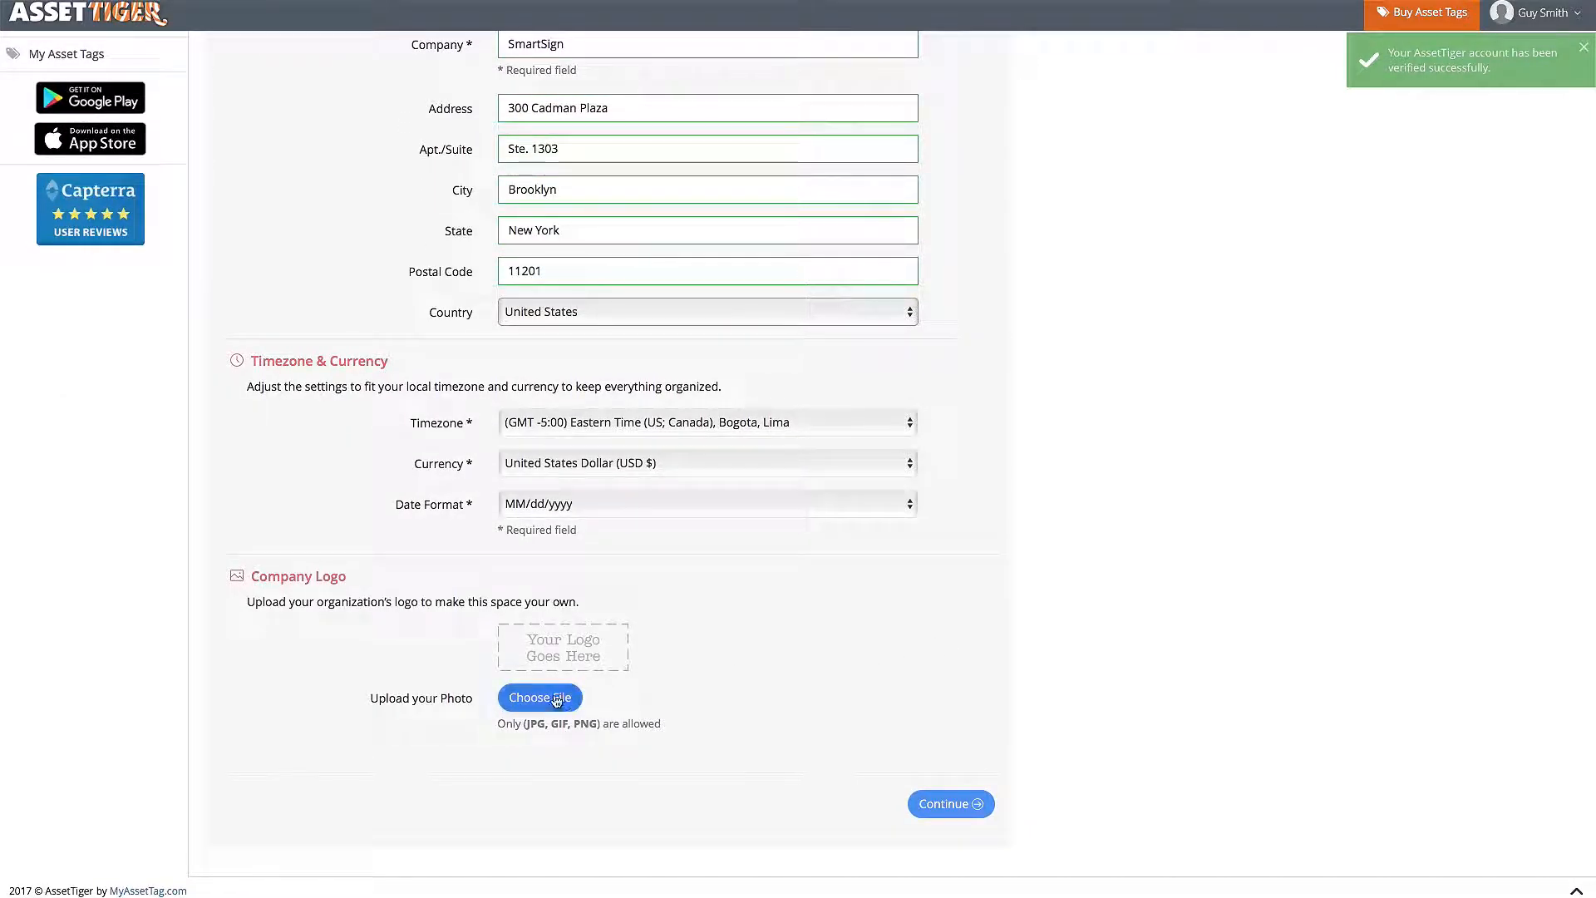
Upload SmartSign_logo.jpg as the company logo, accept the crop, and save the company details.
{"action": "left_click", "coordinate": [538, 696]}
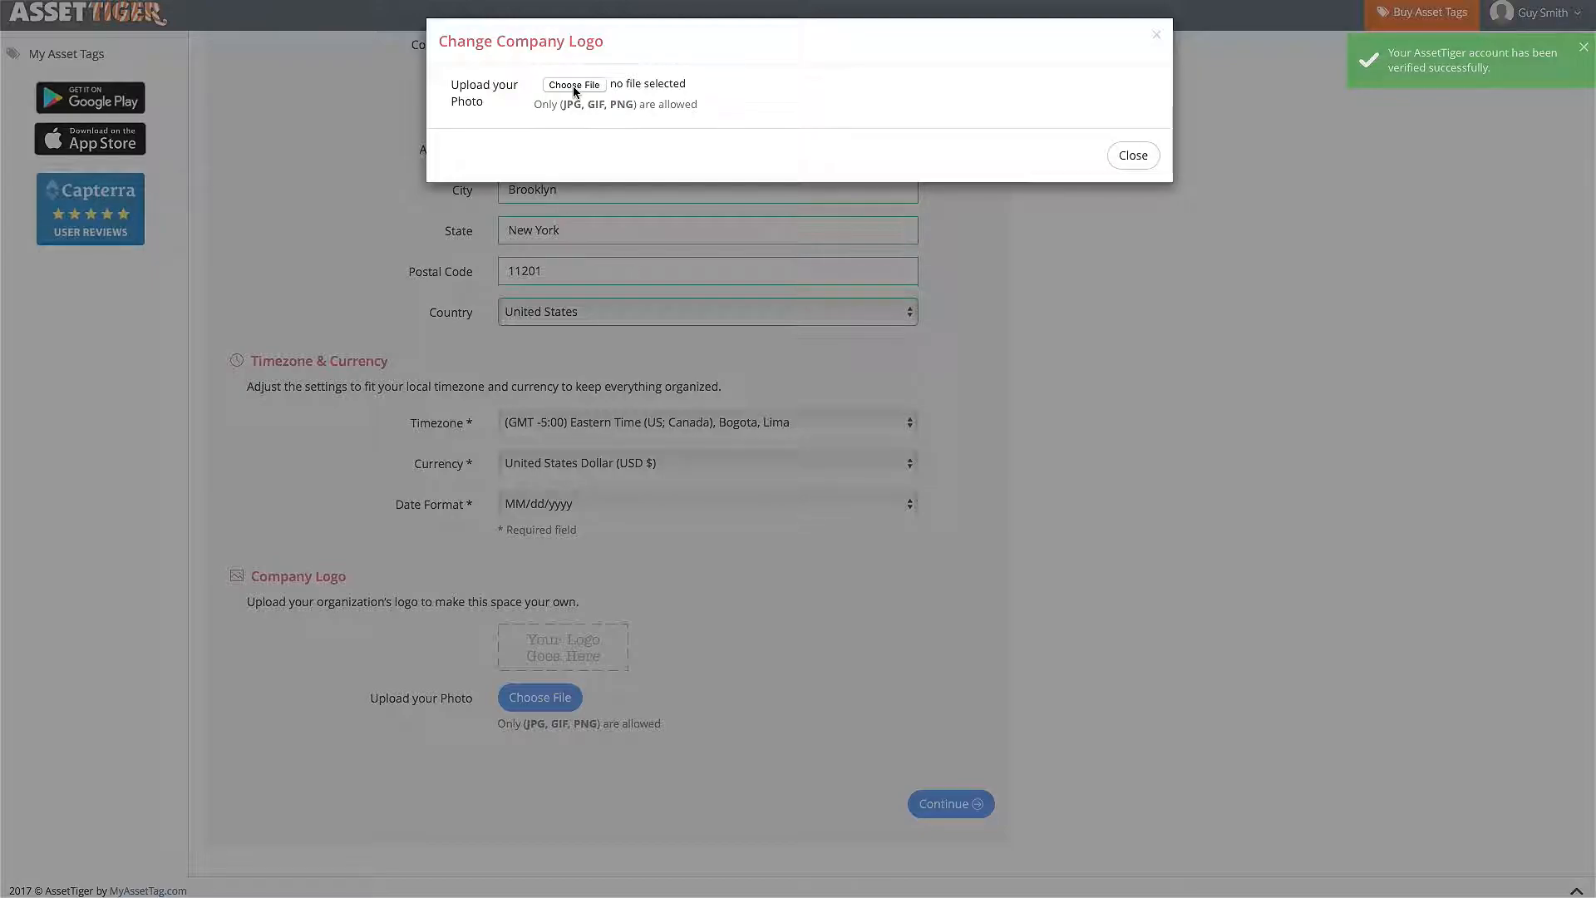
{"action": "left_click", "coordinate": [574, 84]}
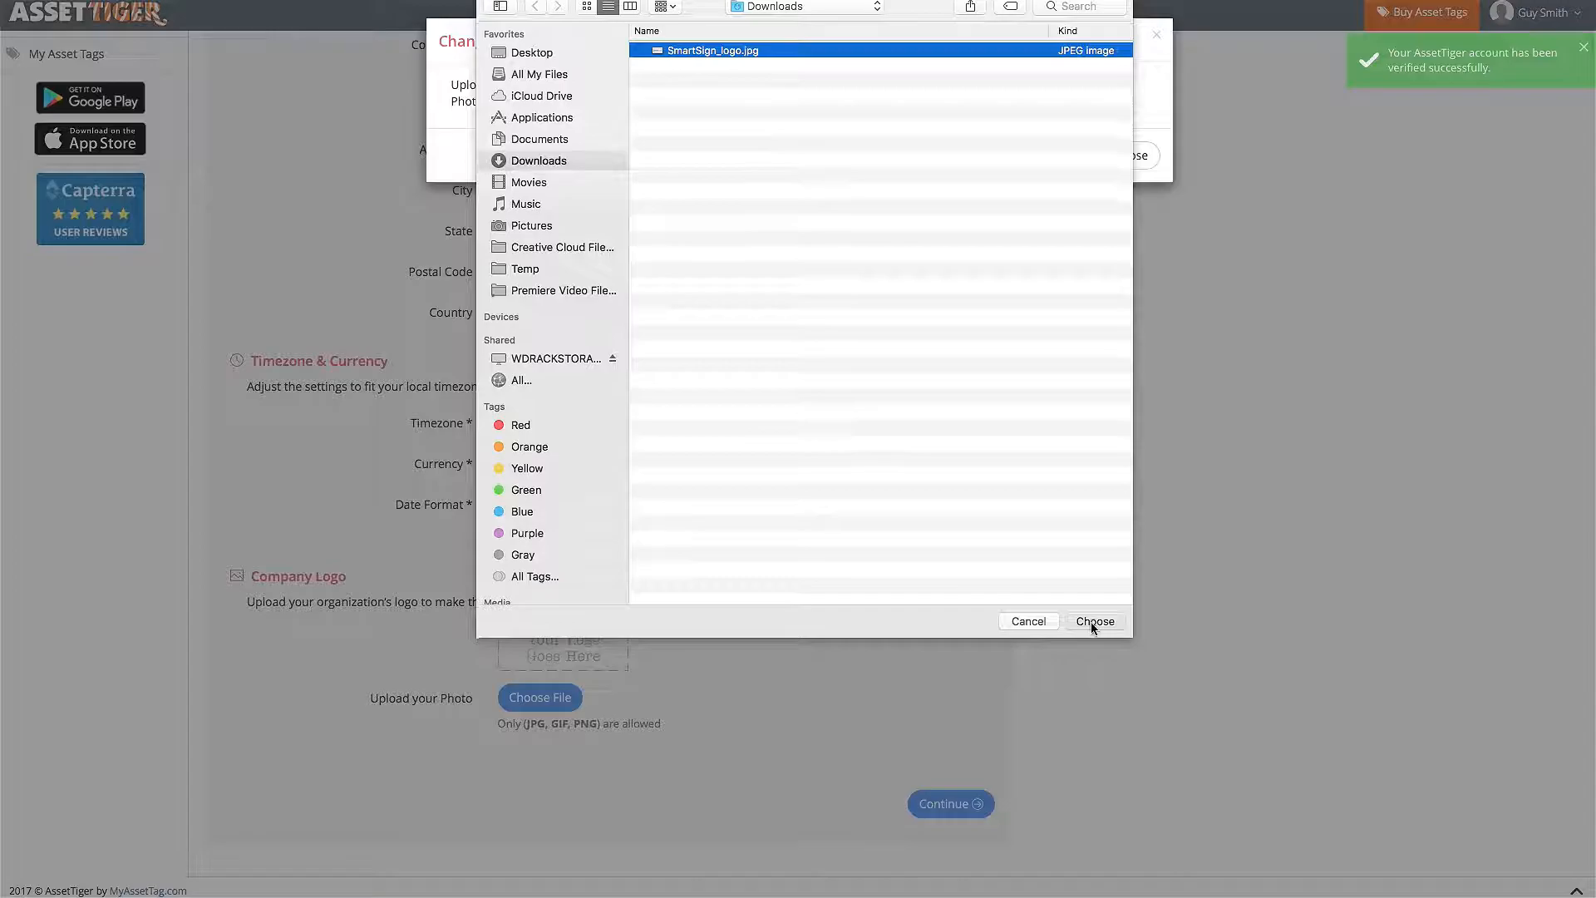
{"action": "left_click", "coordinate": [1095, 620]}
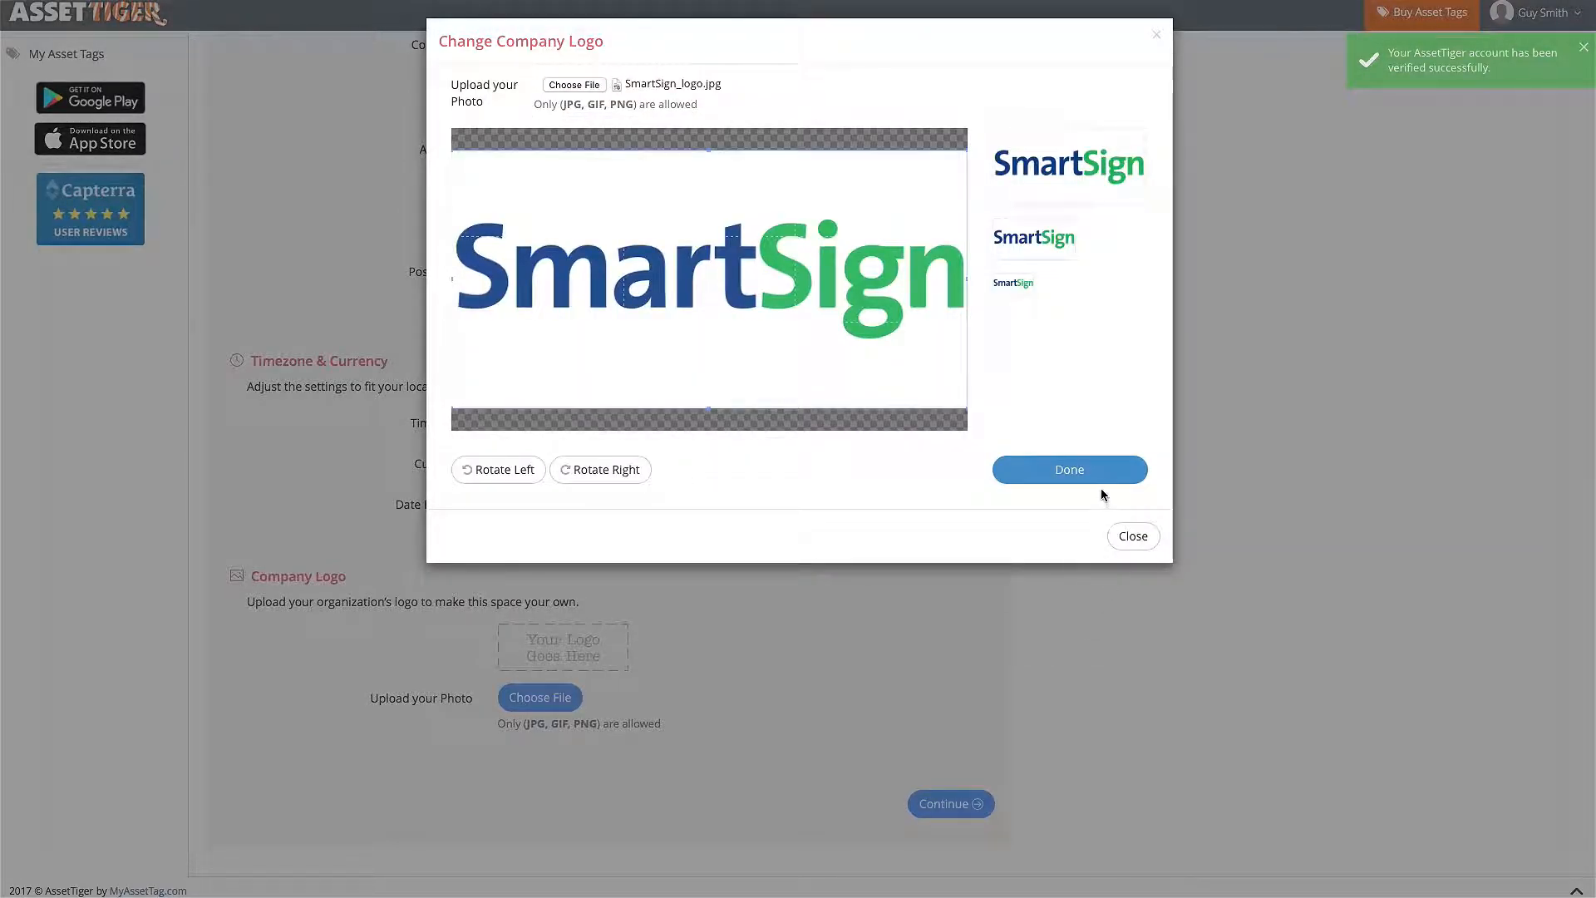
{"action": "left_click", "coordinate": [1067, 469]}
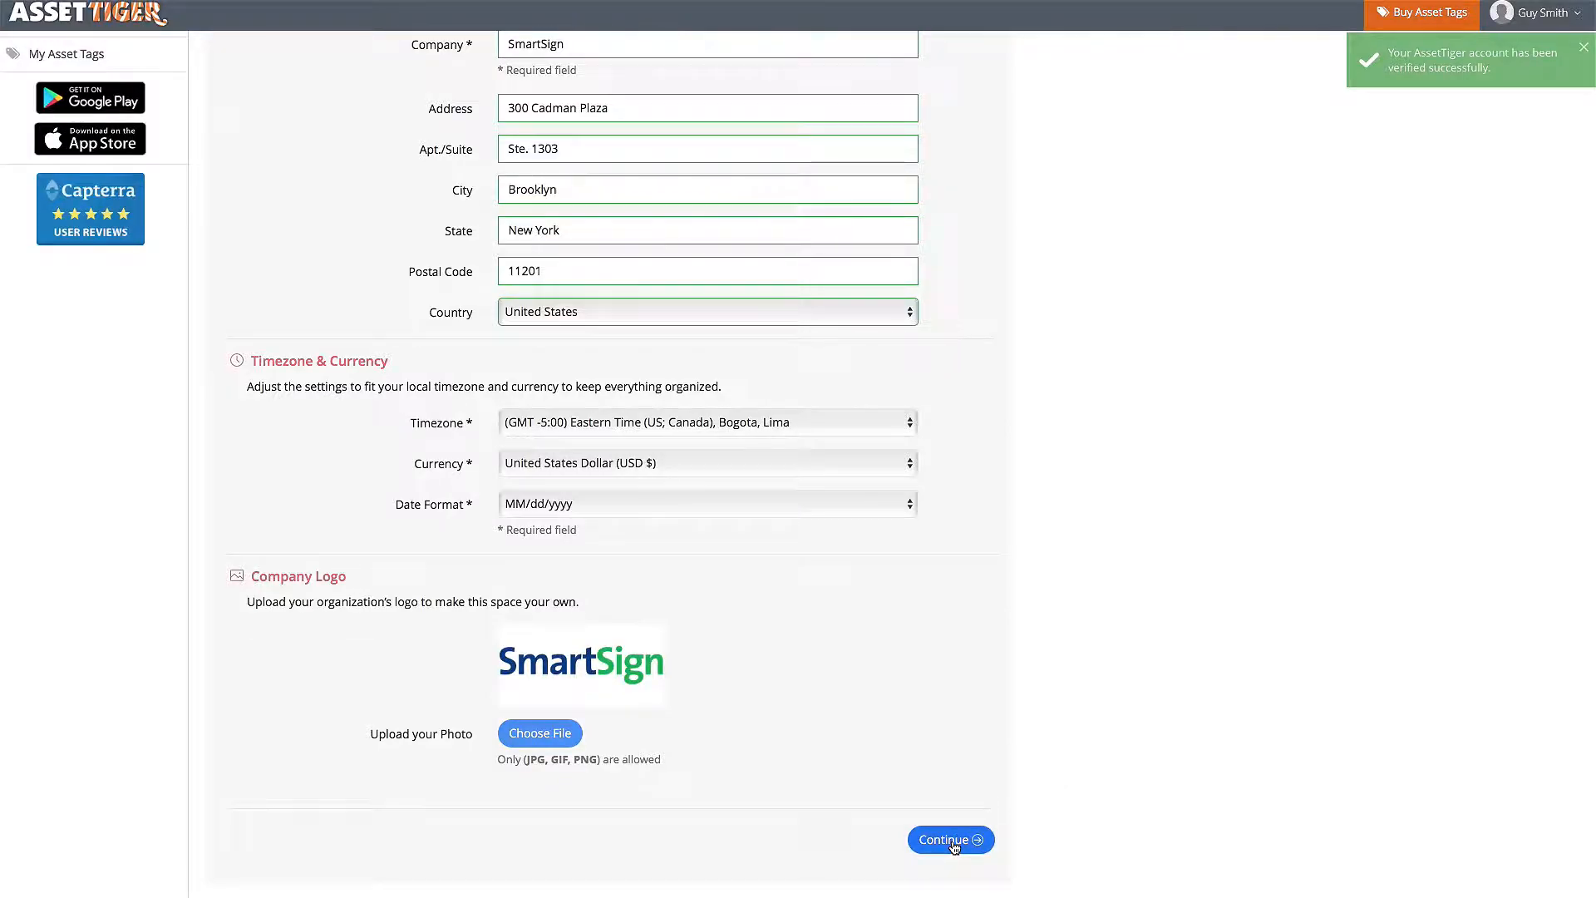
{"action": "left_click", "coordinate": [950, 839]}
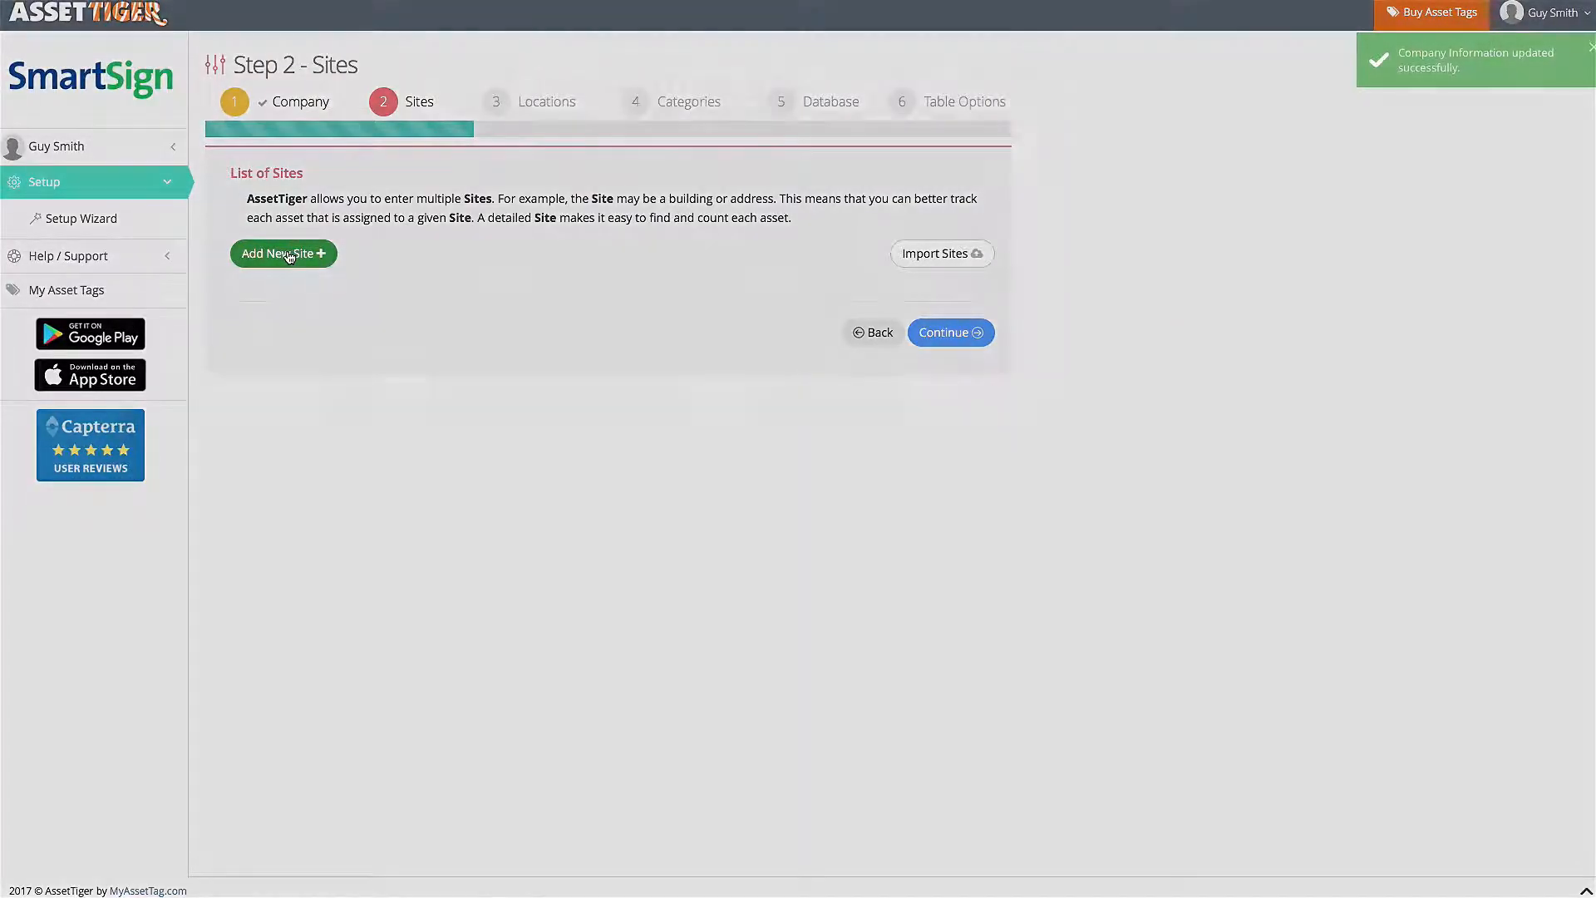
Add the site Brooklyn Office with description Main Office.
{"action": "left_click", "coordinate": [283, 253]}
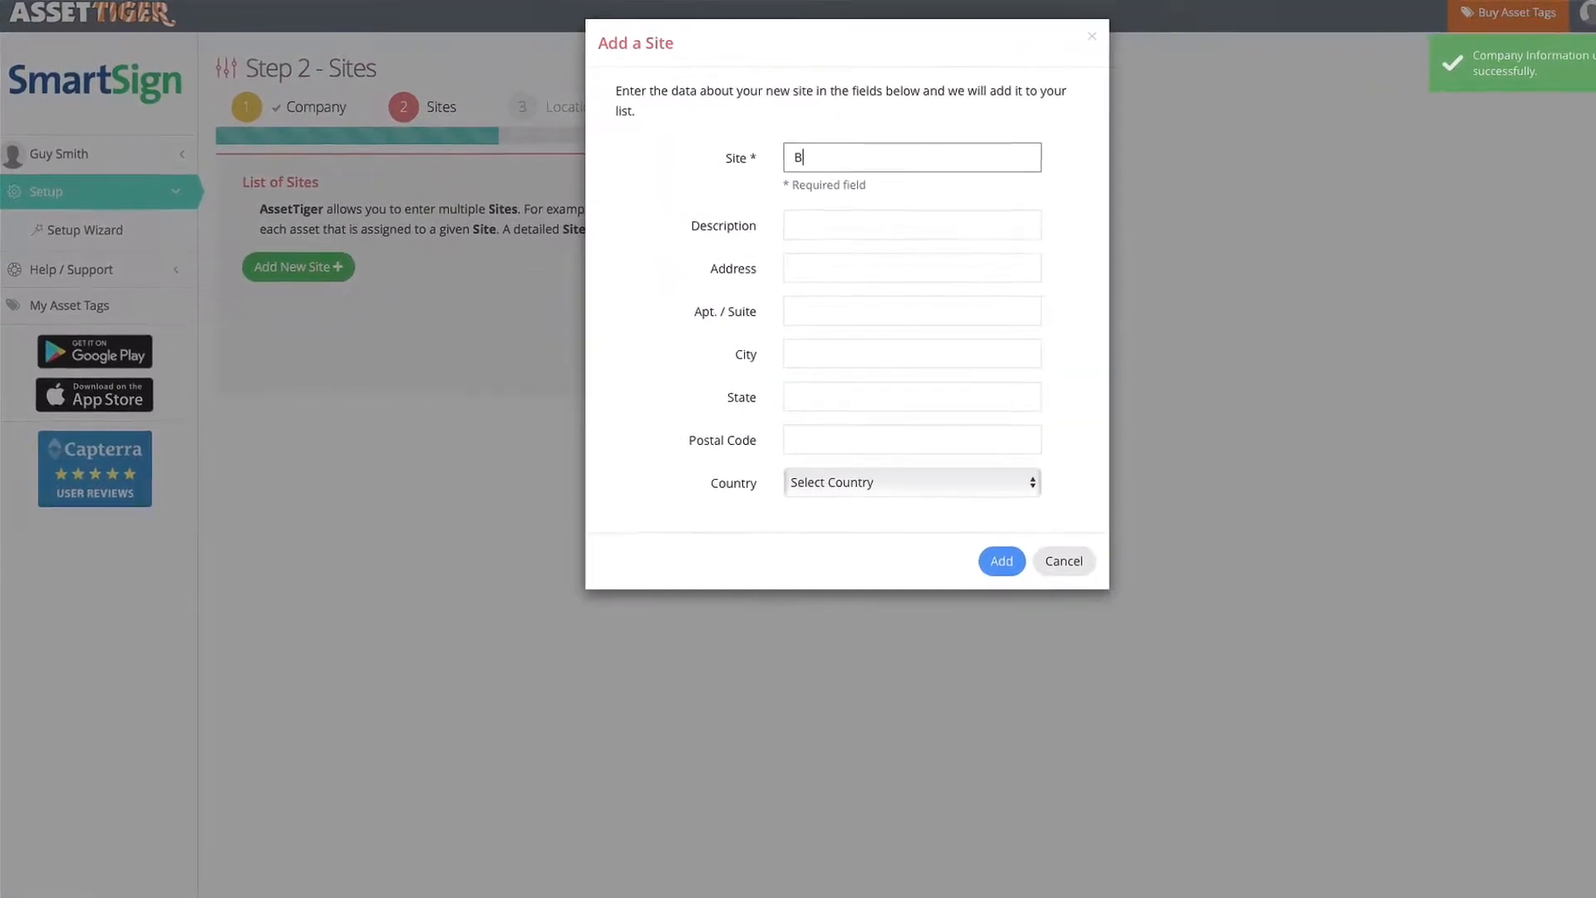
{"action": "type", "text": "rooklyn Office"}
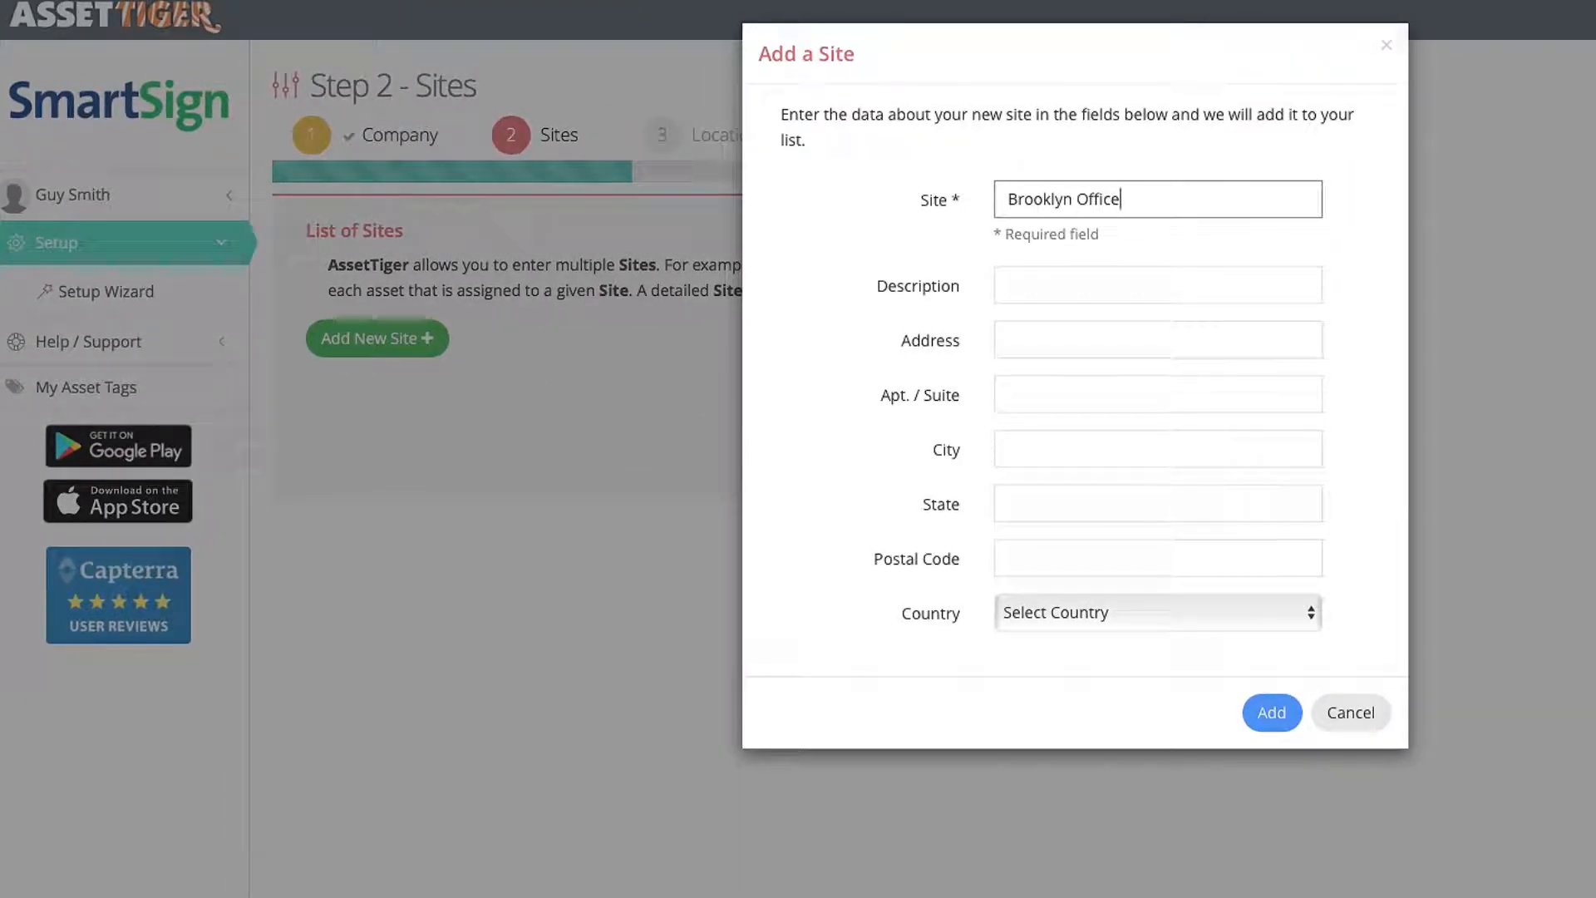
{"action": "left_click", "coordinate": [1157, 284]}
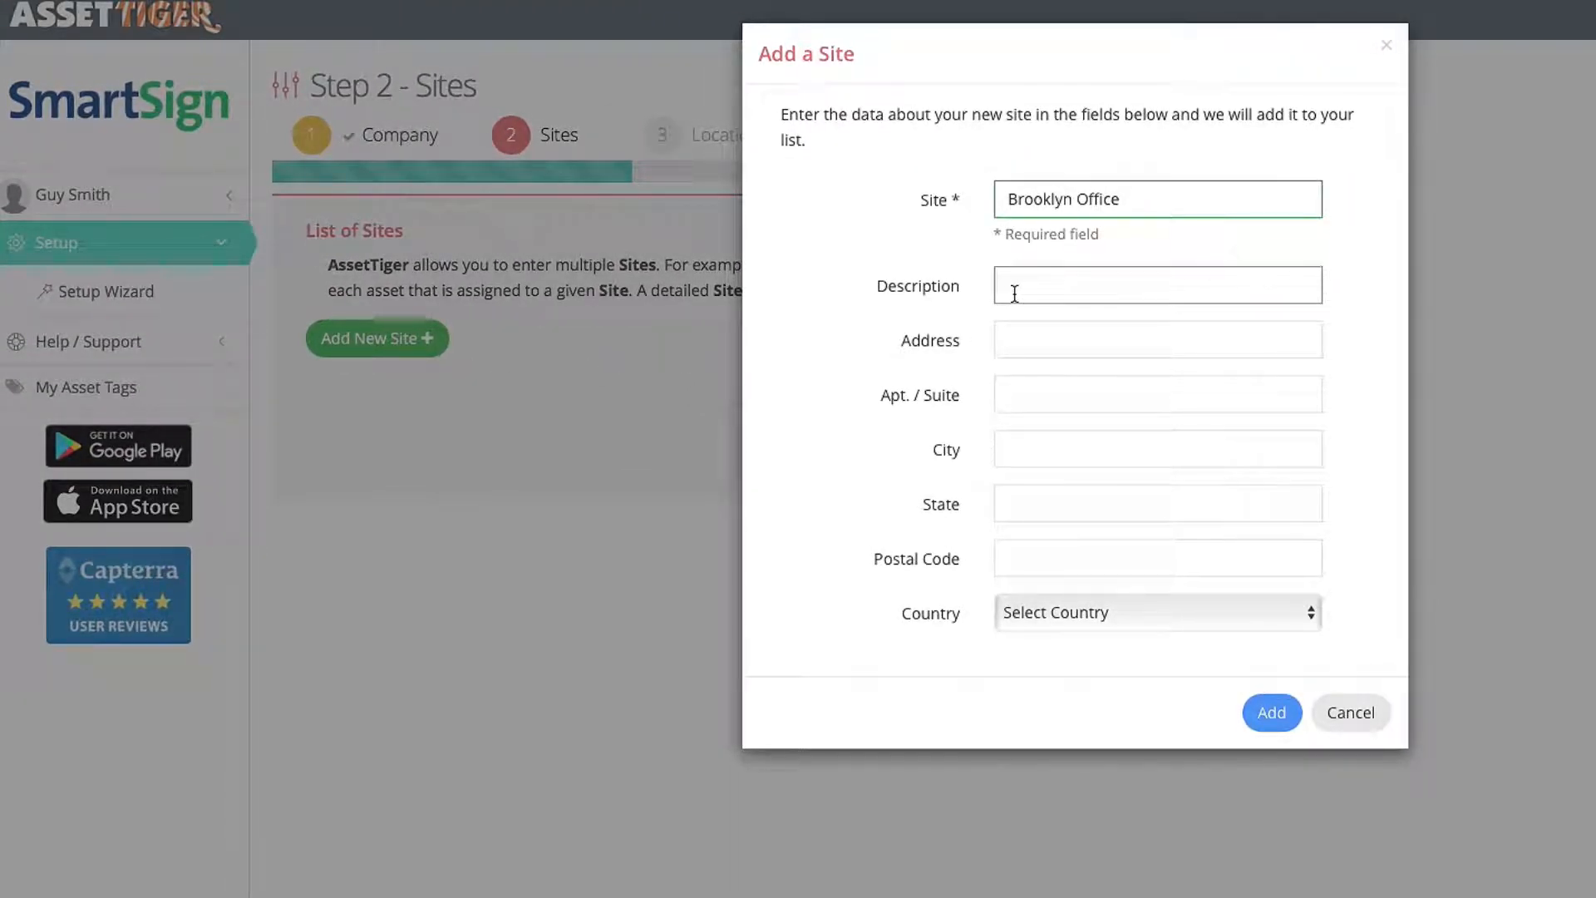
{"action": "type", "text": "Main O"}
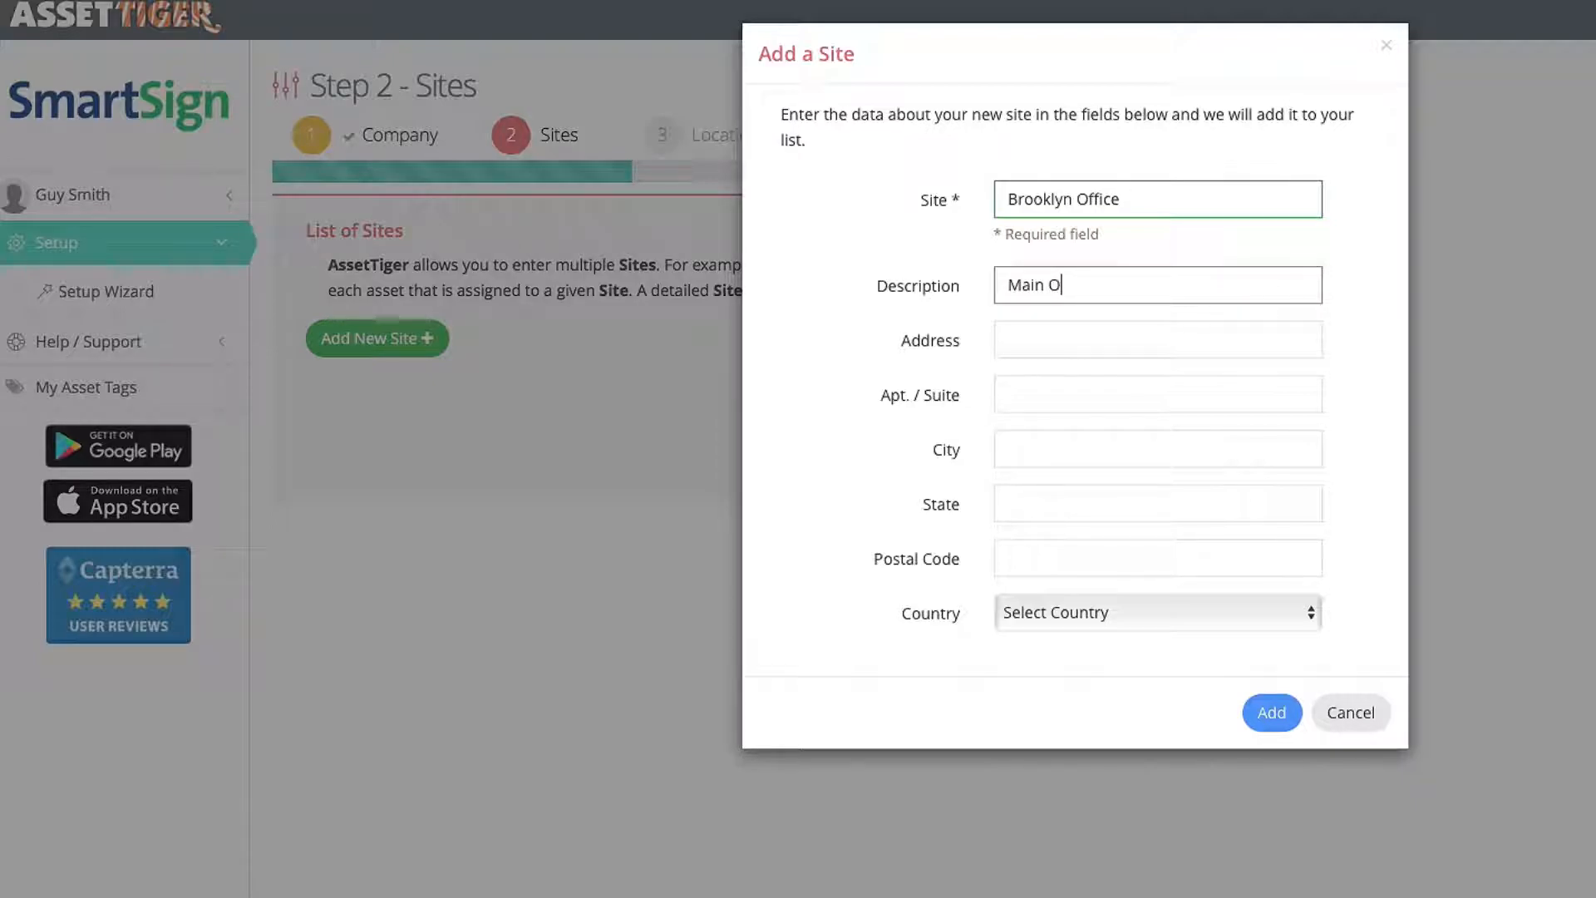
{"action": "type", "text": "ffice"}
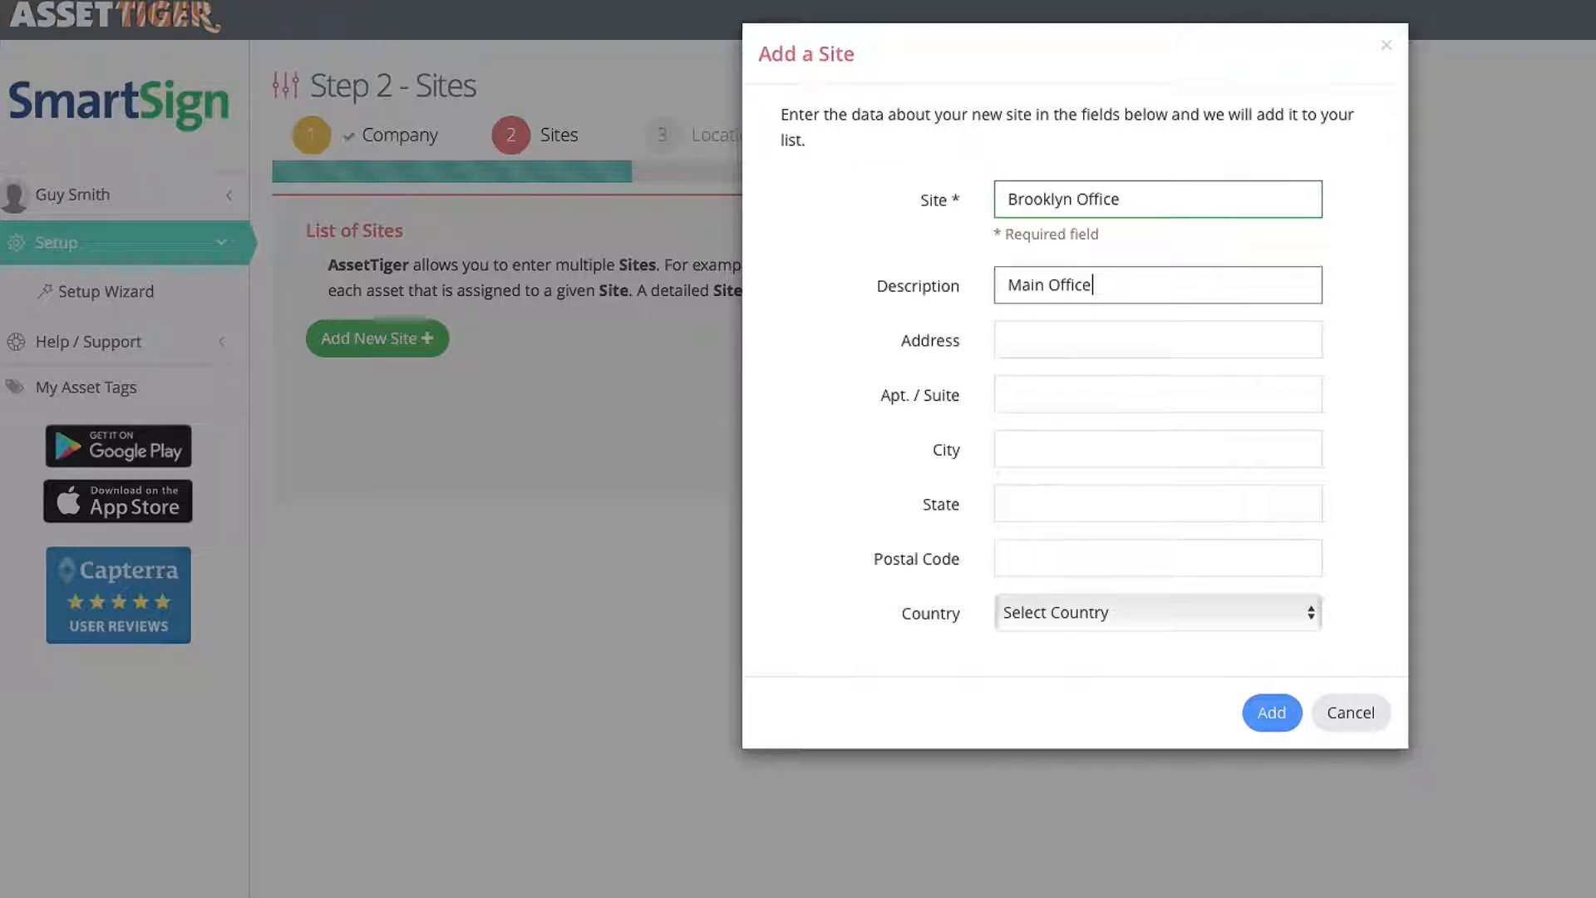
{"action": "left_click", "coordinate": [1270, 712]}
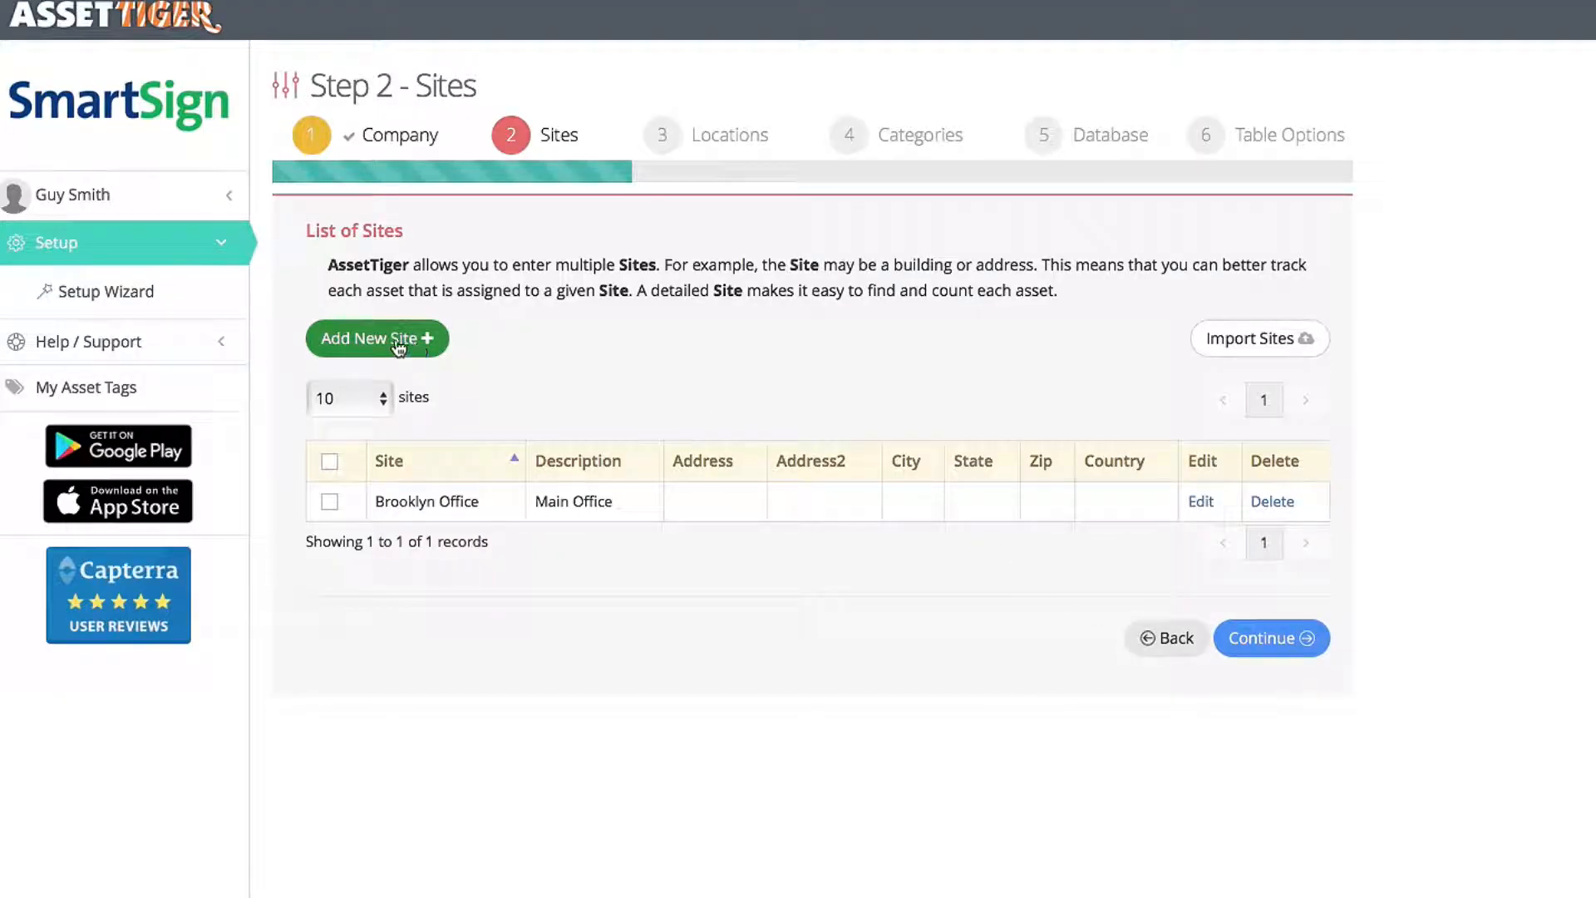
Add the site Jersey City Office with description Satellite Office and continue to Locations.
{"action": "left_click", "coordinate": [375, 337]}
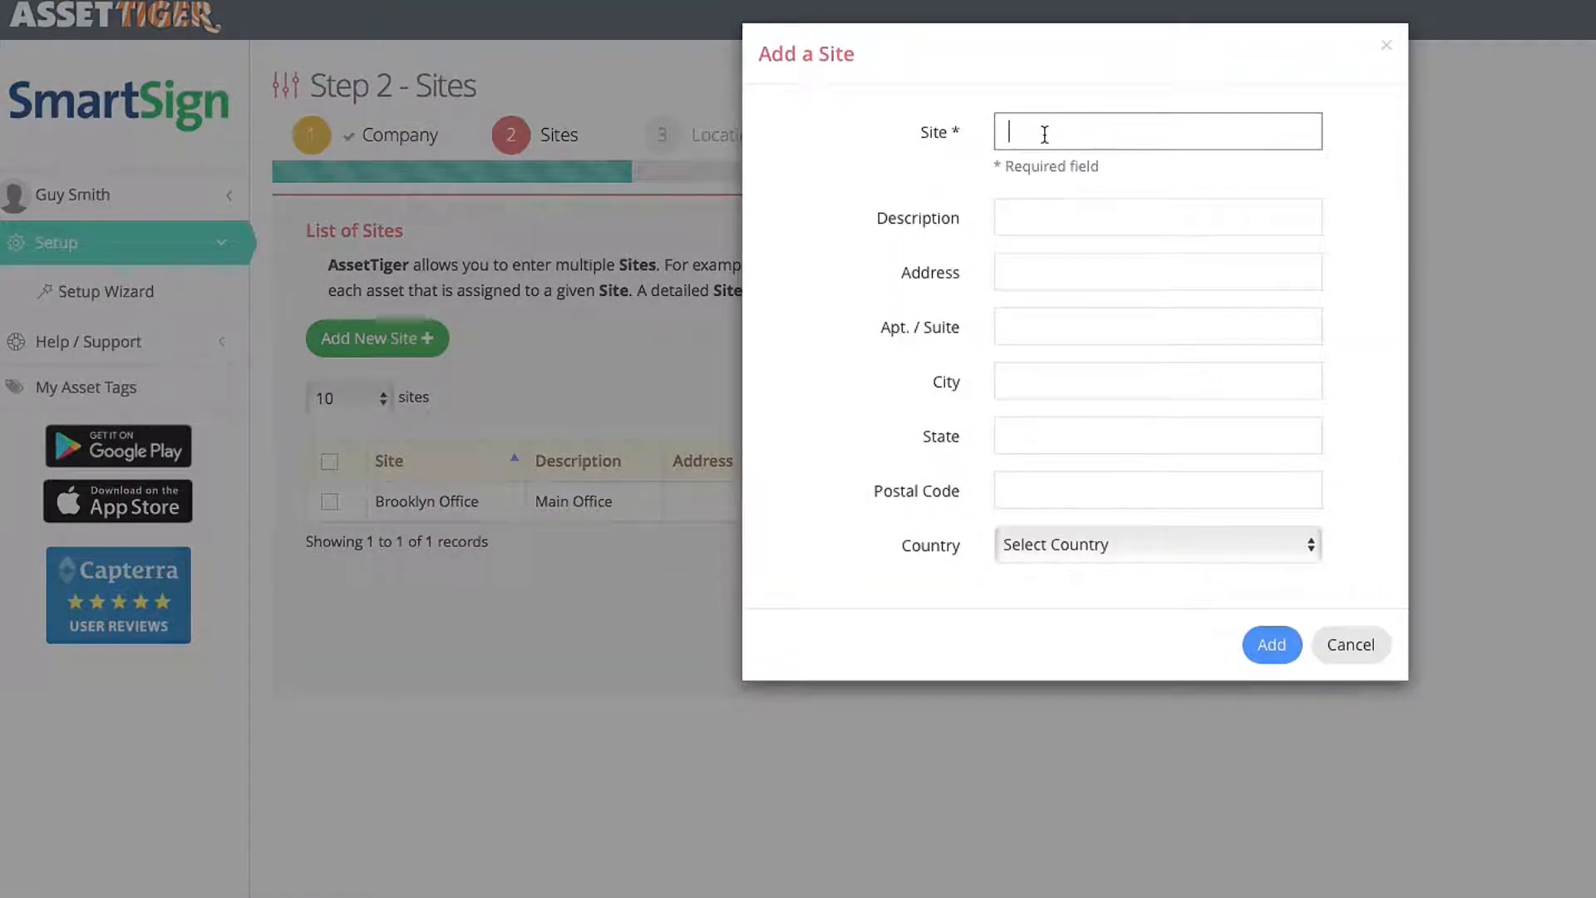
{"action": "type", "text": "Jersey City Office"}
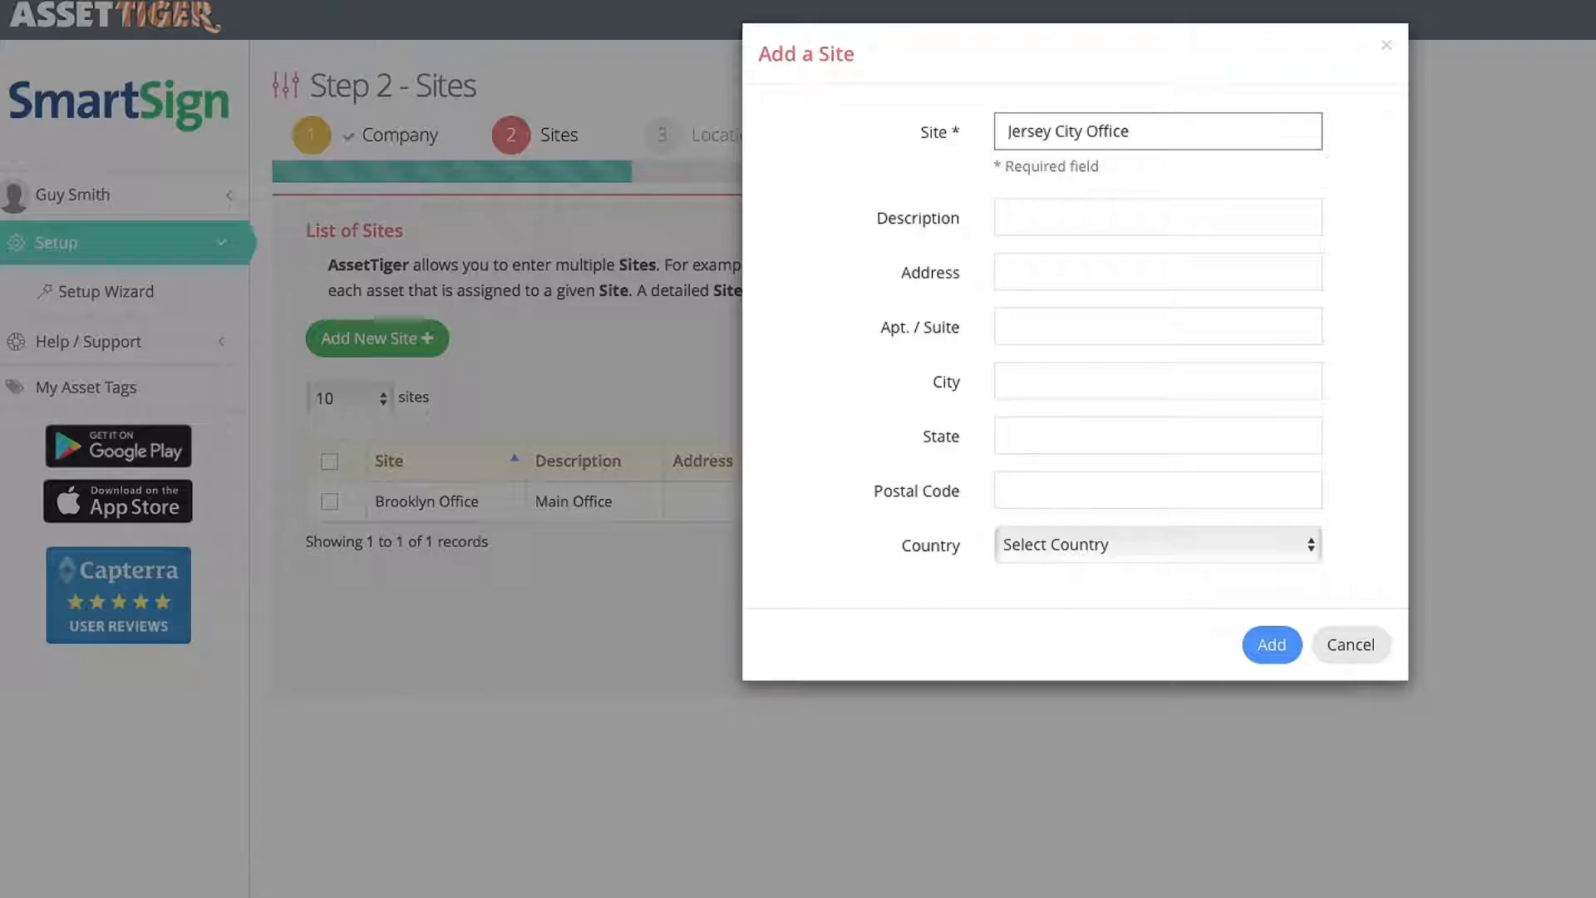
{"action": "left_click", "coordinate": [1157, 216]}
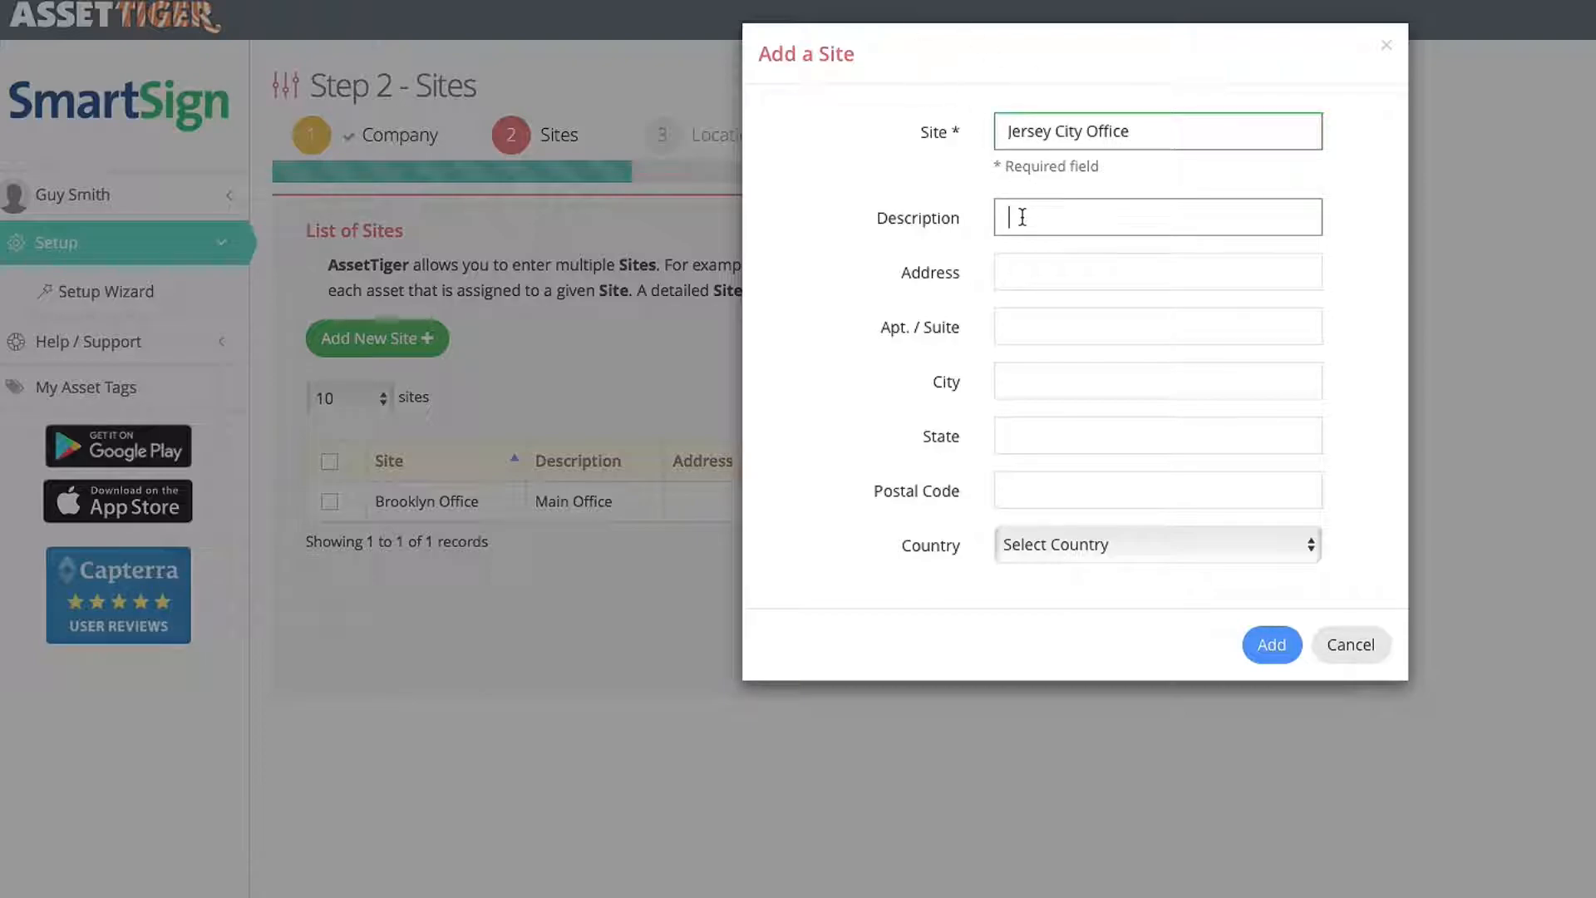
{"action": "type", "text": "Satellite Off"}
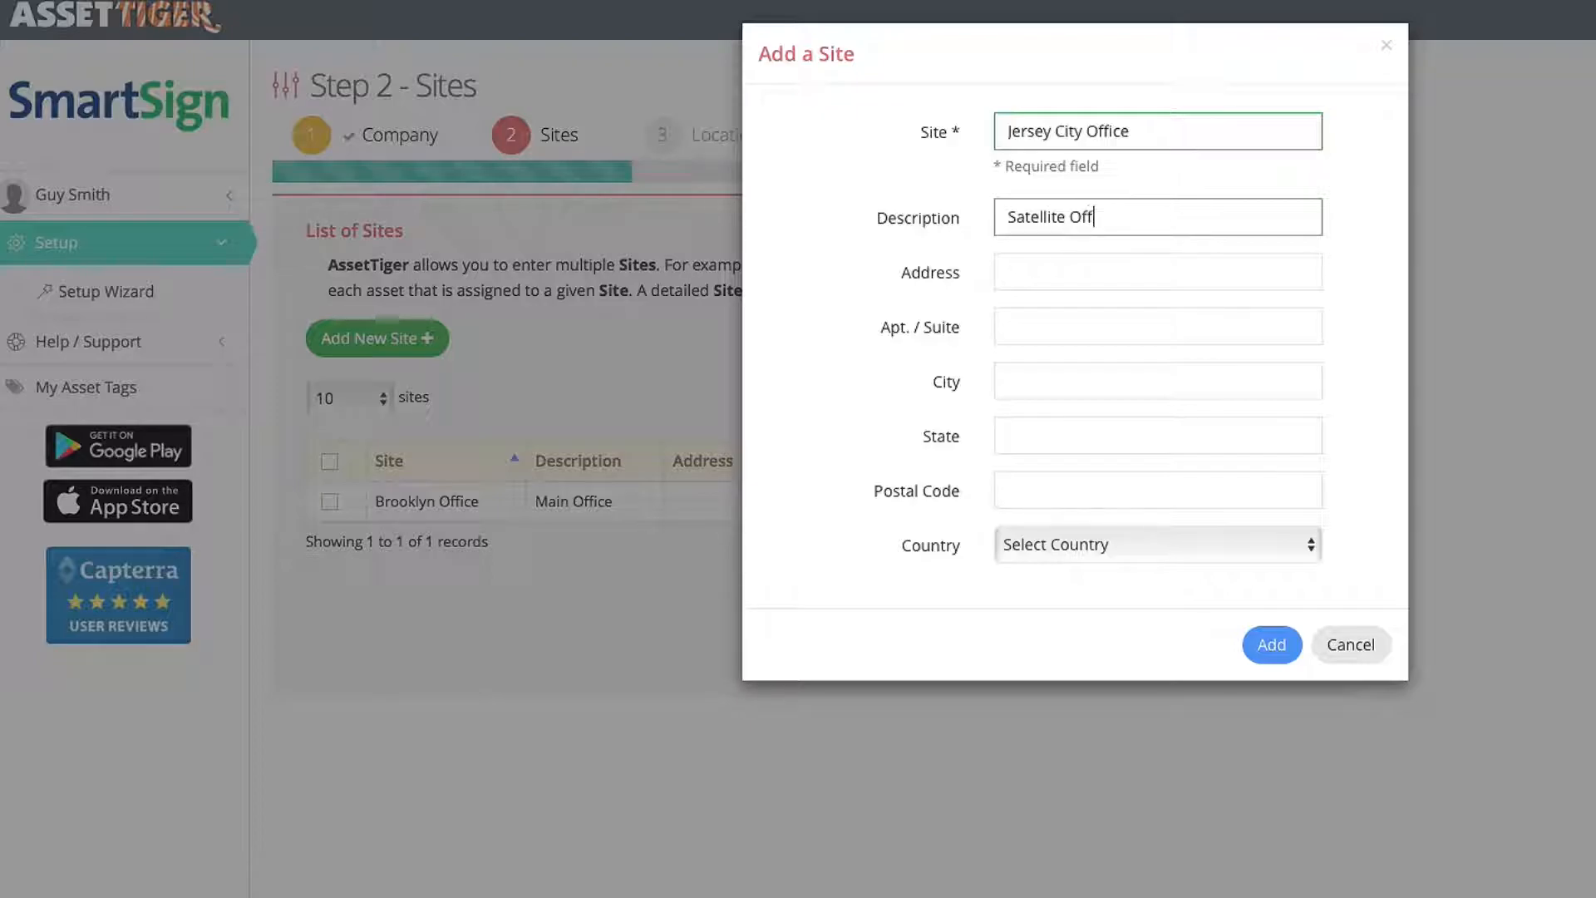
{"action": "left_click", "coordinate": [1270, 645]}
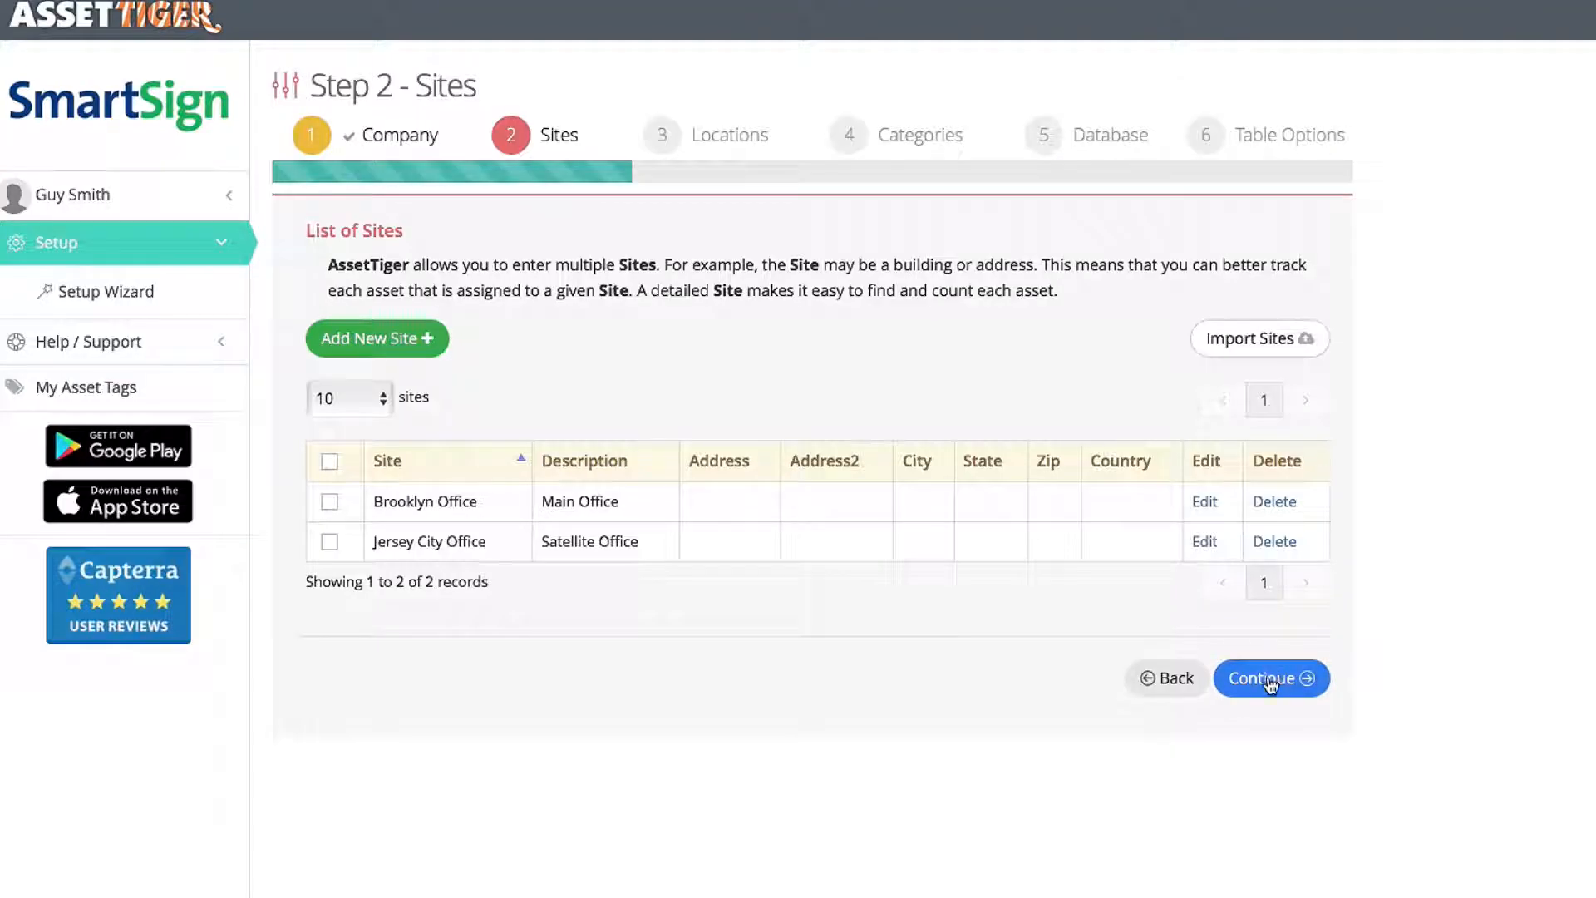
{"action": "left_click", "coordinate": [1268, 679]}
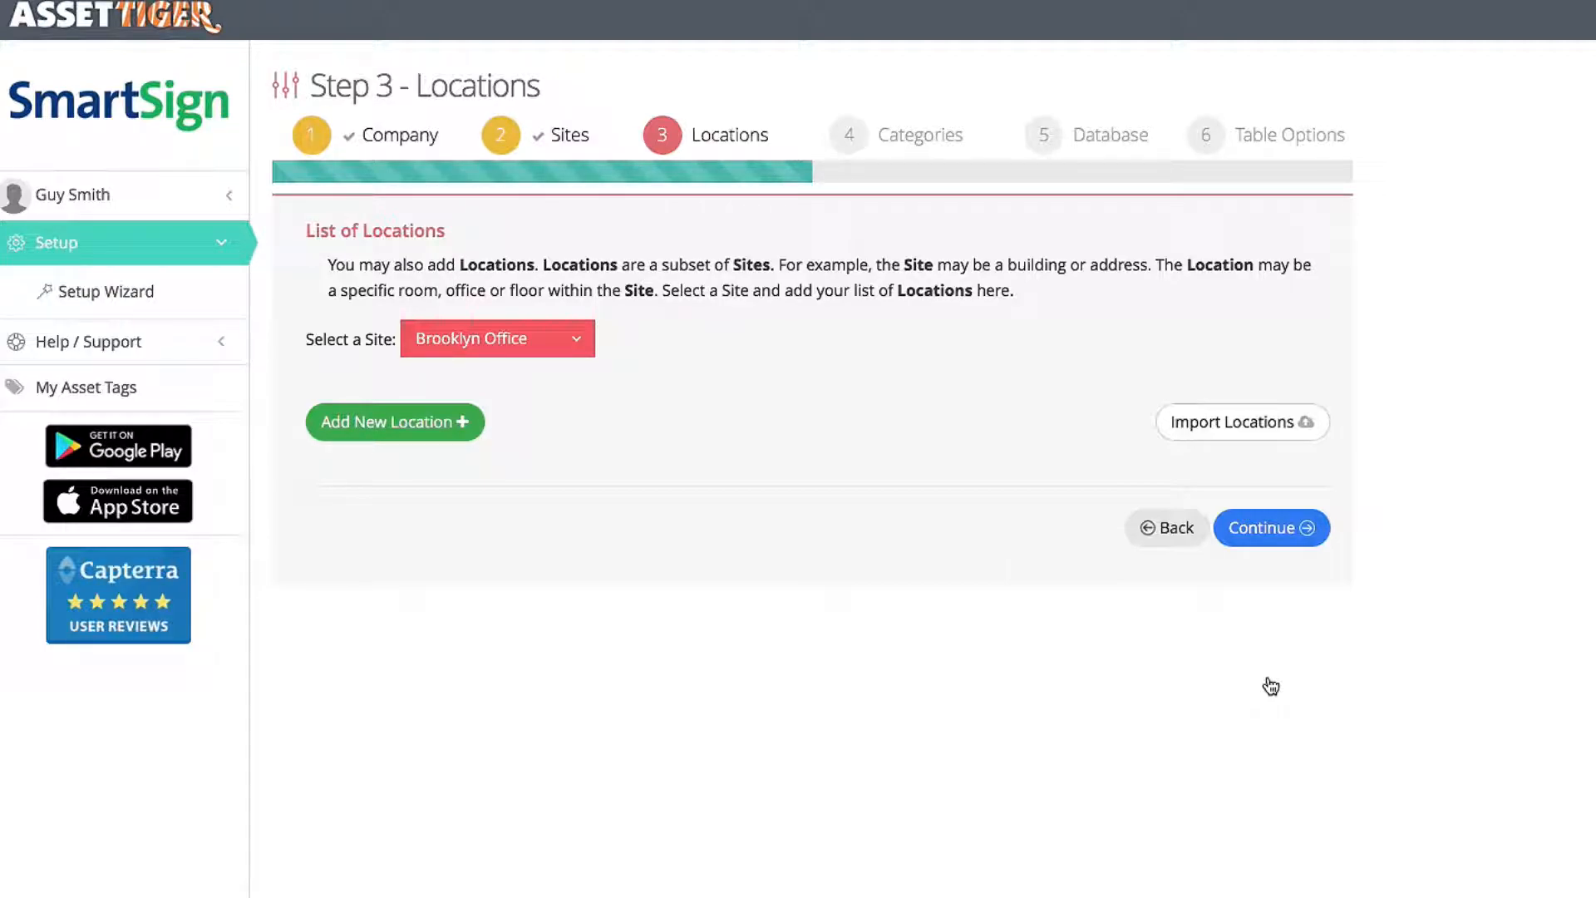
Under Jersey City Office, add the locations Storage Room A and Storage Room B.
{"action": "left_click", "coordinate": [495, 338]}
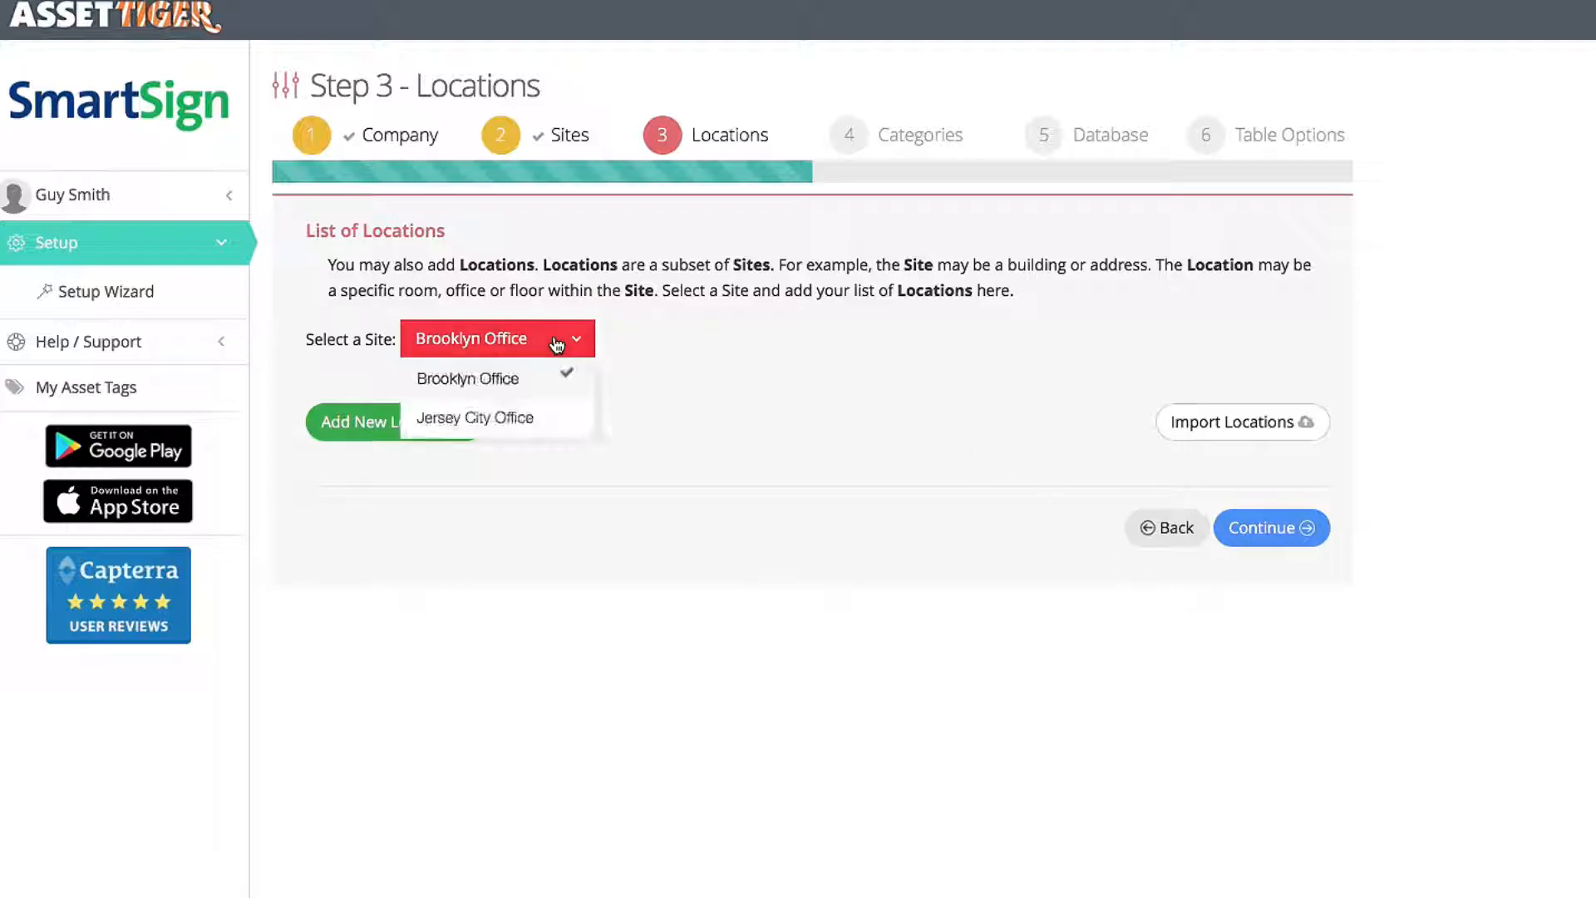
{"action": "left_click", "coordinate": [474, 417]}
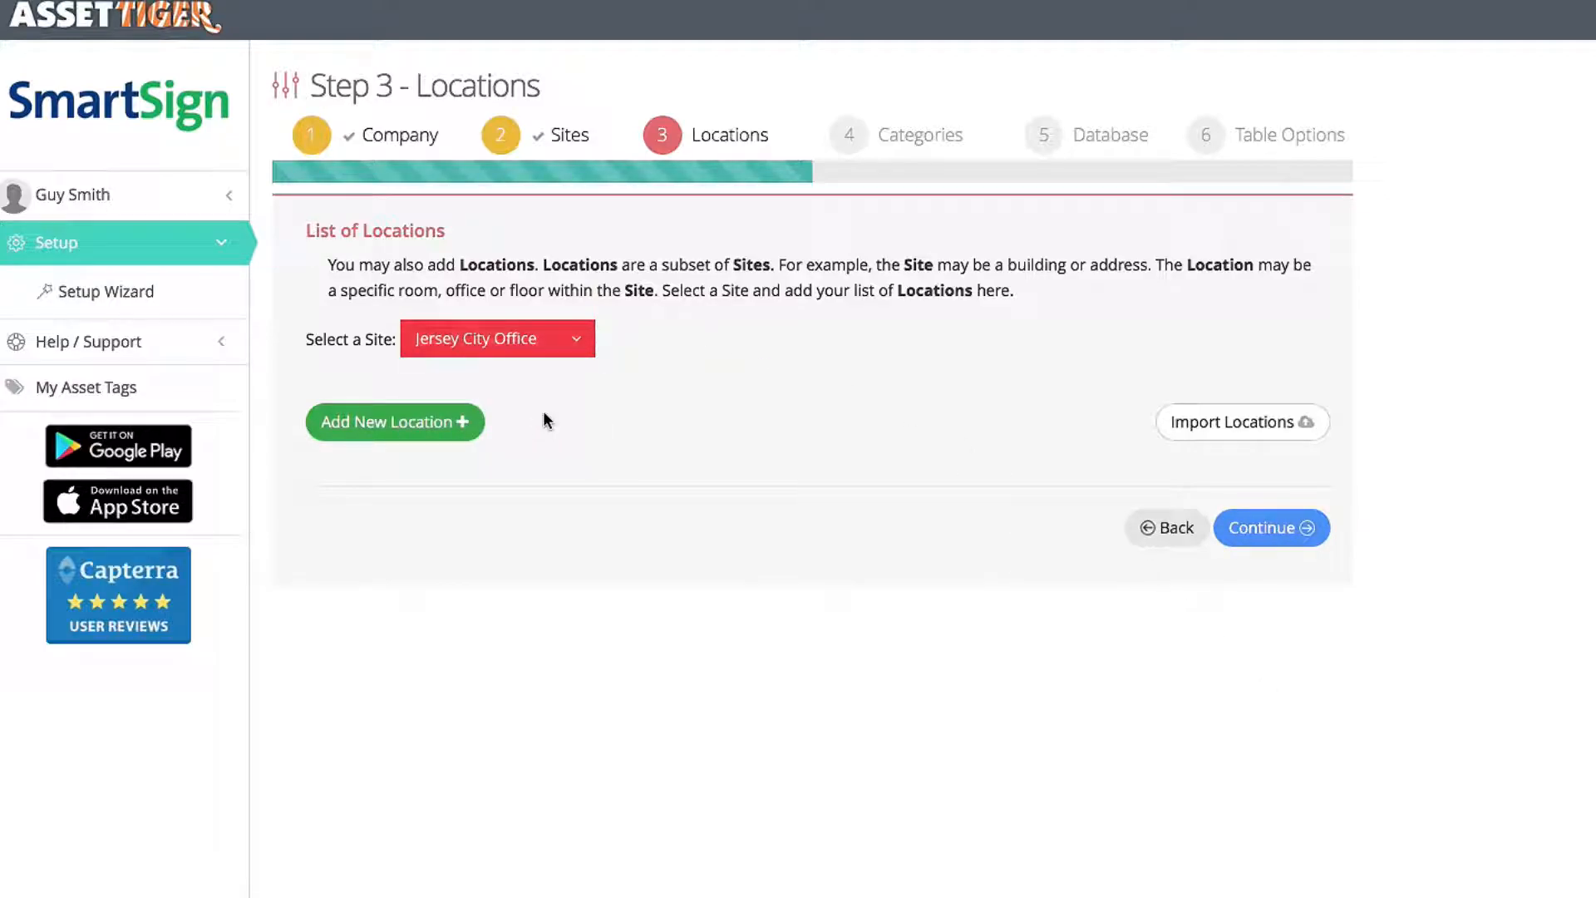
{"action": "left_click", "coordinate": [394, 420]}
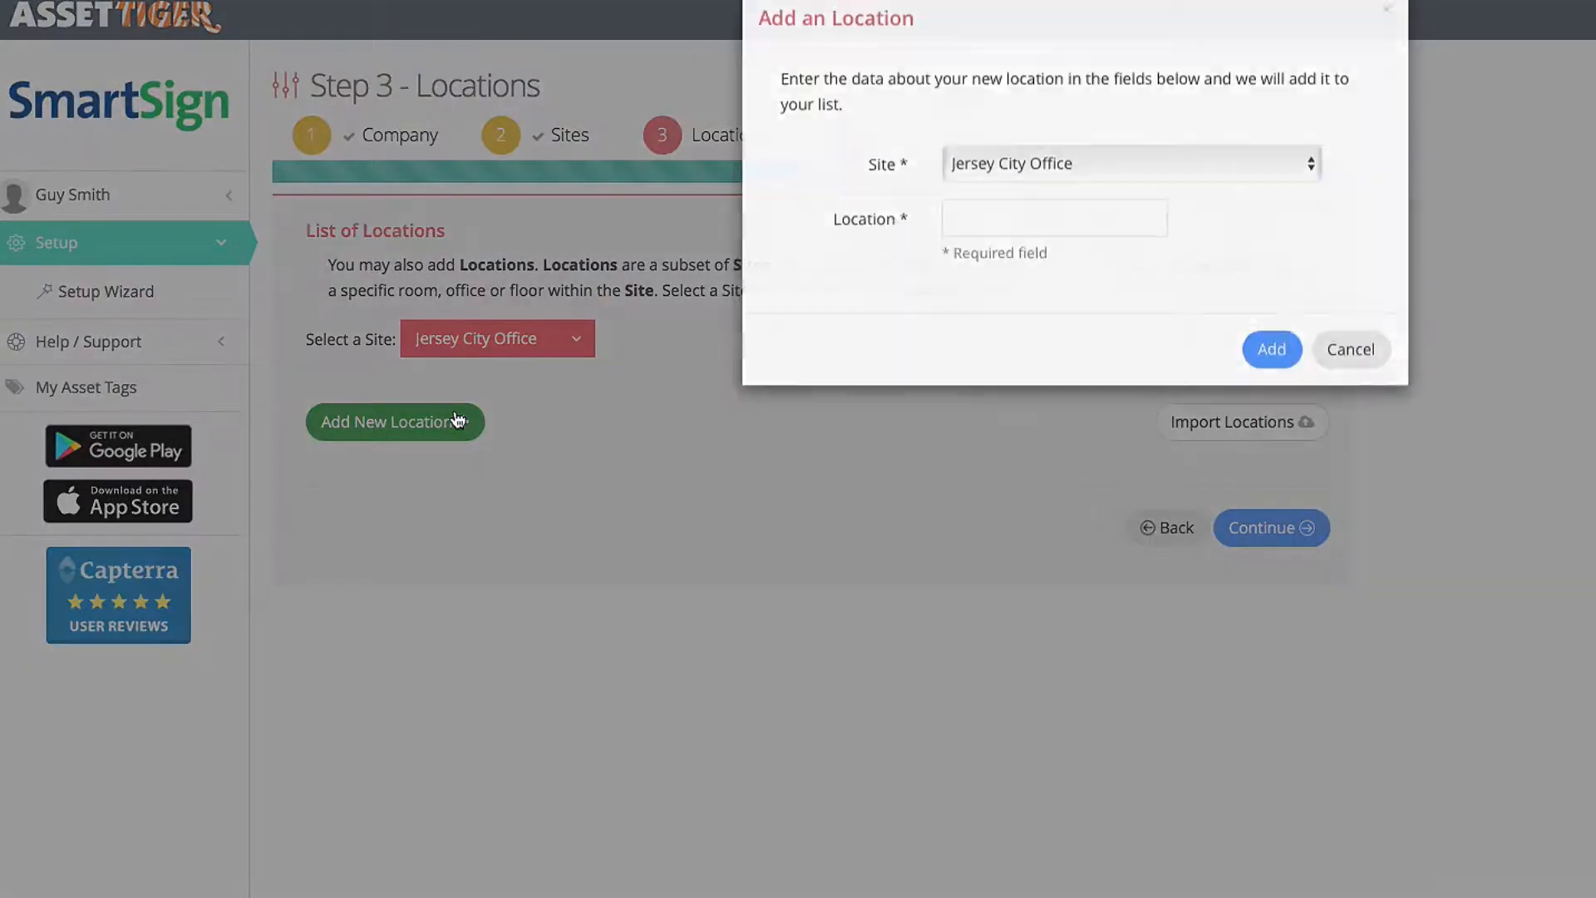
{"action": "type", "text": "Storage Room A"}
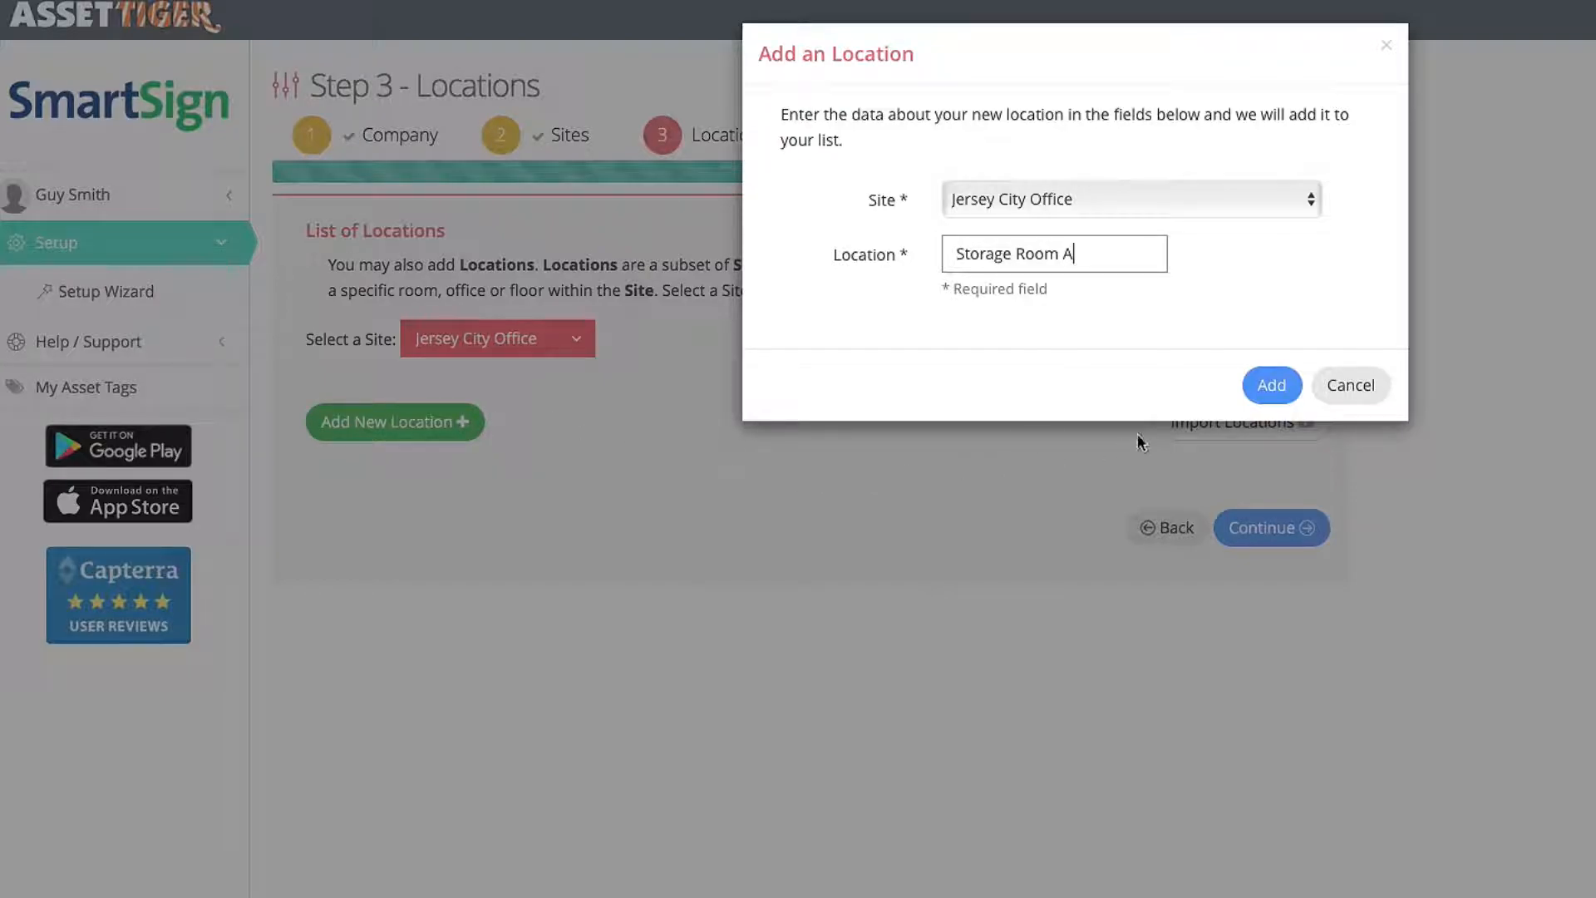
{"action": "left_click", "coordinate": [1272, 384]}
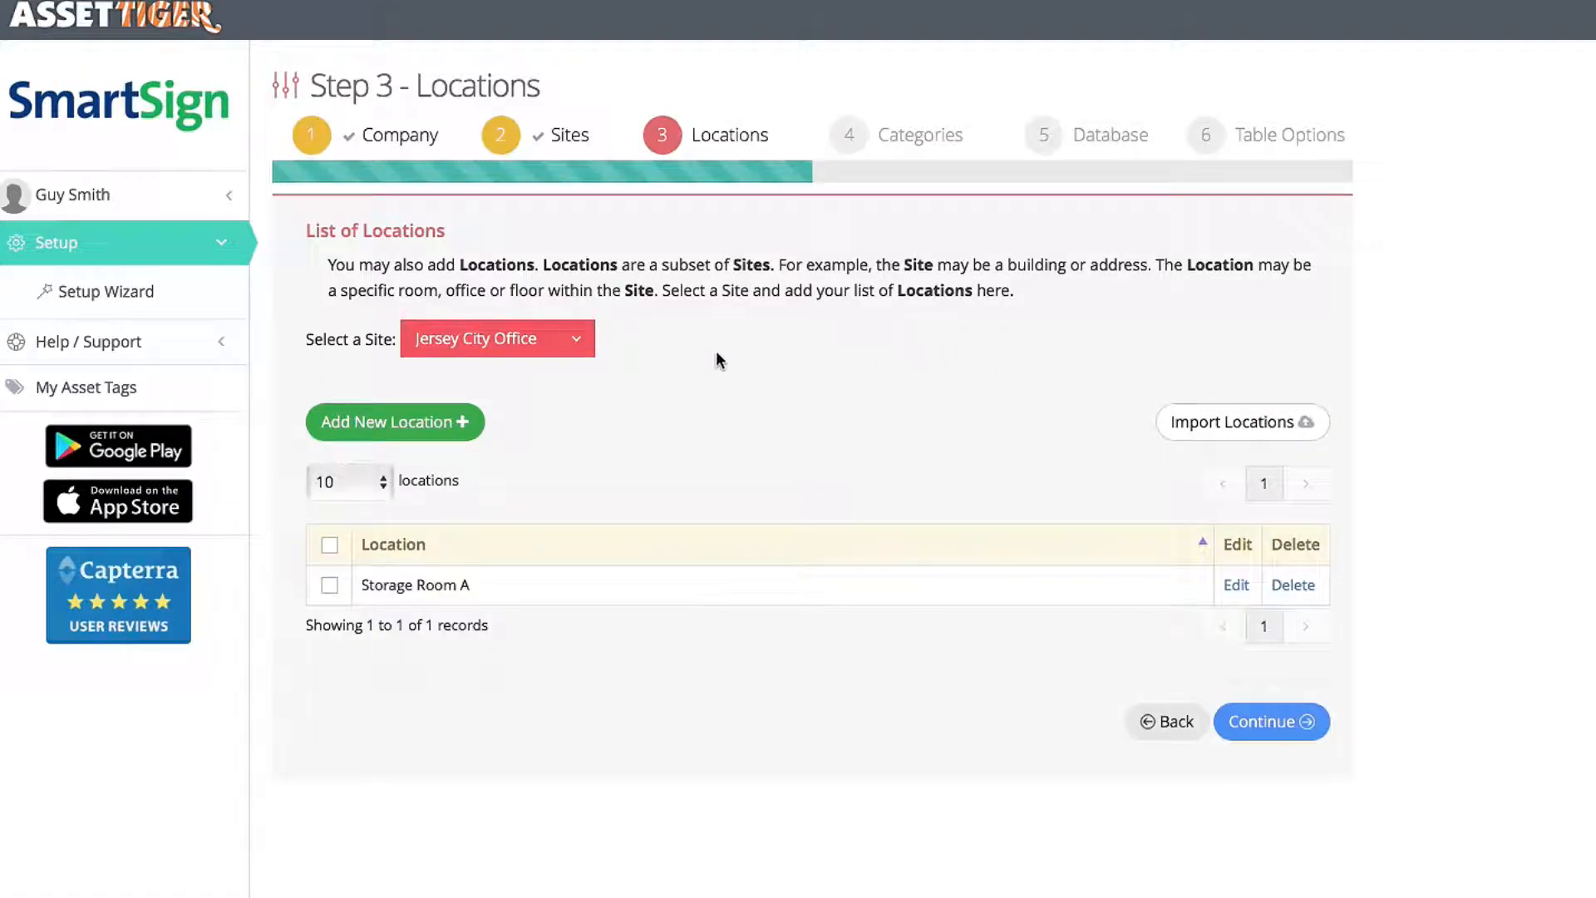
{"action": "left_click", "coordinate": [392, 420]}
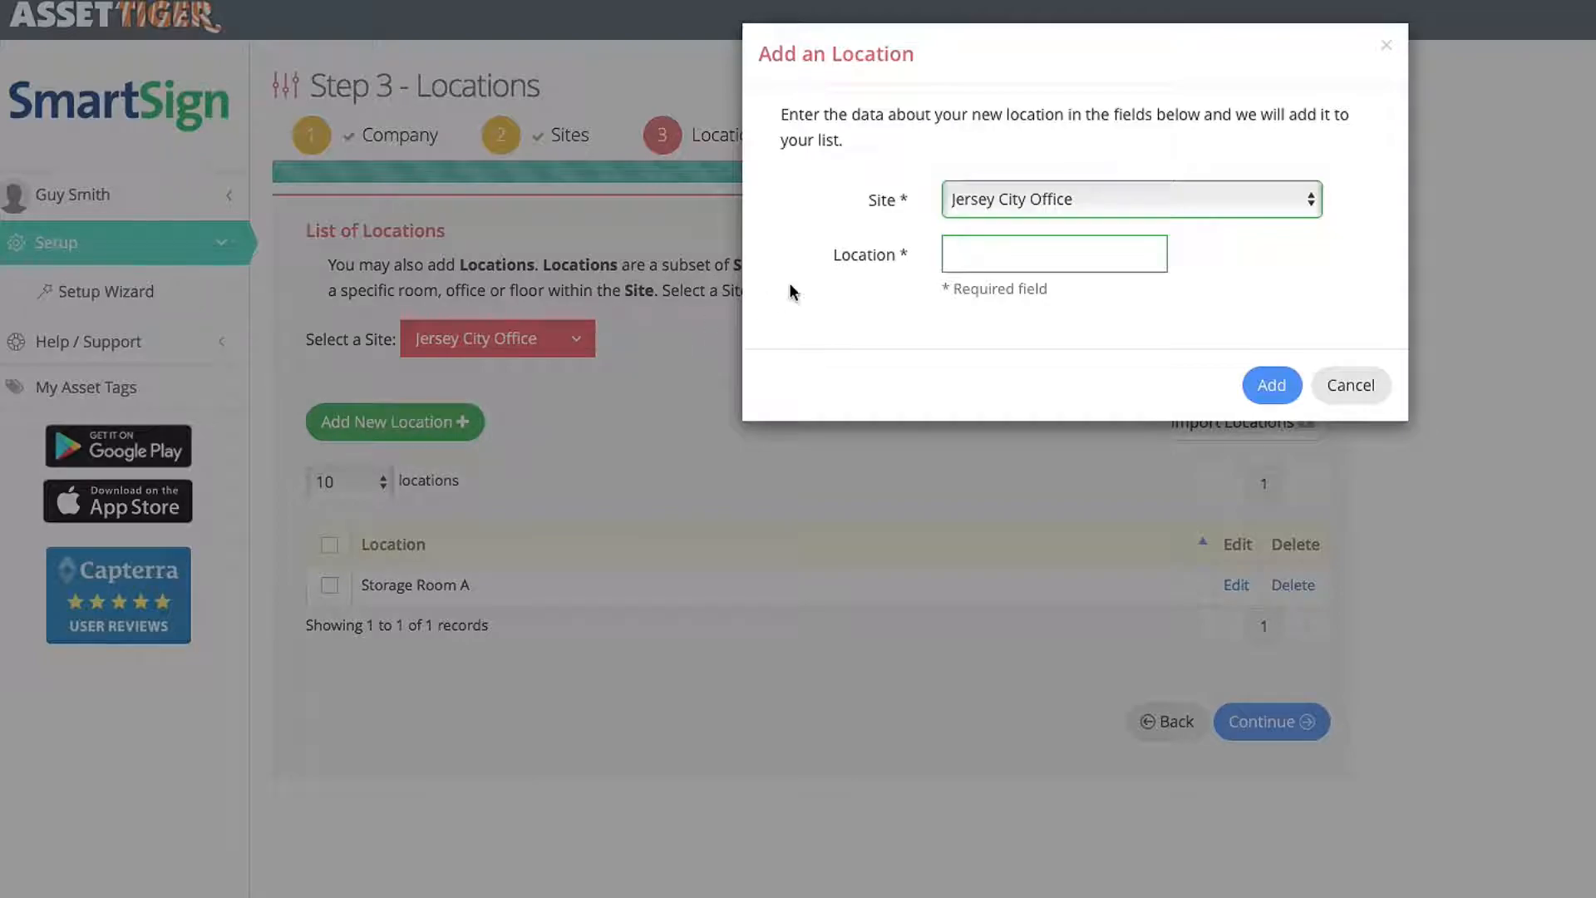
{"action": "type", "text": "Storage Room B"}
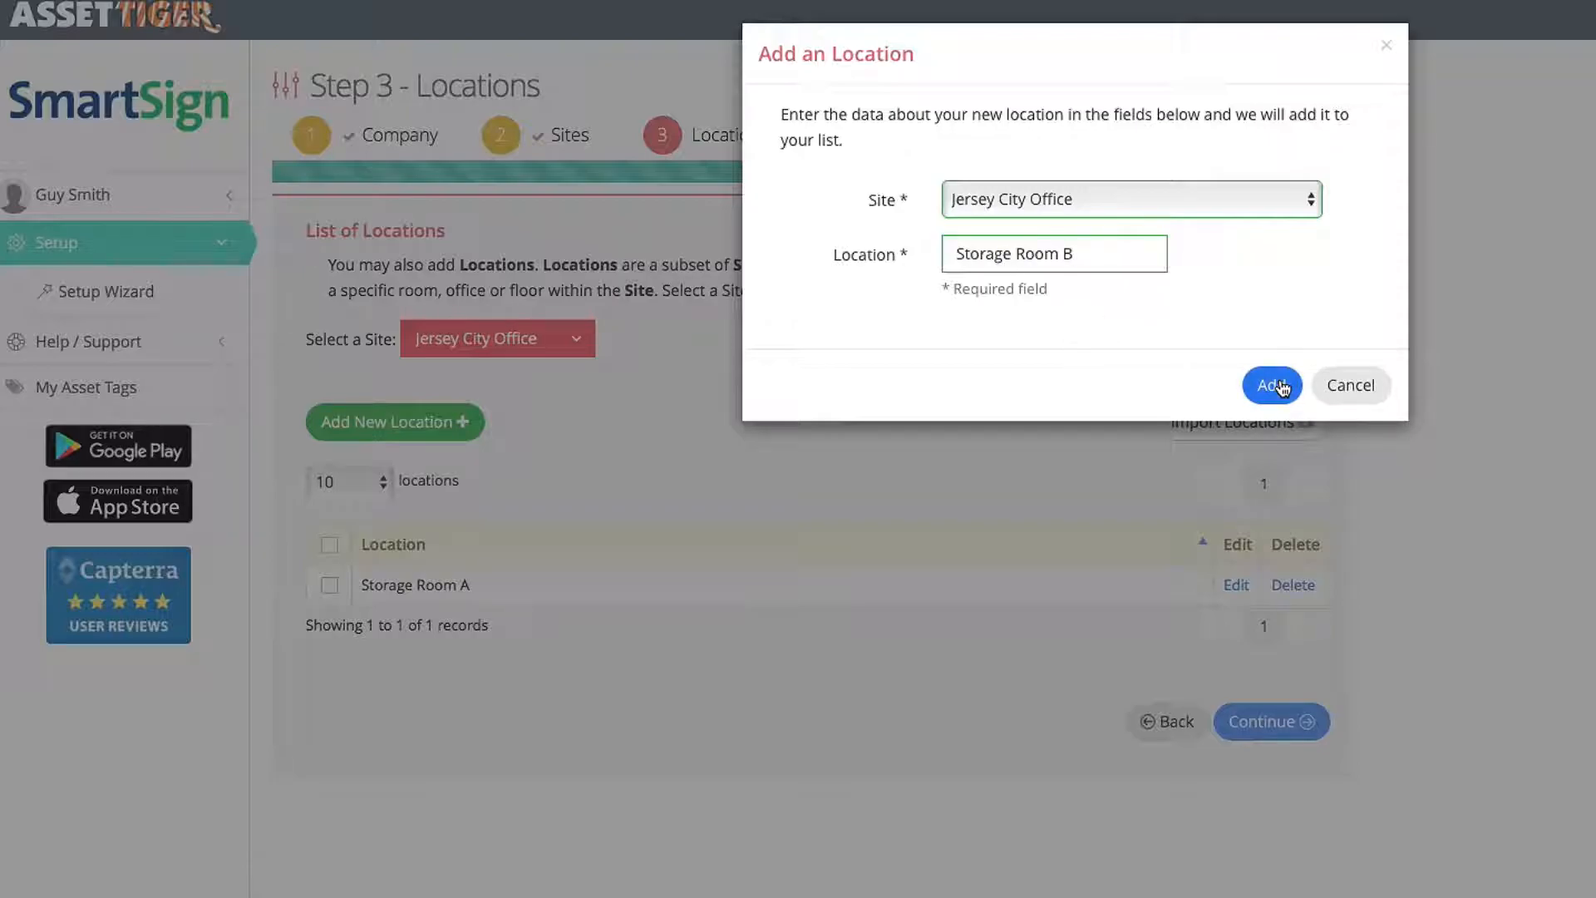
{"action": "left_click", "coordinate": [1272, 384]}
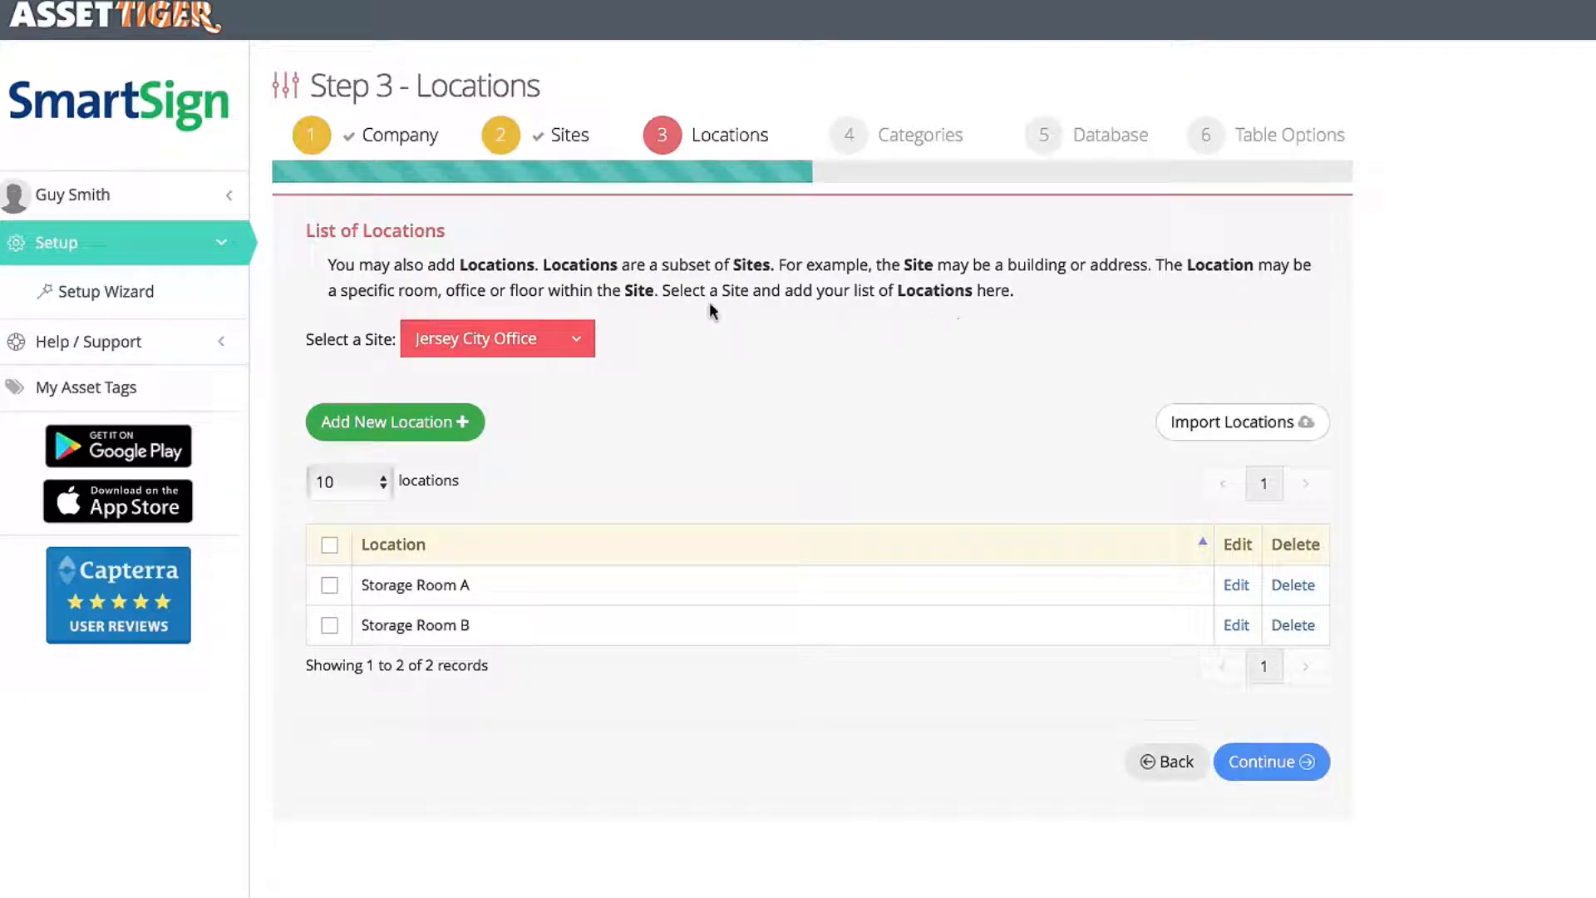
{"action": "left_click", "coordinate": [497, 337]}
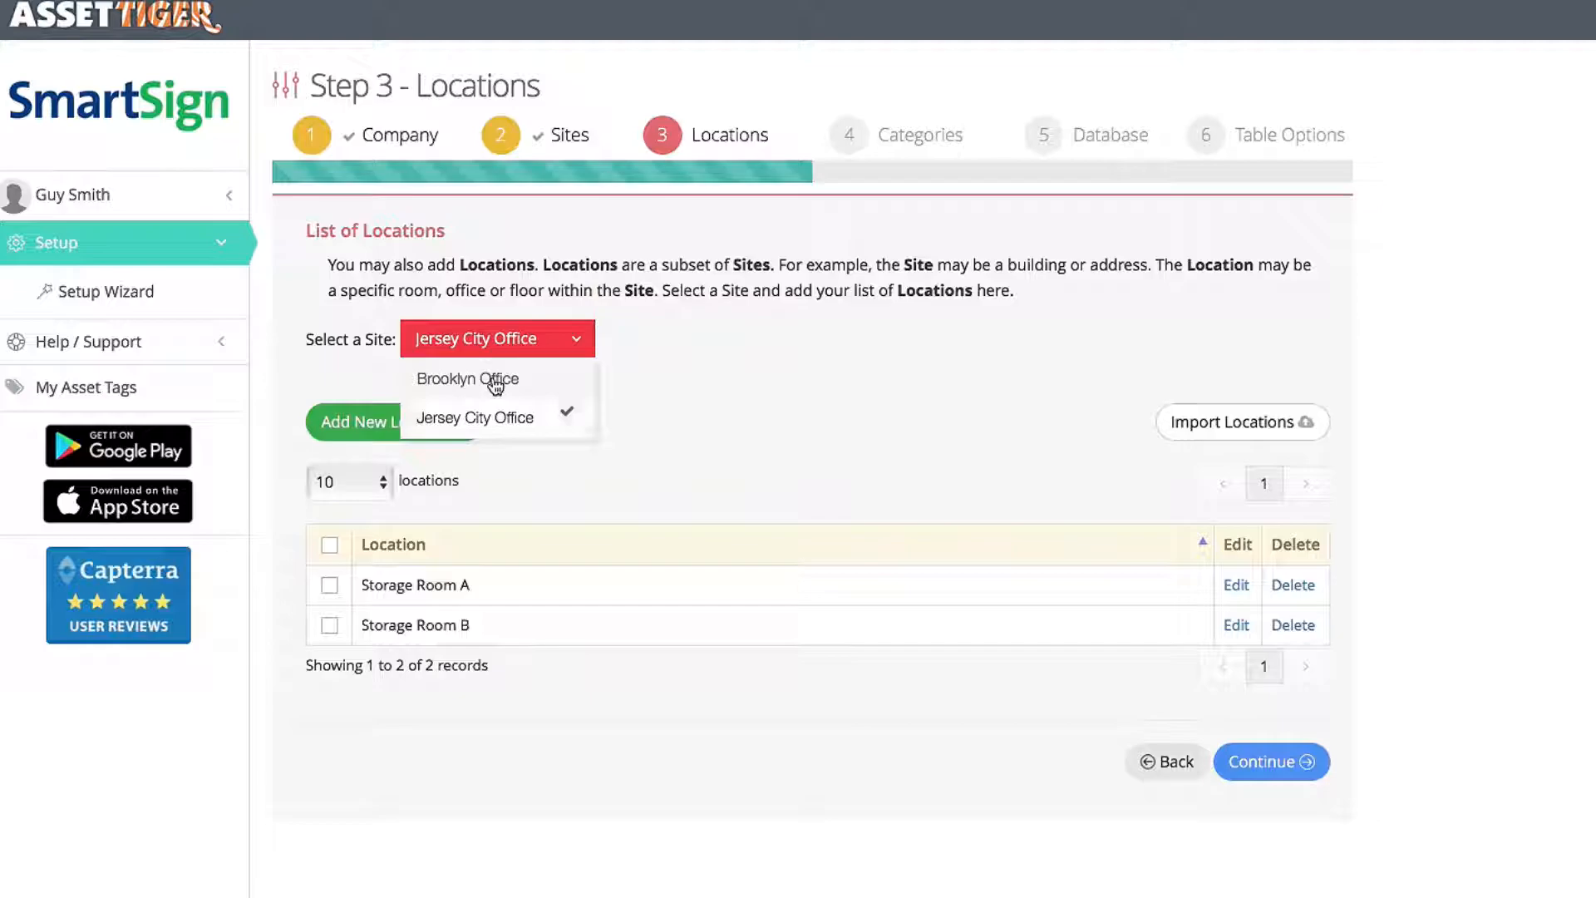
Under Brooklyn Office, add the locations Cabinet and Storage Closet and continue to Categories.
{"action": "left_click", "coordinate": [469, 377]}
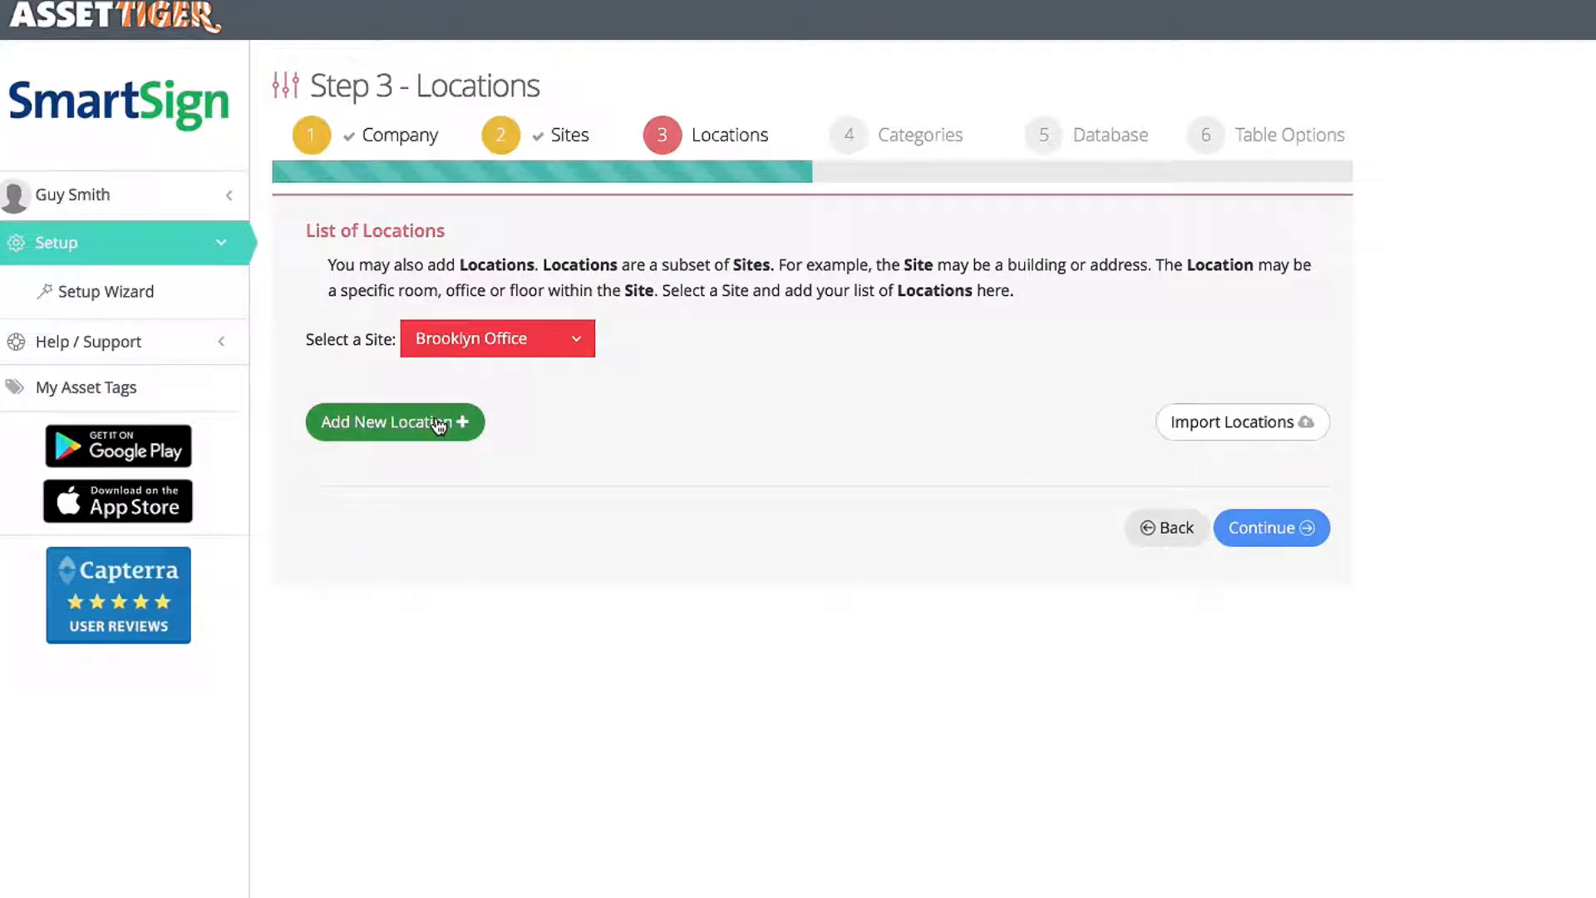
{"action": "left_click", "coordinate": [392, 420]}
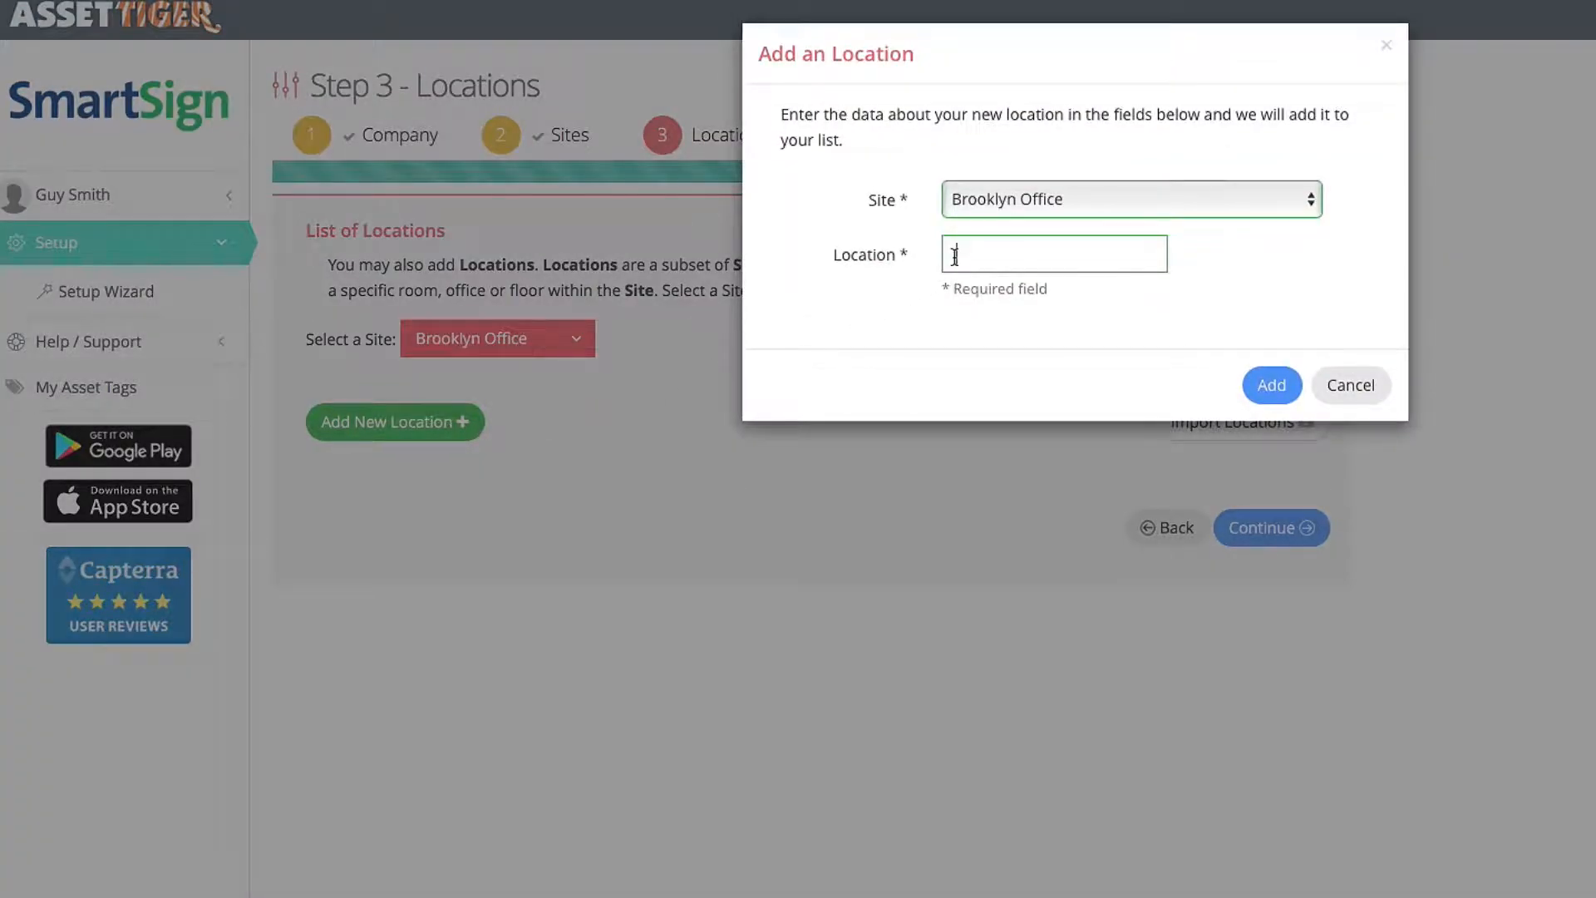
{"action": "type", "text": "Cabinet"}
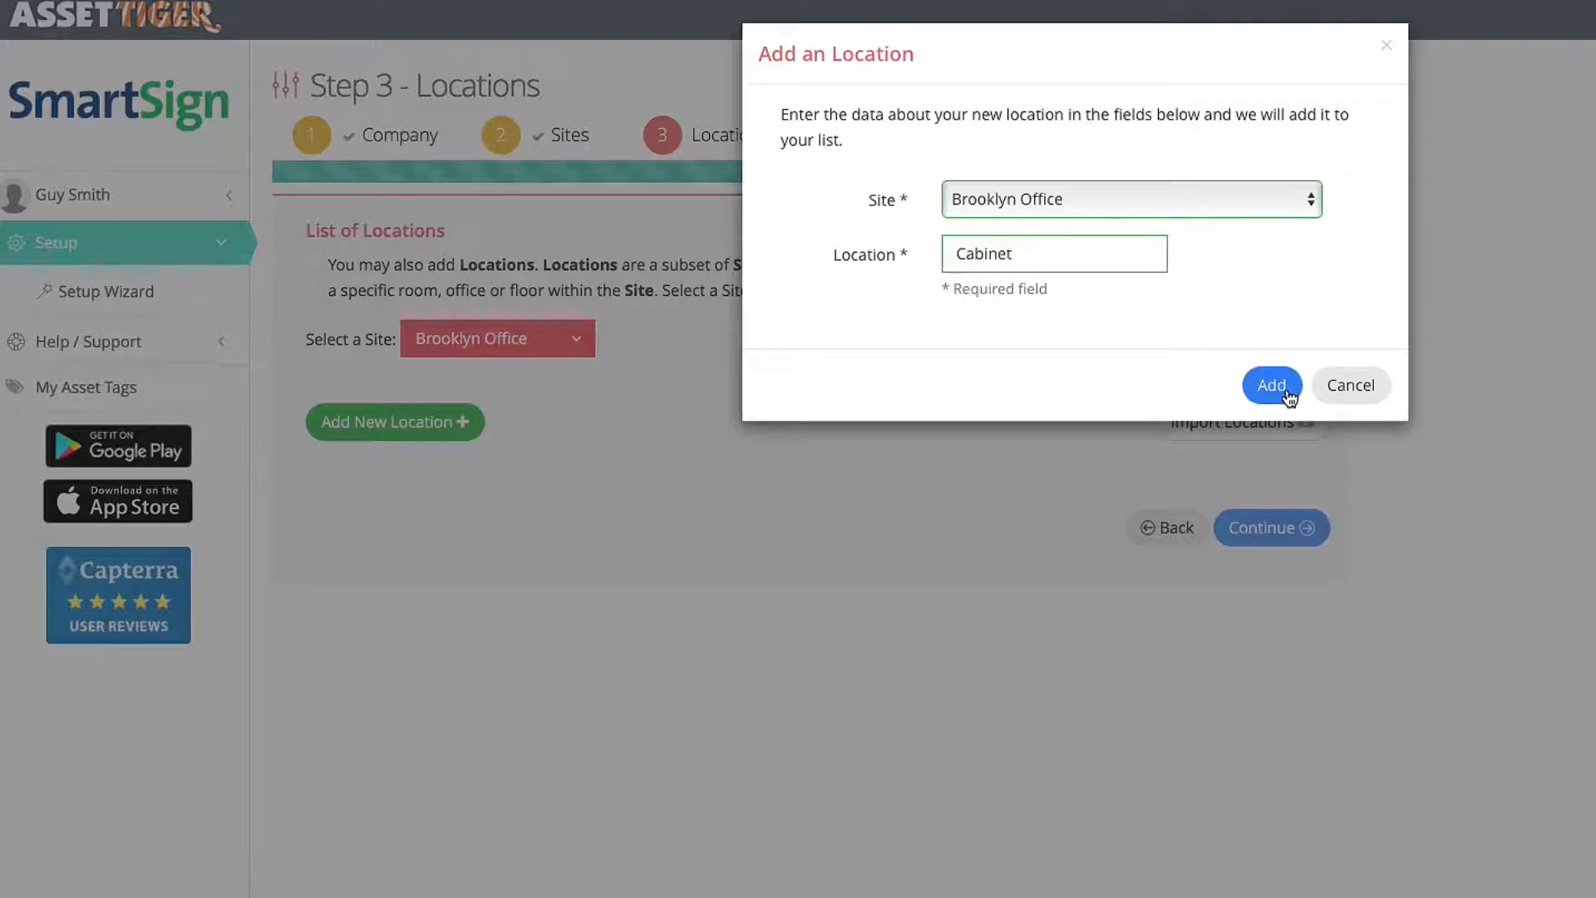
{"action": "left_click", "coordinate": [1271, 384]}
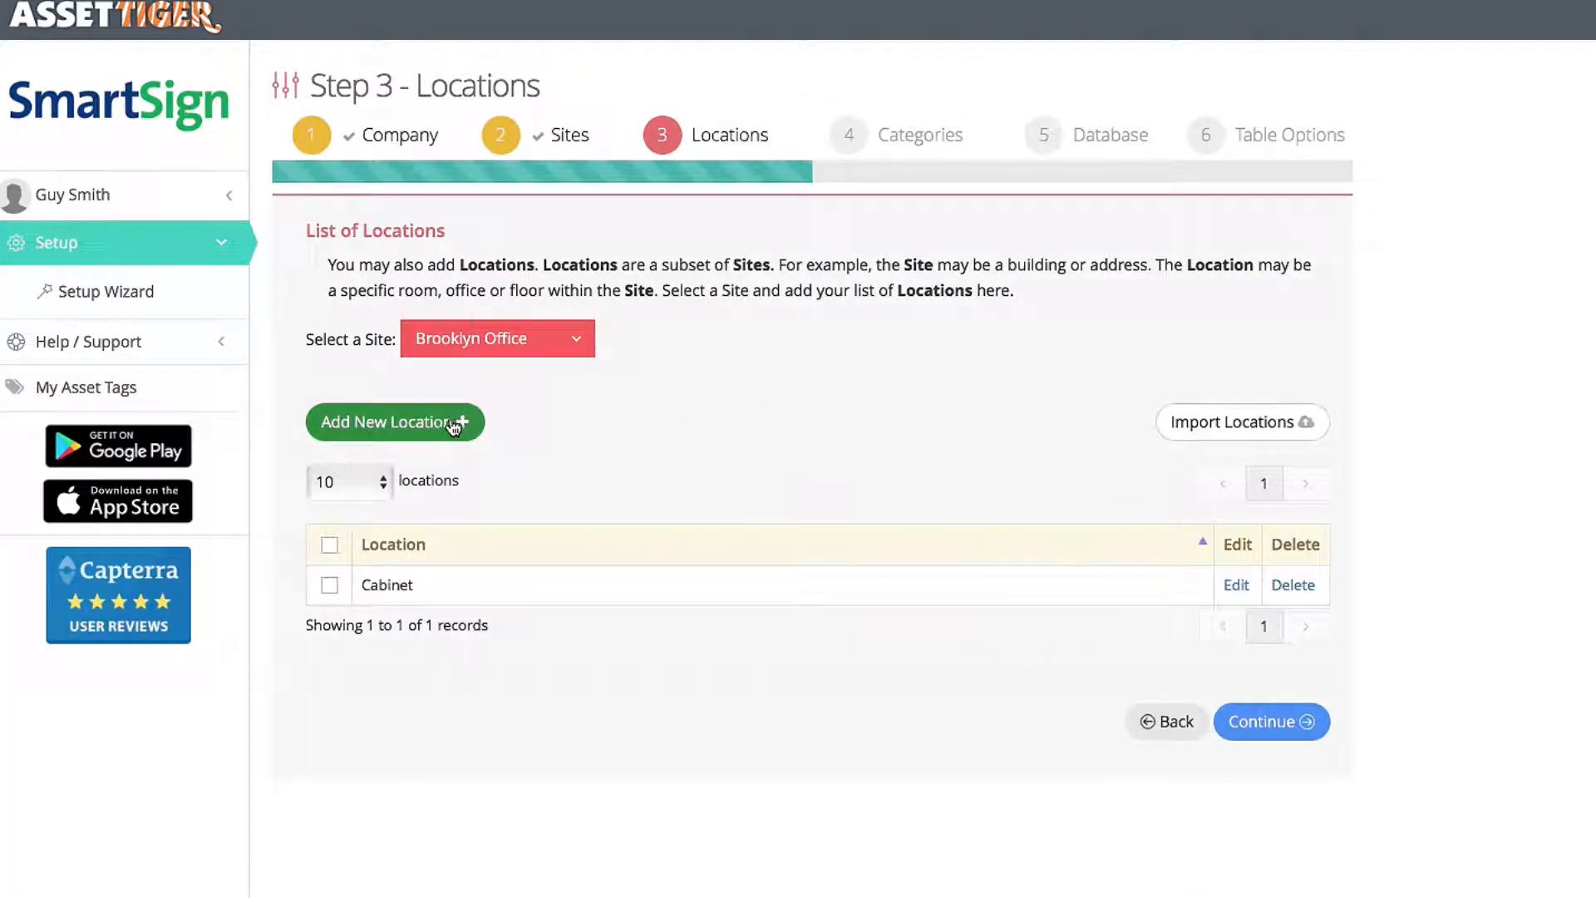
{"action": "left_click", "coordinate": [394, 420]}
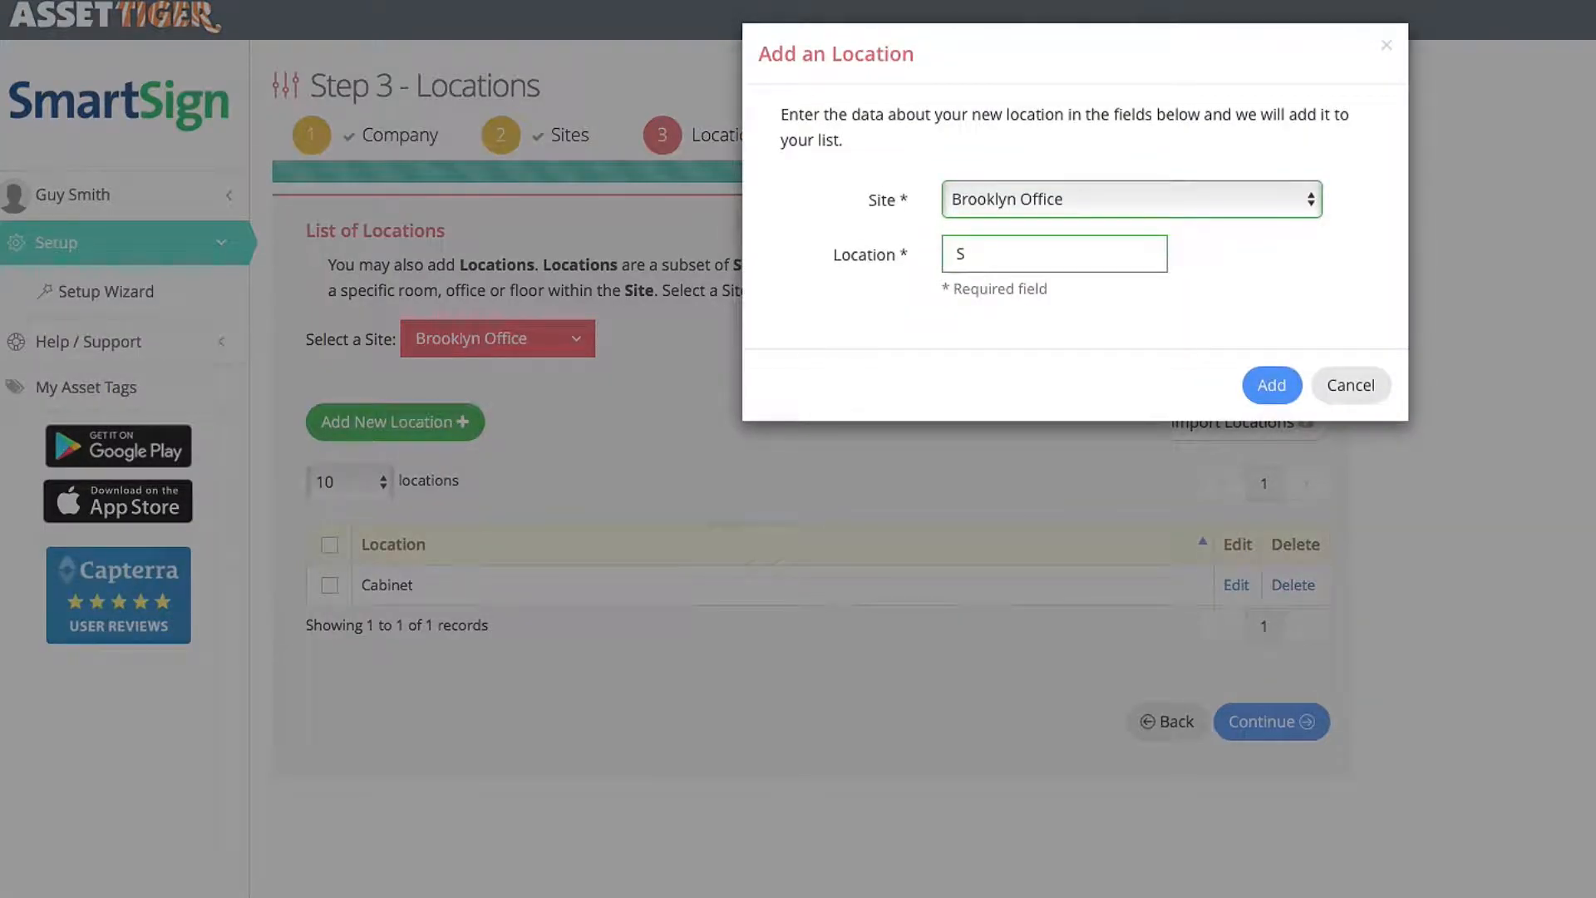
{"action": "type", "text": "torage Close"}
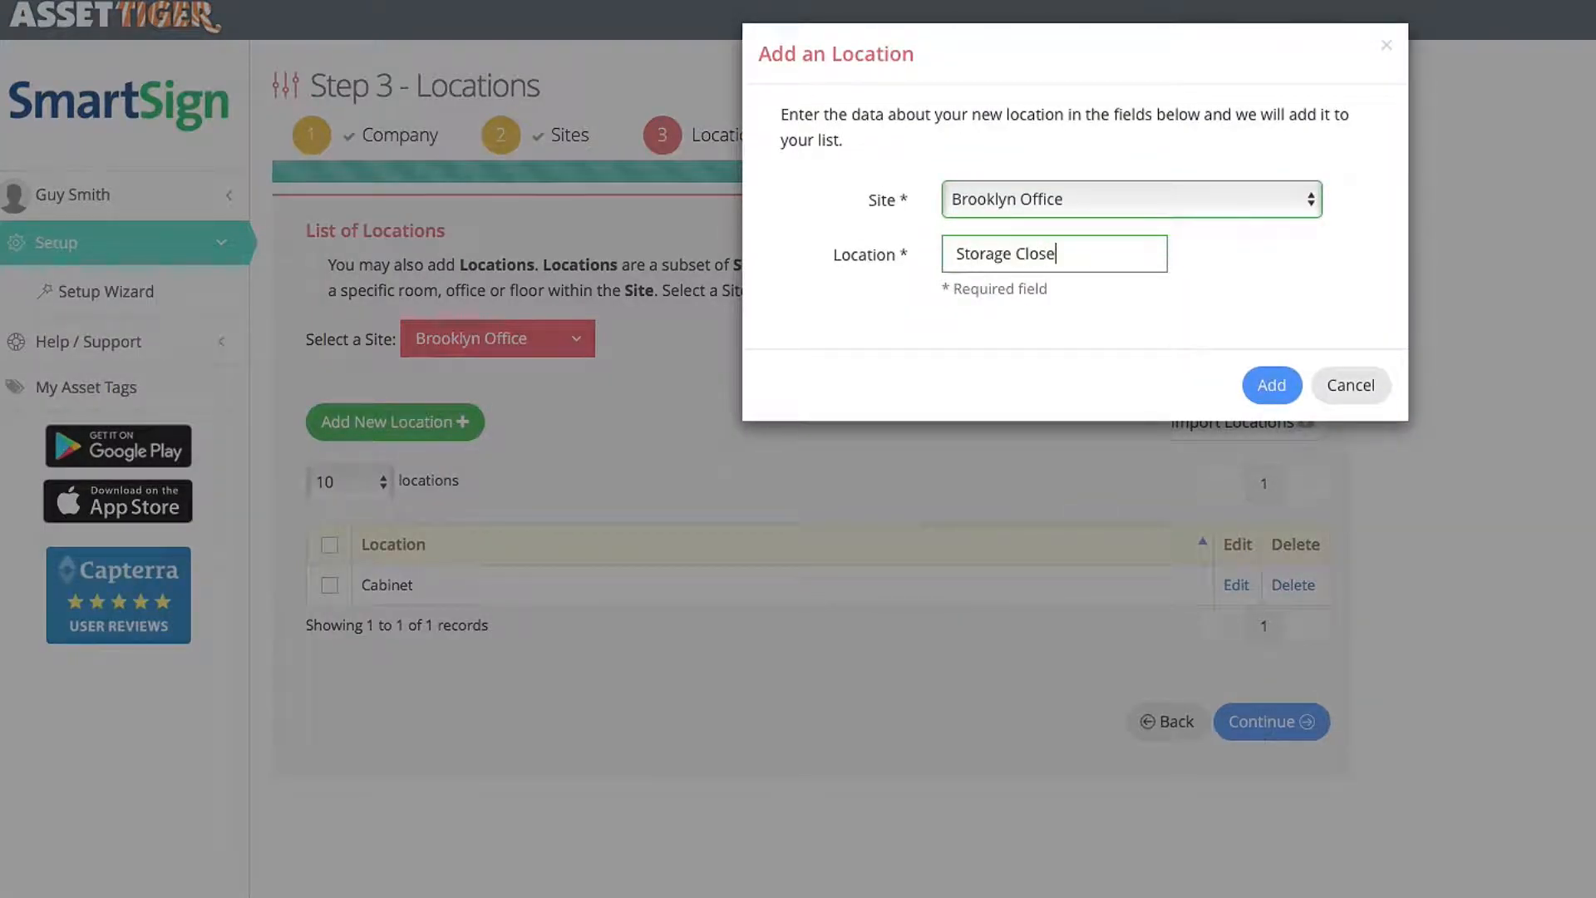
{"action": "type", "text": "t"}
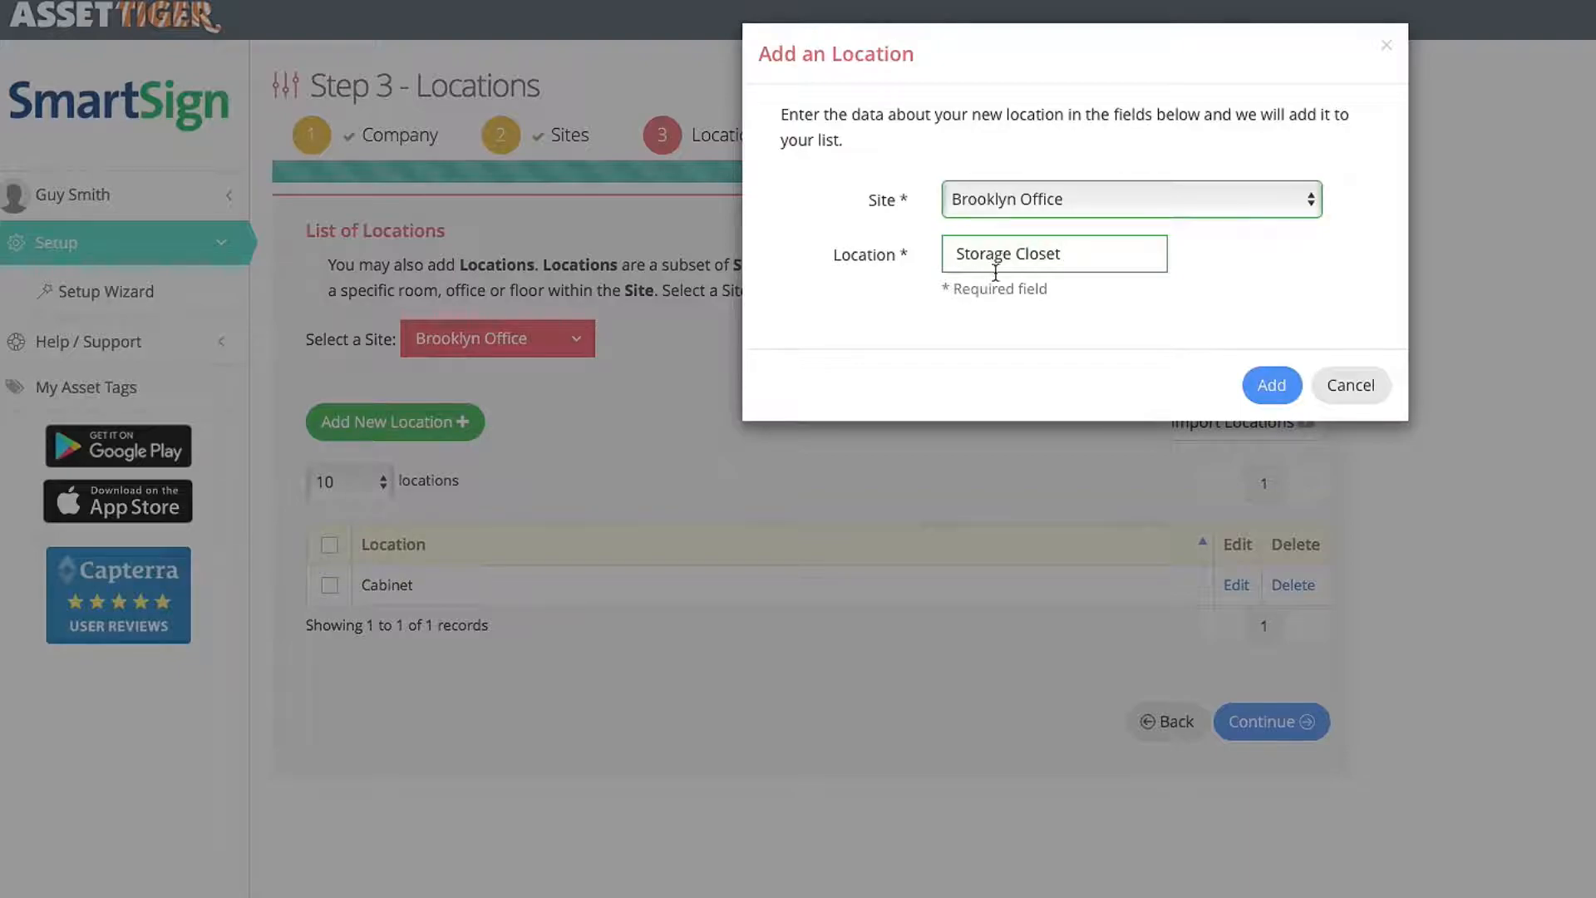
{"action": "left_click", "coordinate": [1270, 384]}
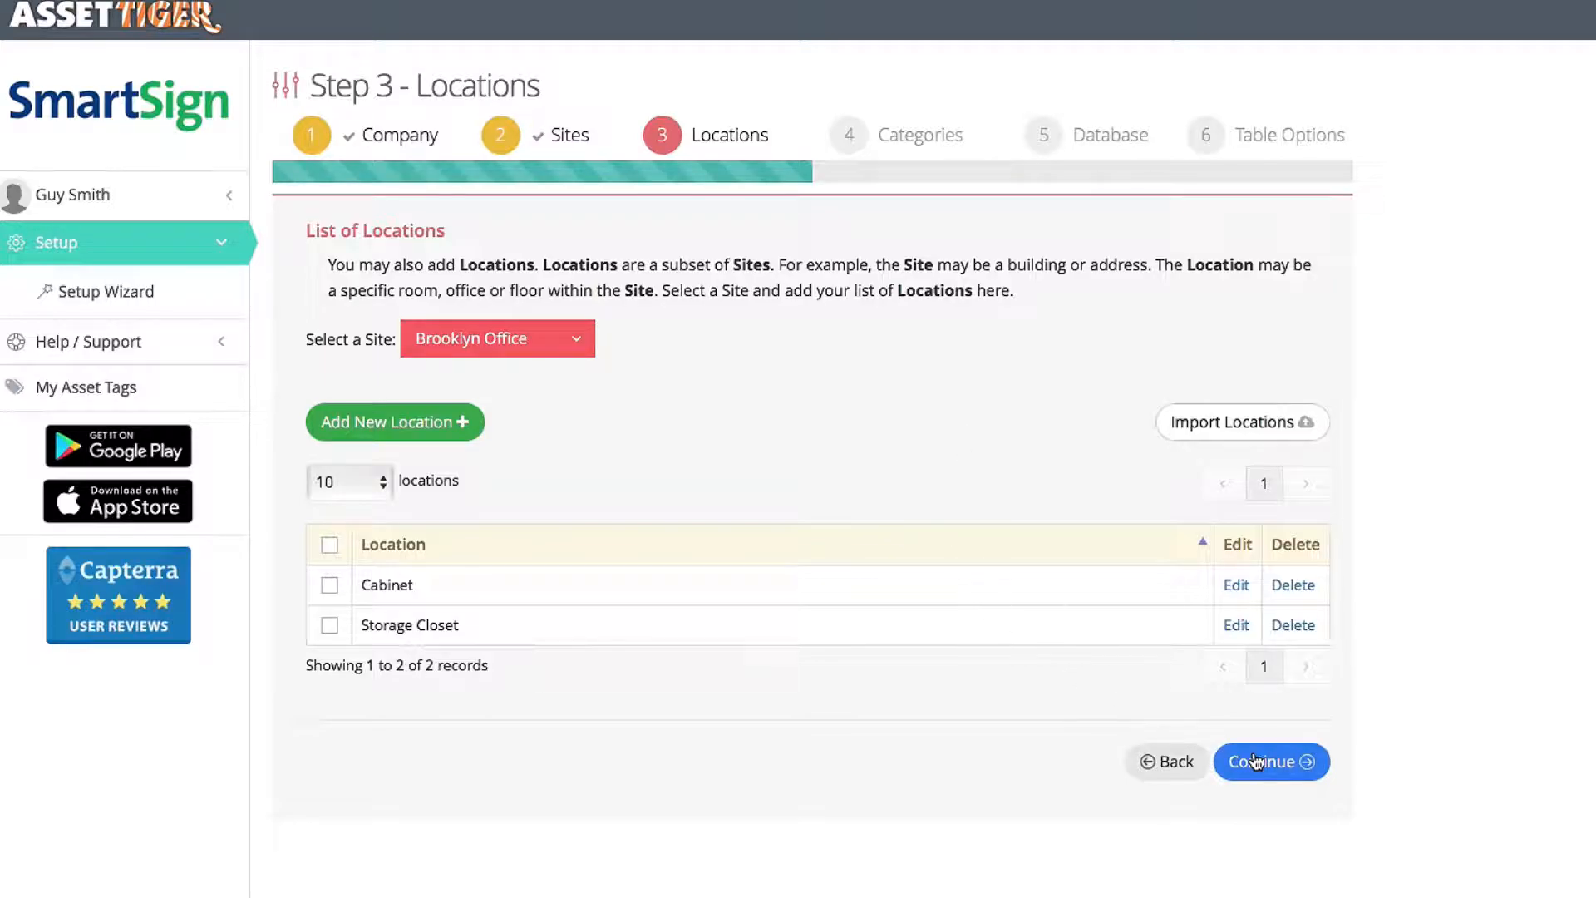
{"action": "left_click", "coordinate": [1270, 762]}
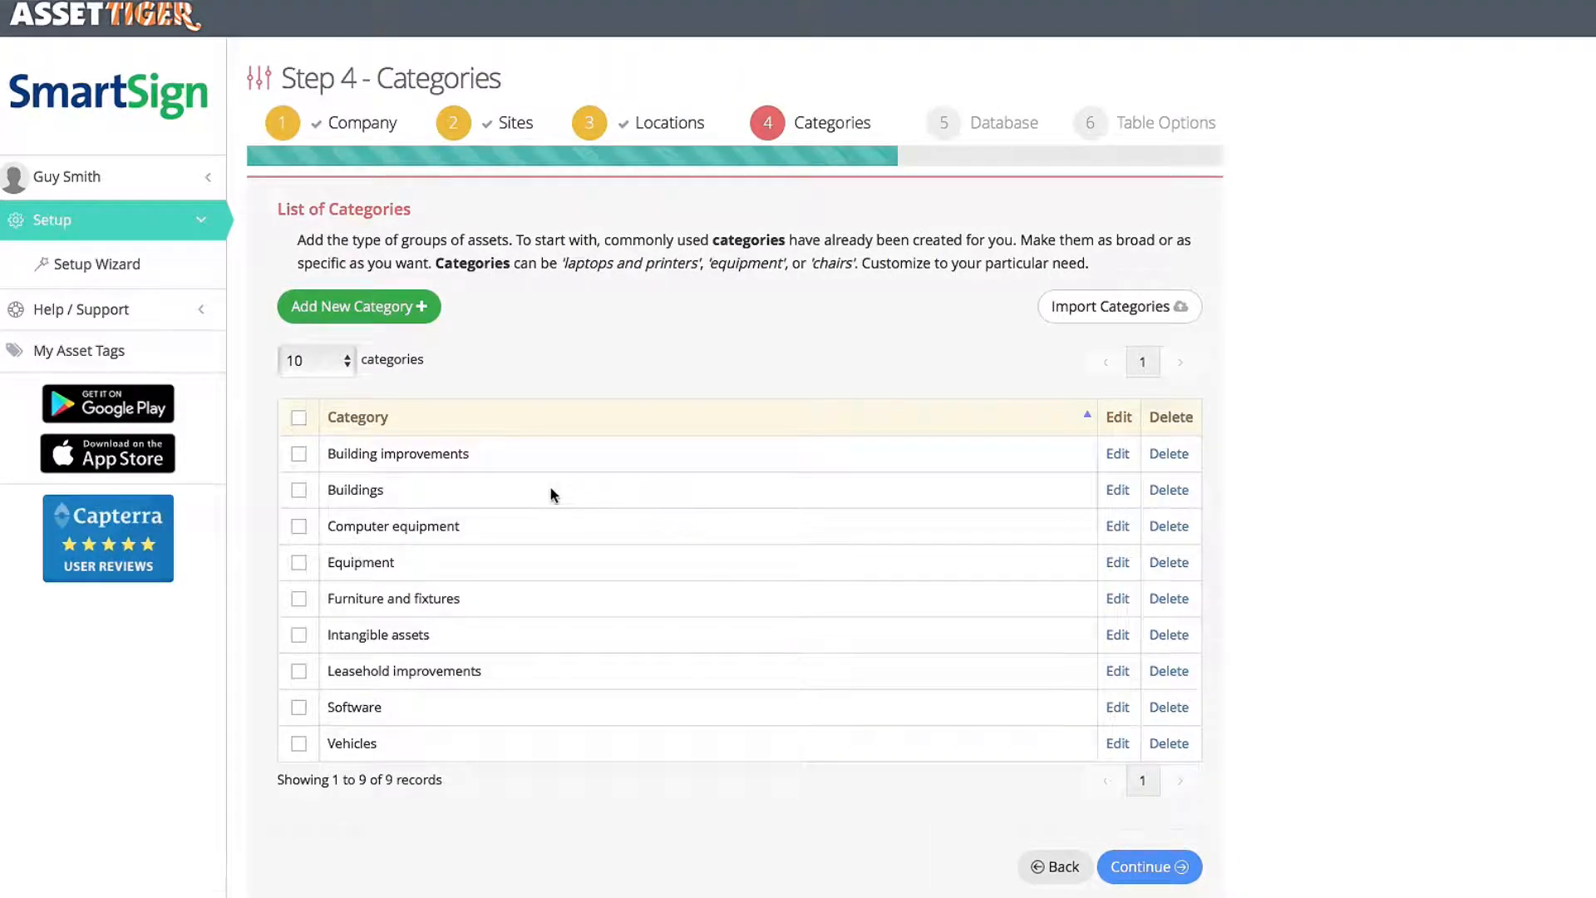
{"action": "mouse_move", "coordinate": [860, 493]}
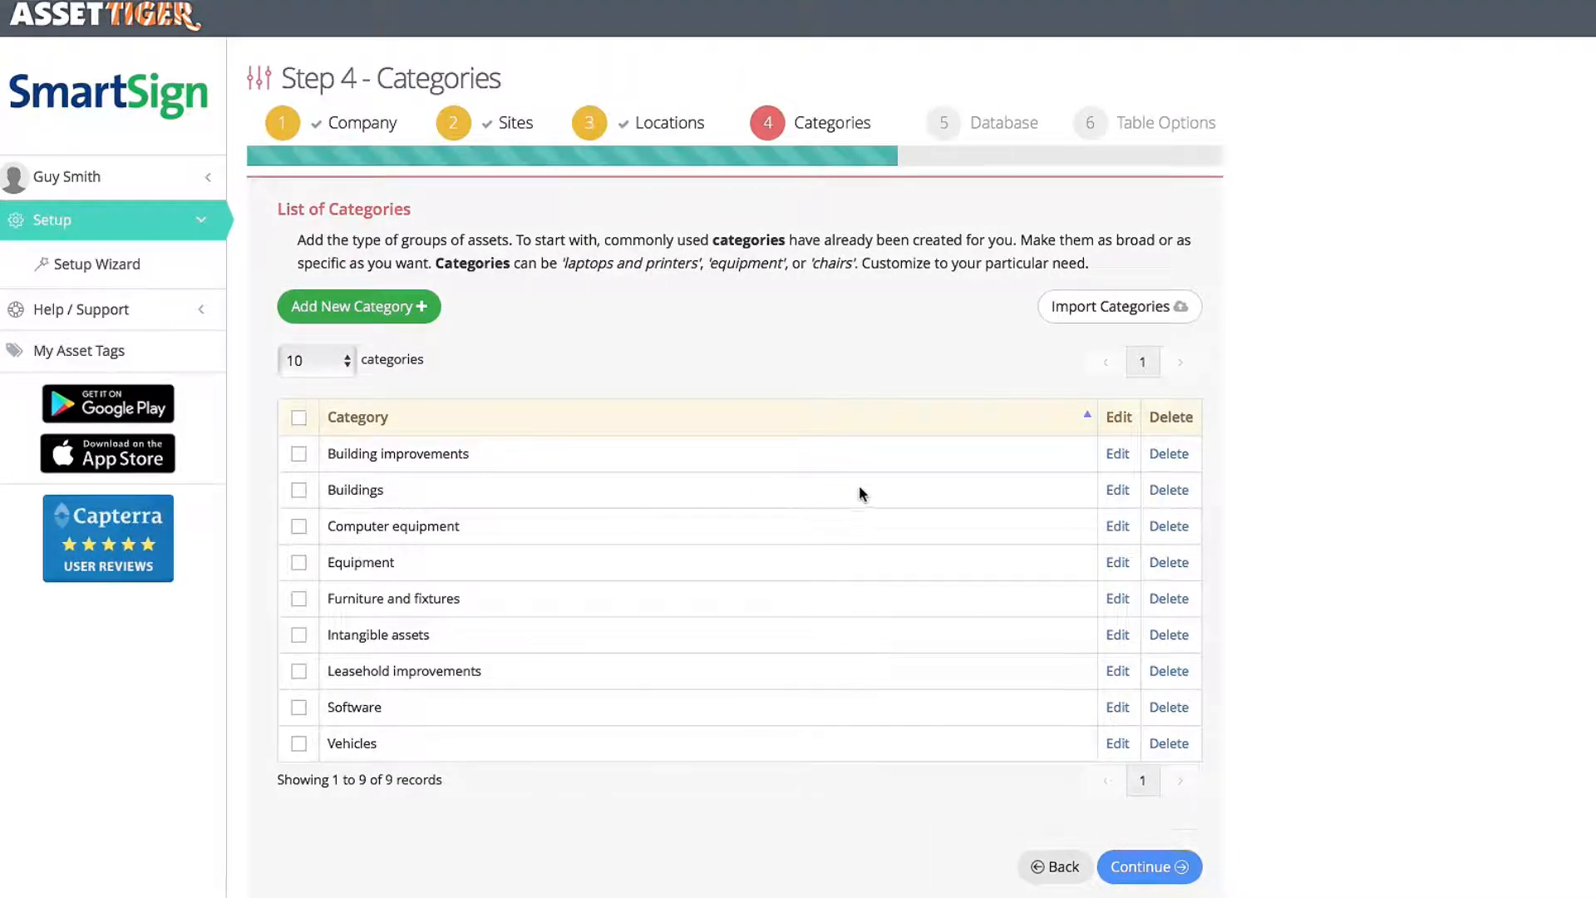
Delete the Buildings category from the default category list.
{"action": "left_click", "coordinate": [1169, 489]}
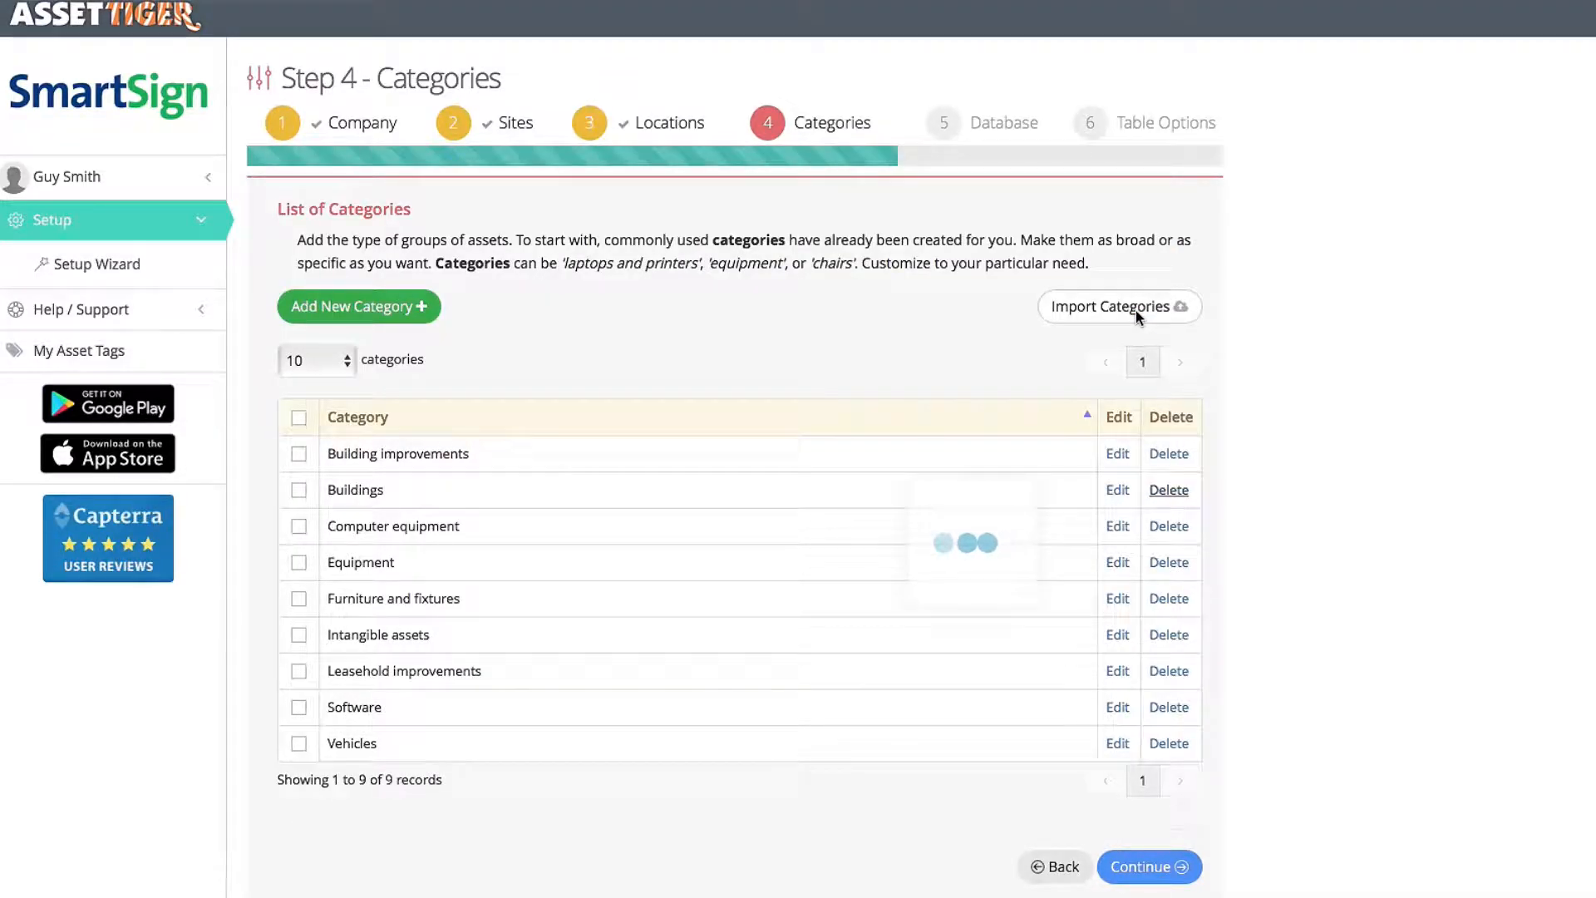
{"action": "left_click", "coordinate": [1169, 488]}
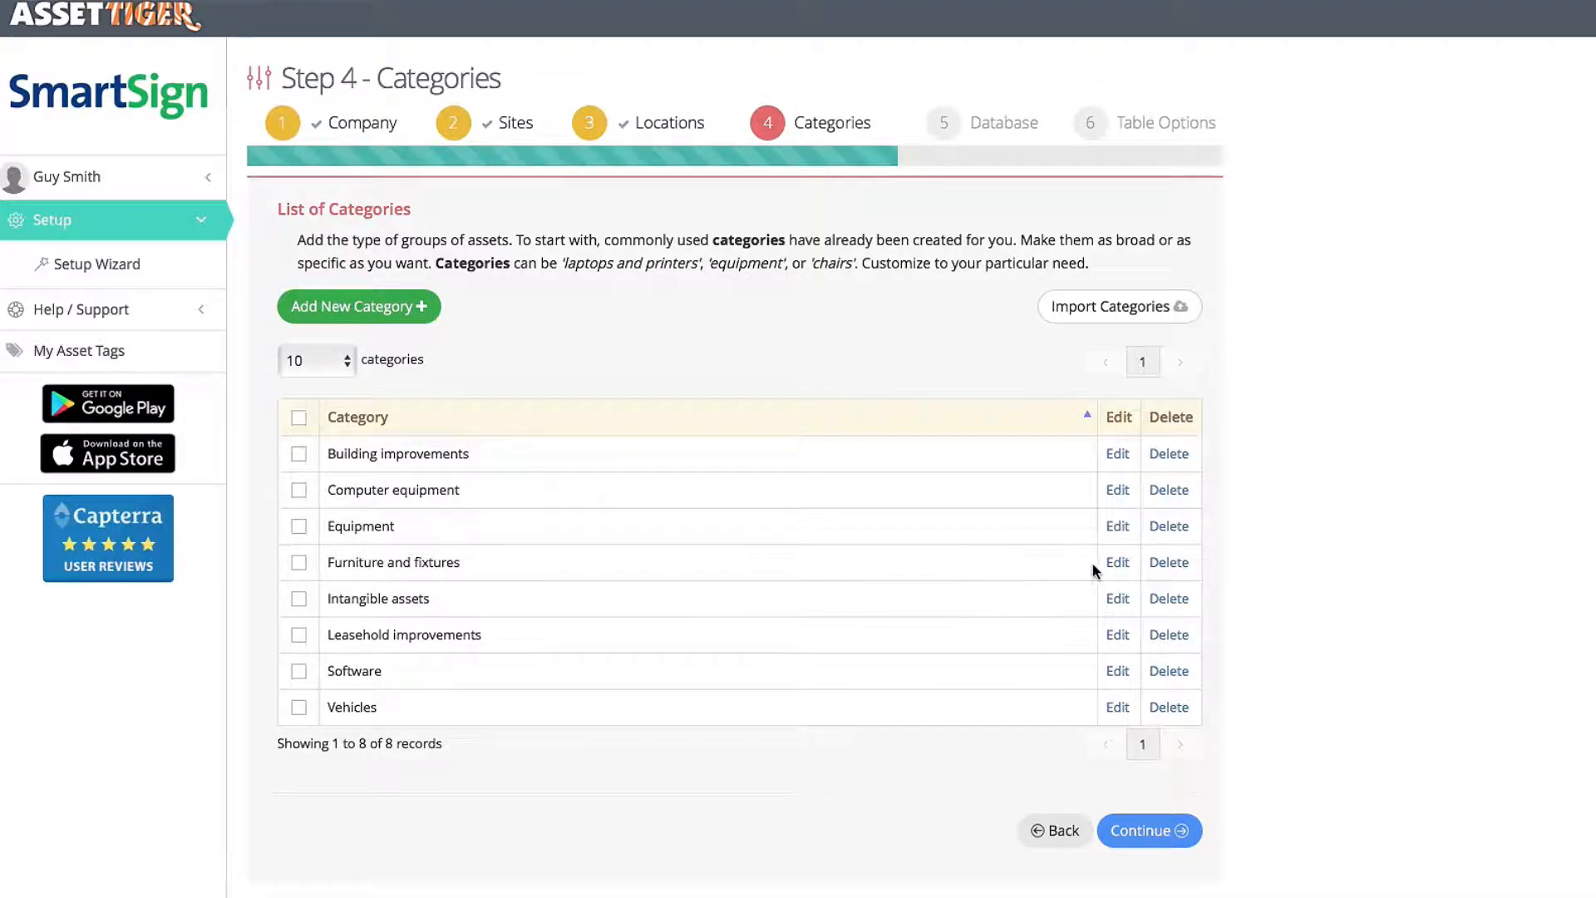
Rename the Furniture and fixtures category to Desks and chairs and continue to Database.
{"action": "left_click", "coordinate": [1117, 562]}
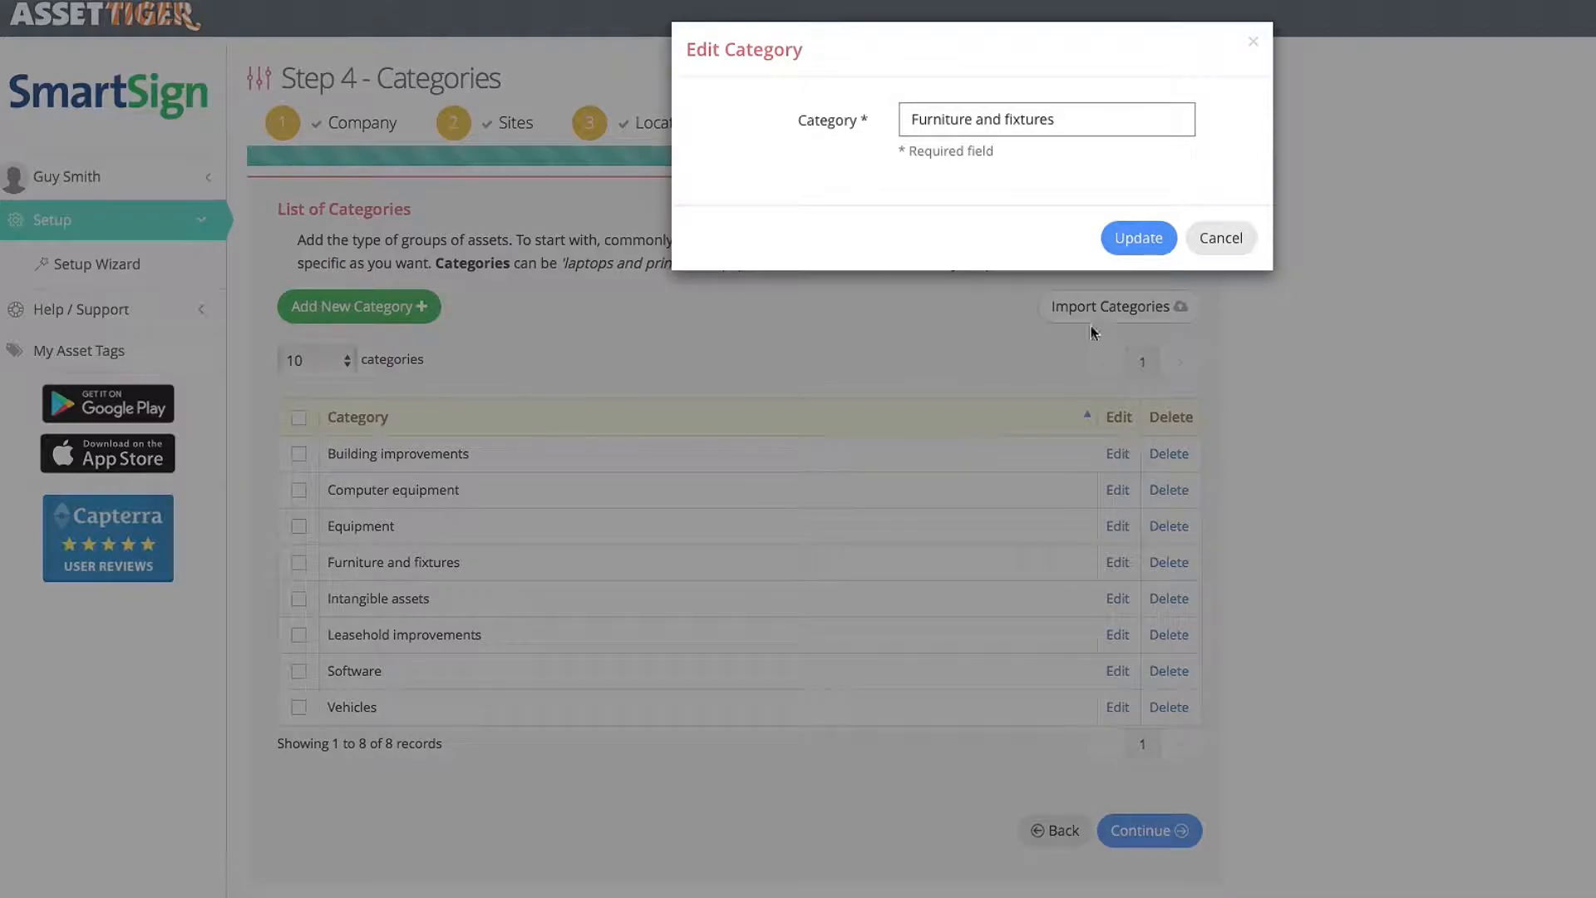
{"action": "type", "text": "D"}
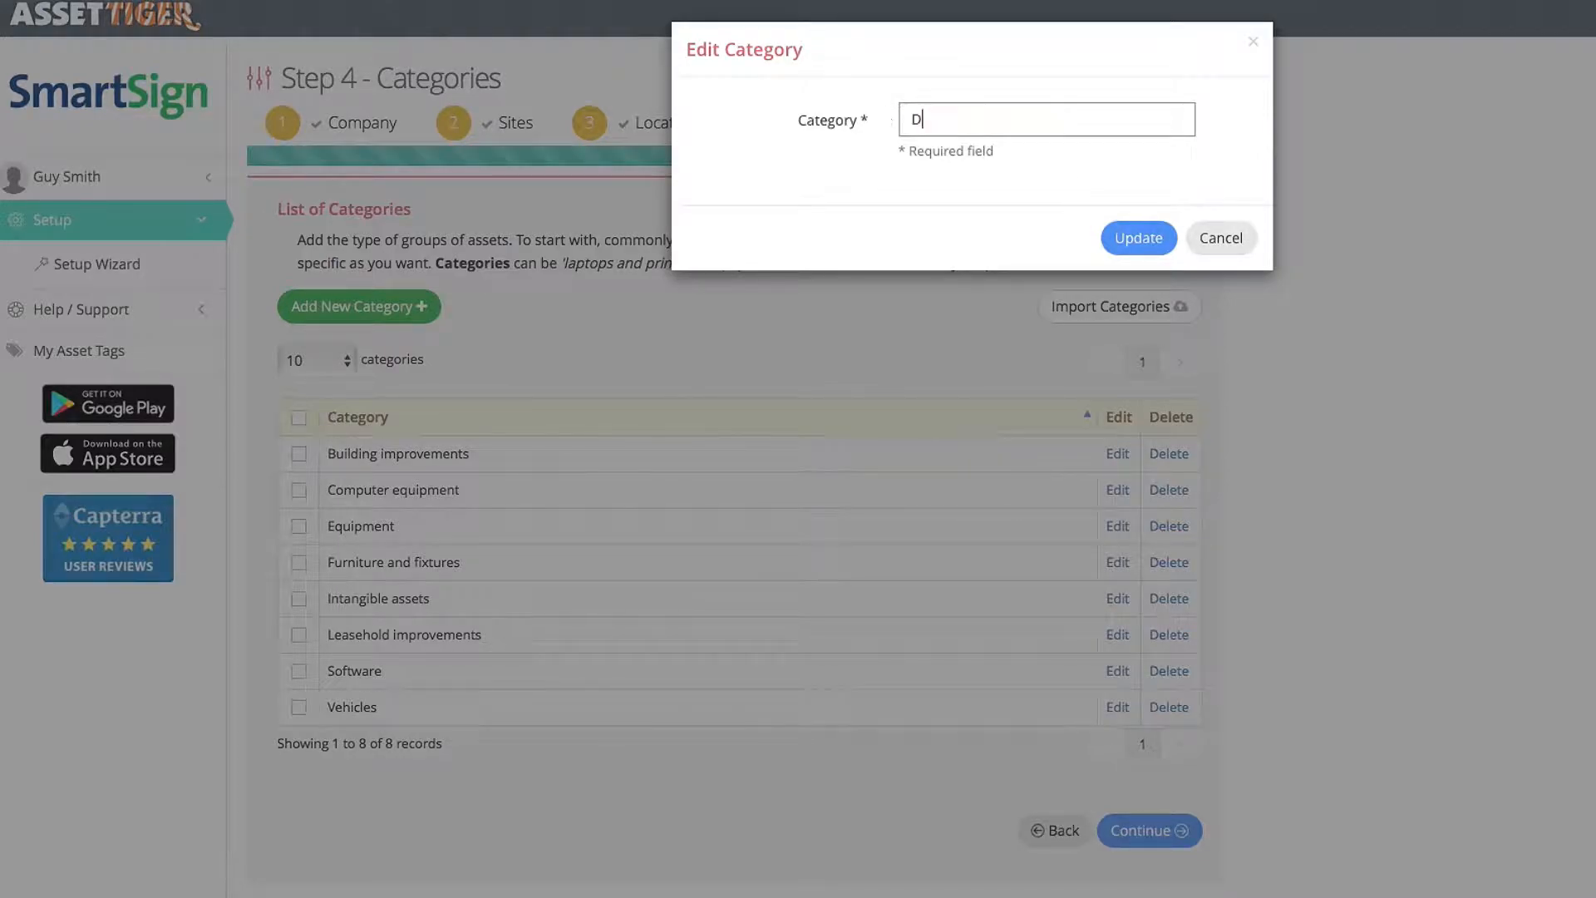
{"action": "type", "text": "esks"}
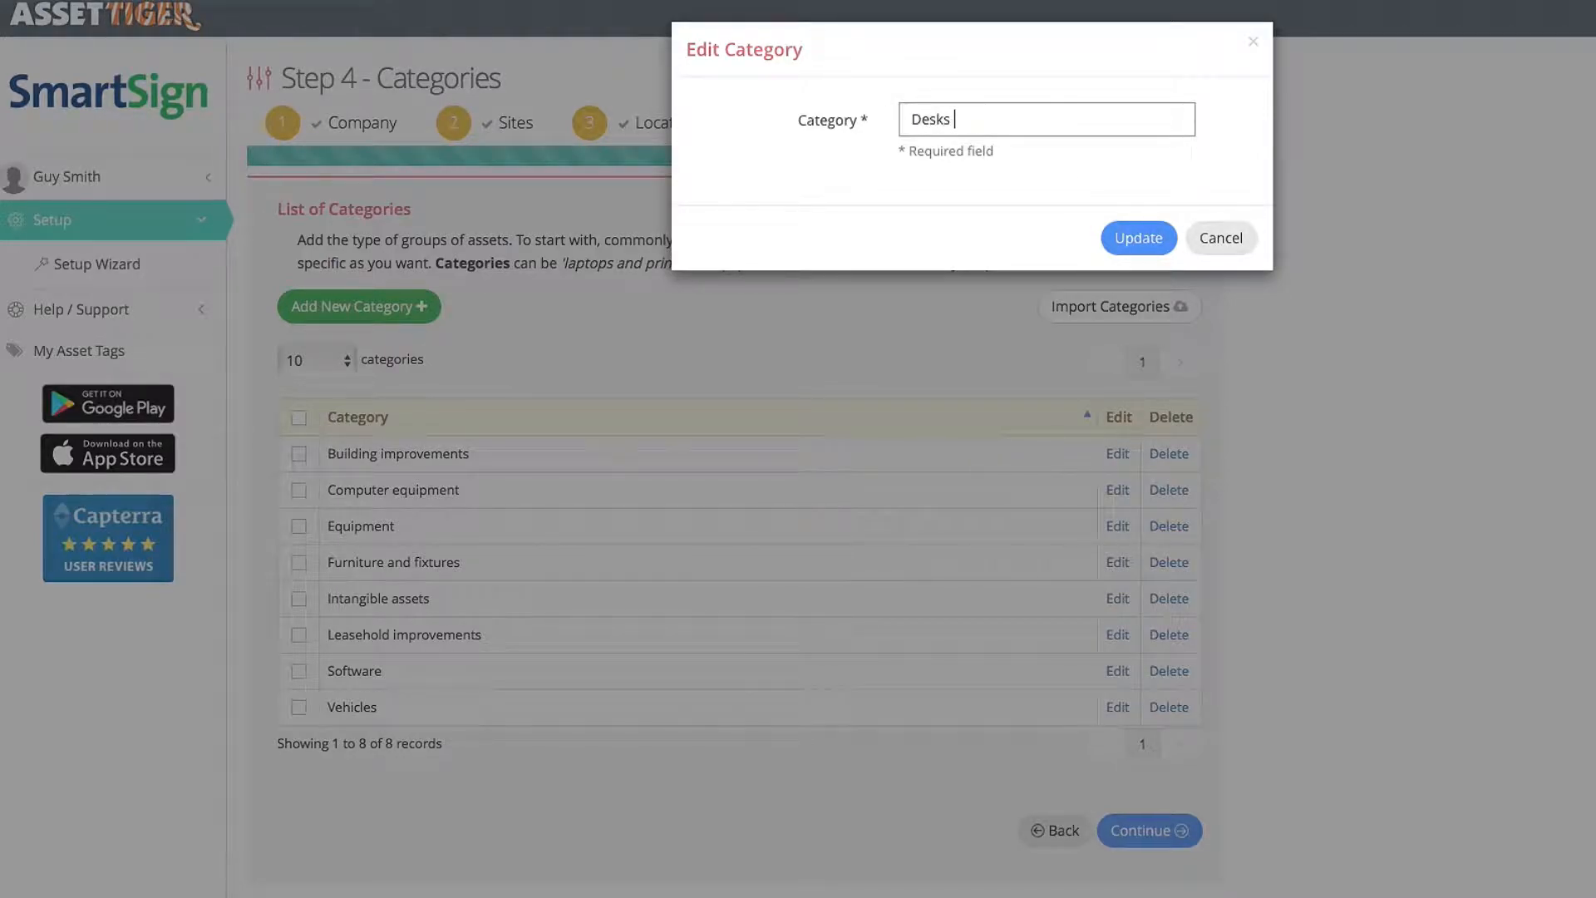
{"action": "type", "text": "and"}
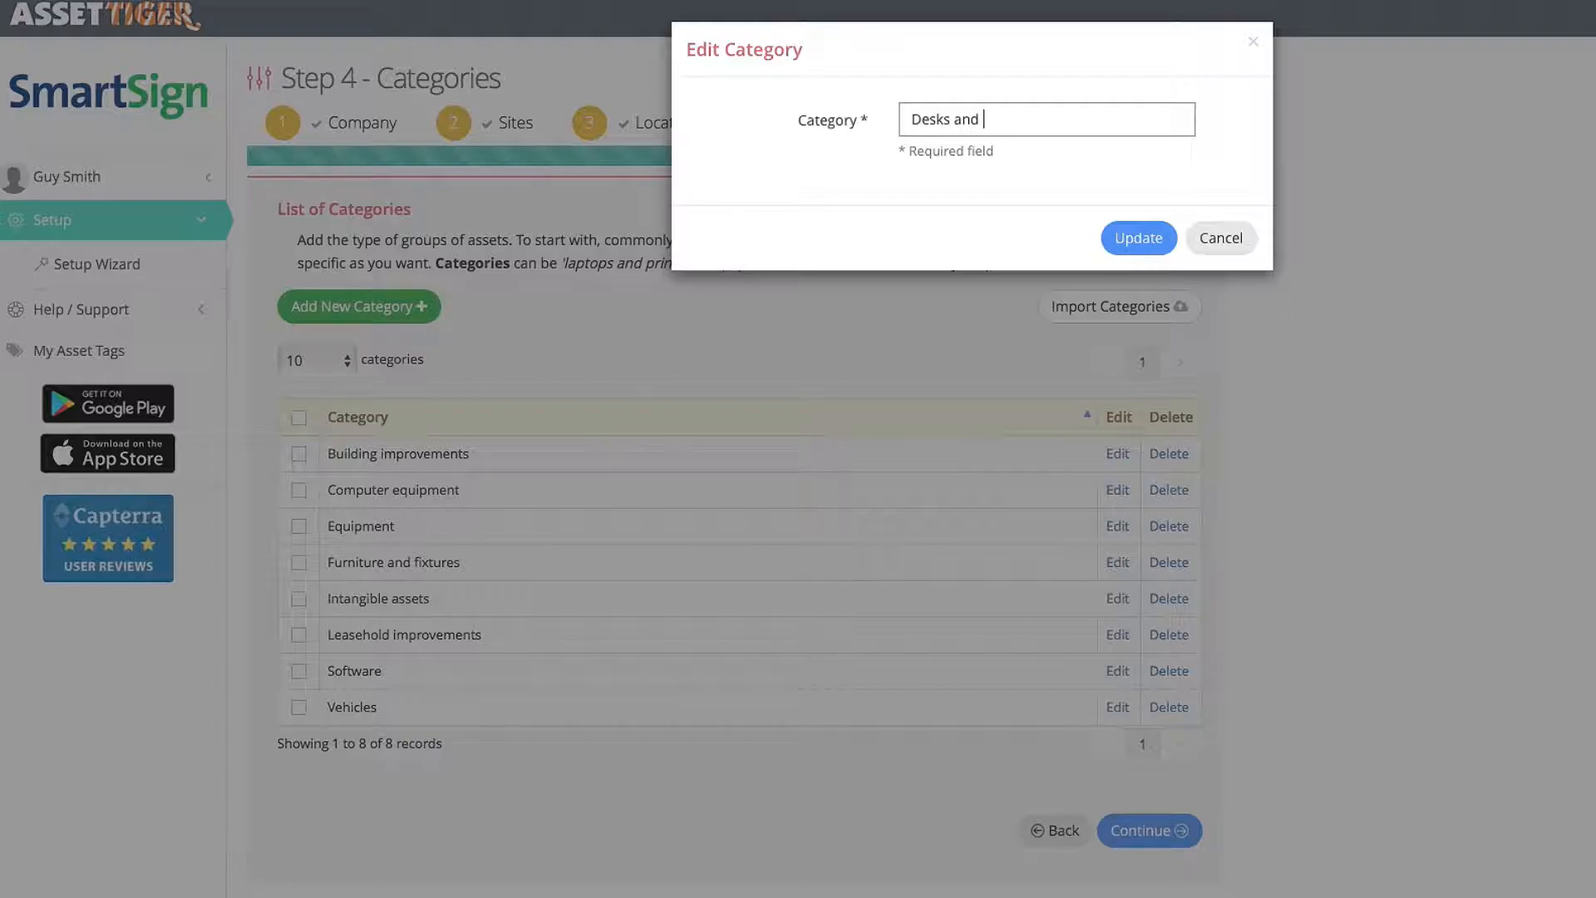
{"action": "type", "text": "chairs"}
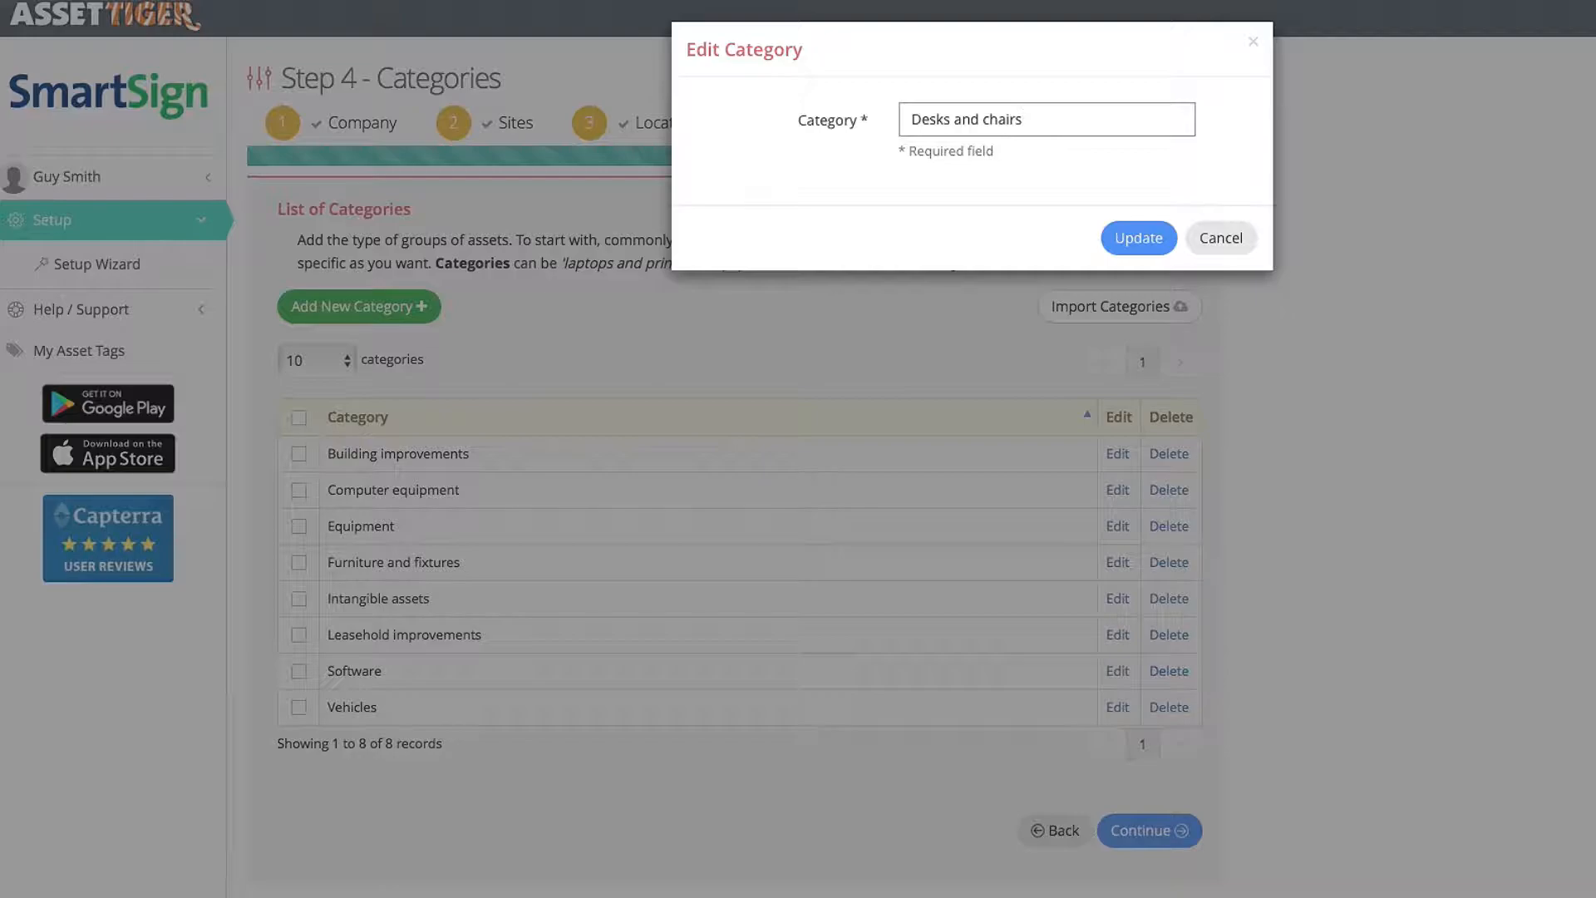
{"action": "left_click", "coordinate": [1137, 238]}
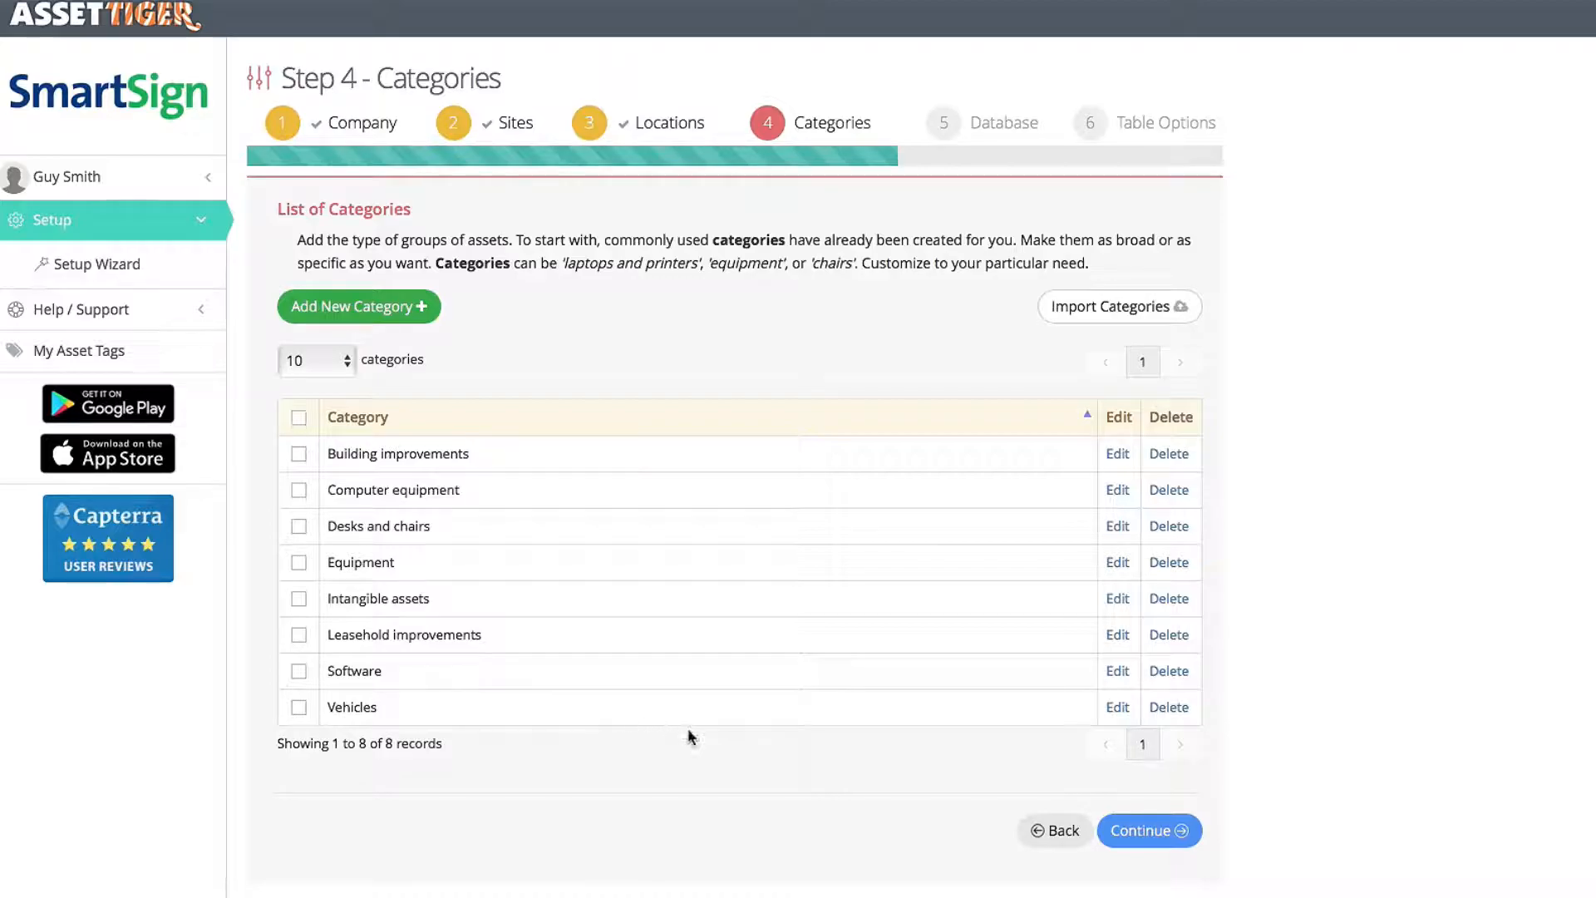
{"action": "left_click", "coordinate": [1149, 830]}
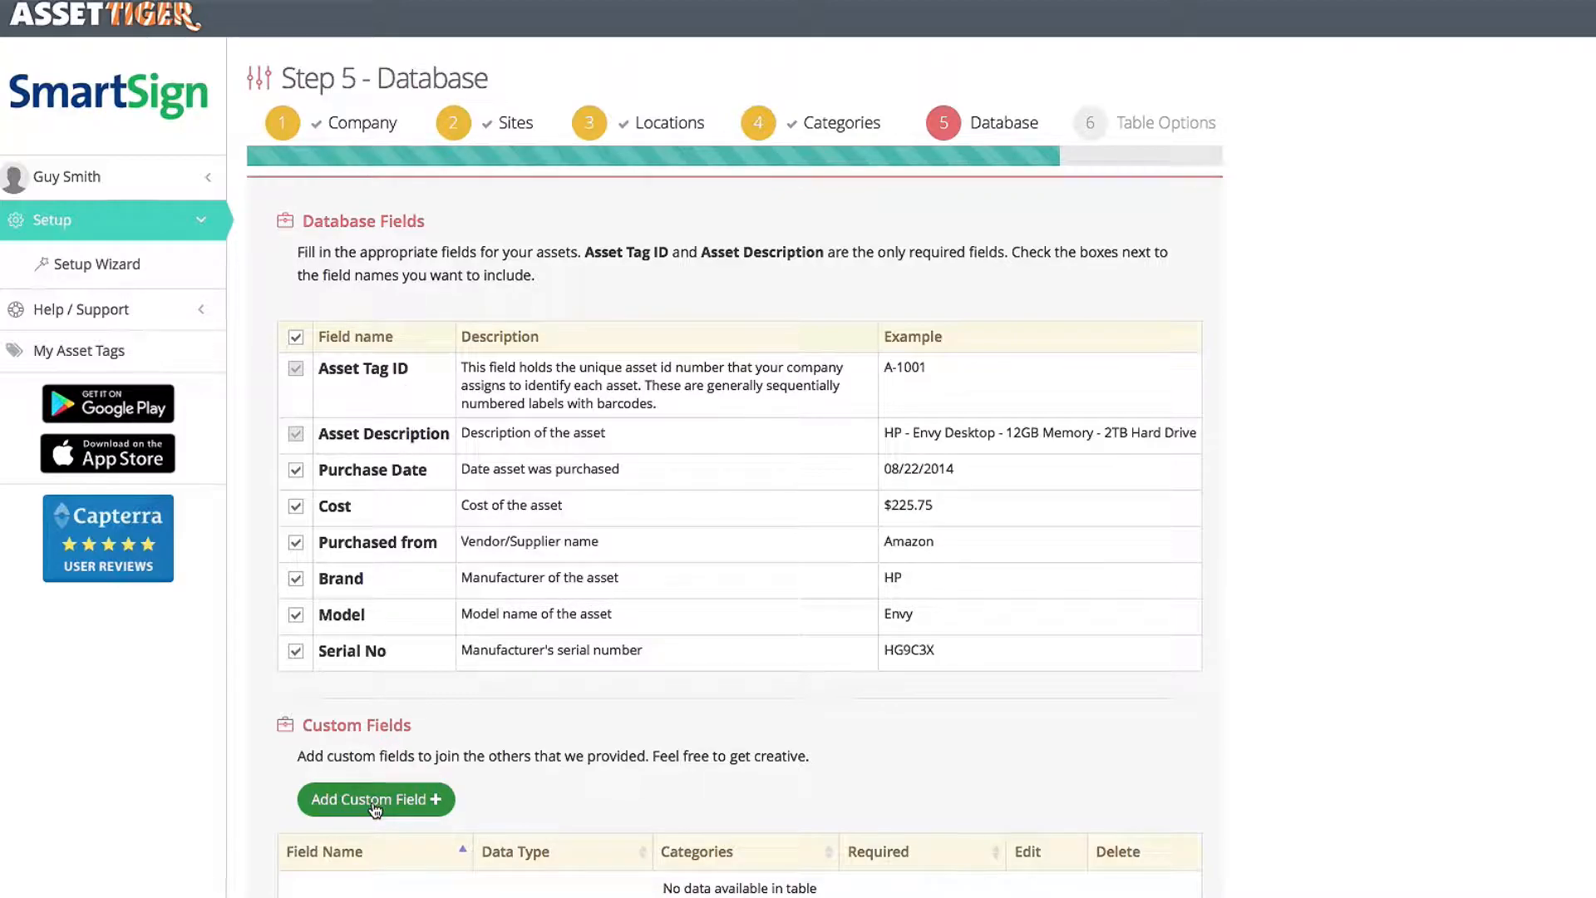
Add a custom field Color with Text data type for all categories and continue to Table Options.
{"action": "left_click", "coordinate": [374, 800]}
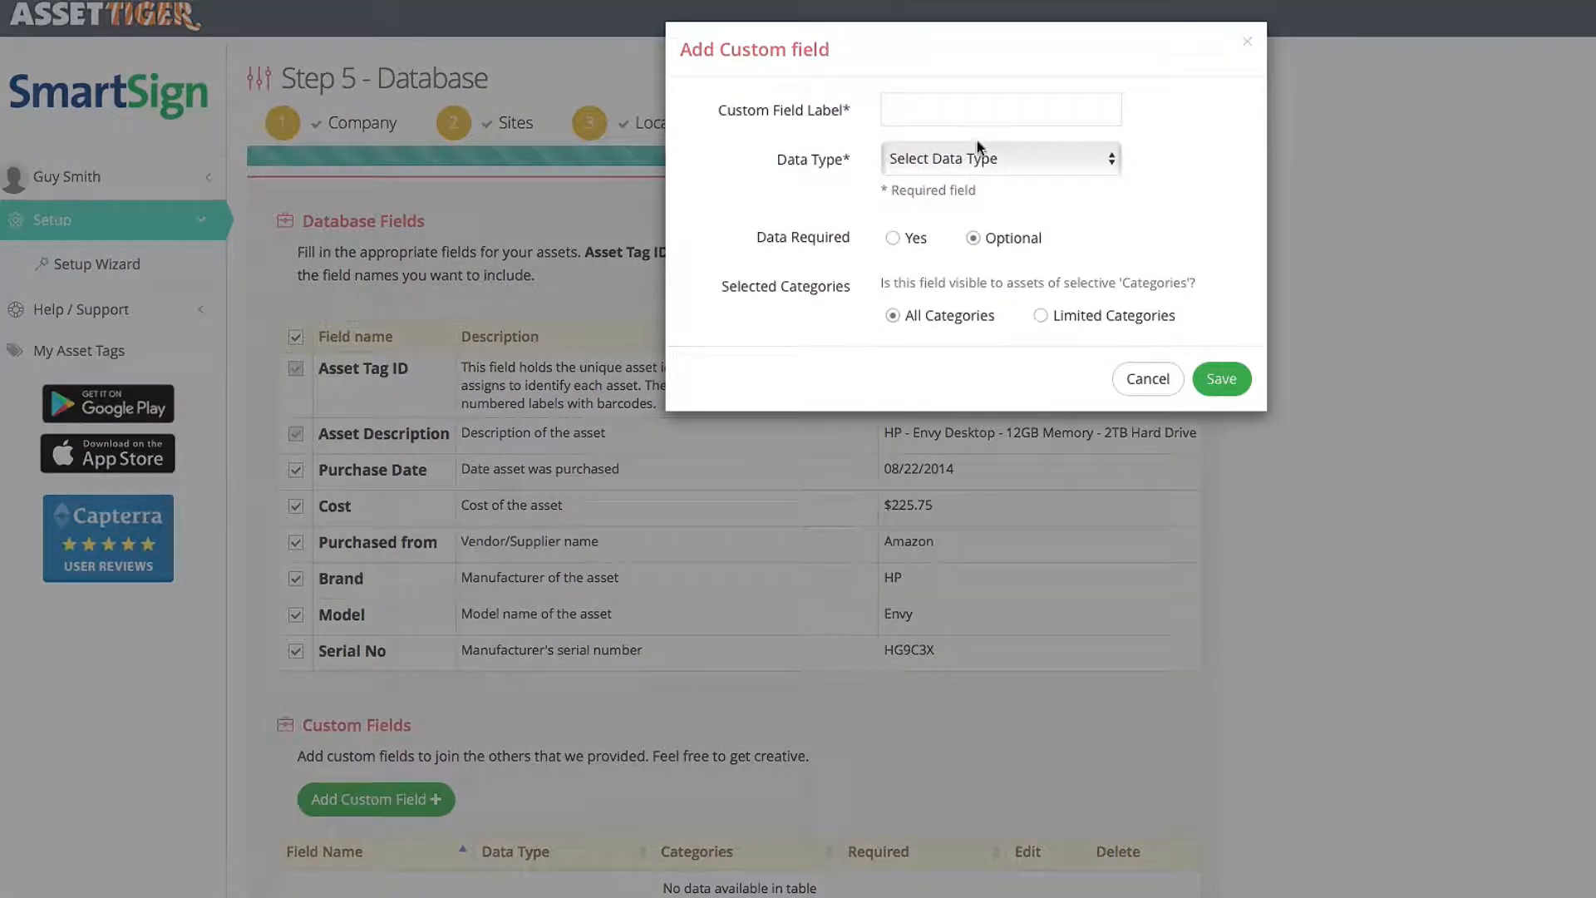
{"action": "type", "text": "Color"}
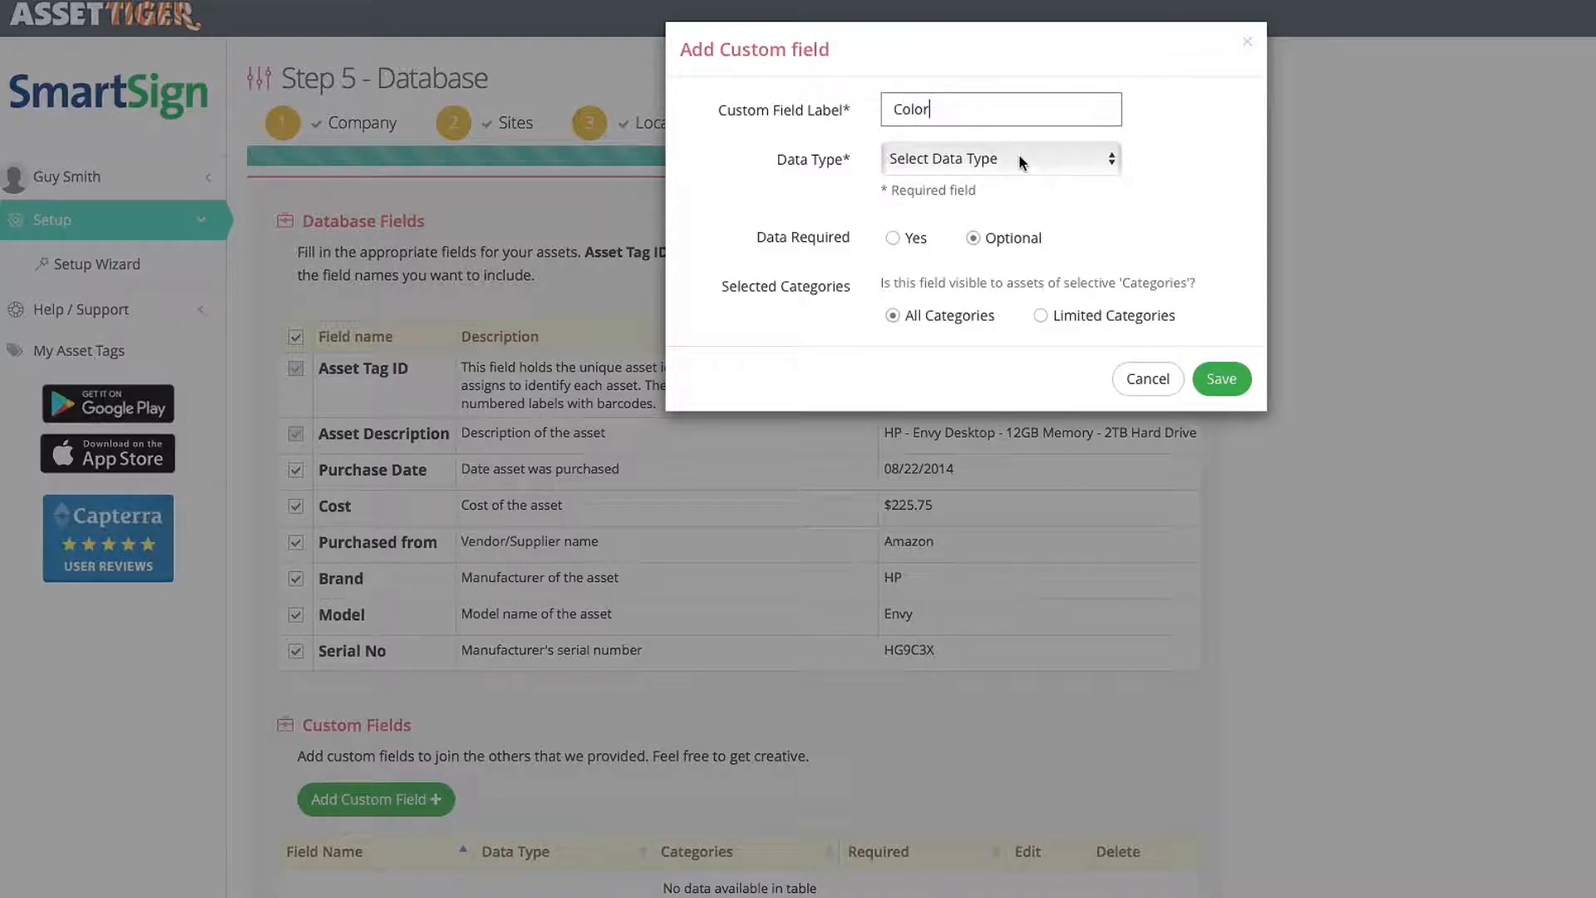
{"action": "left_click", "coordinate": [999, 158]}
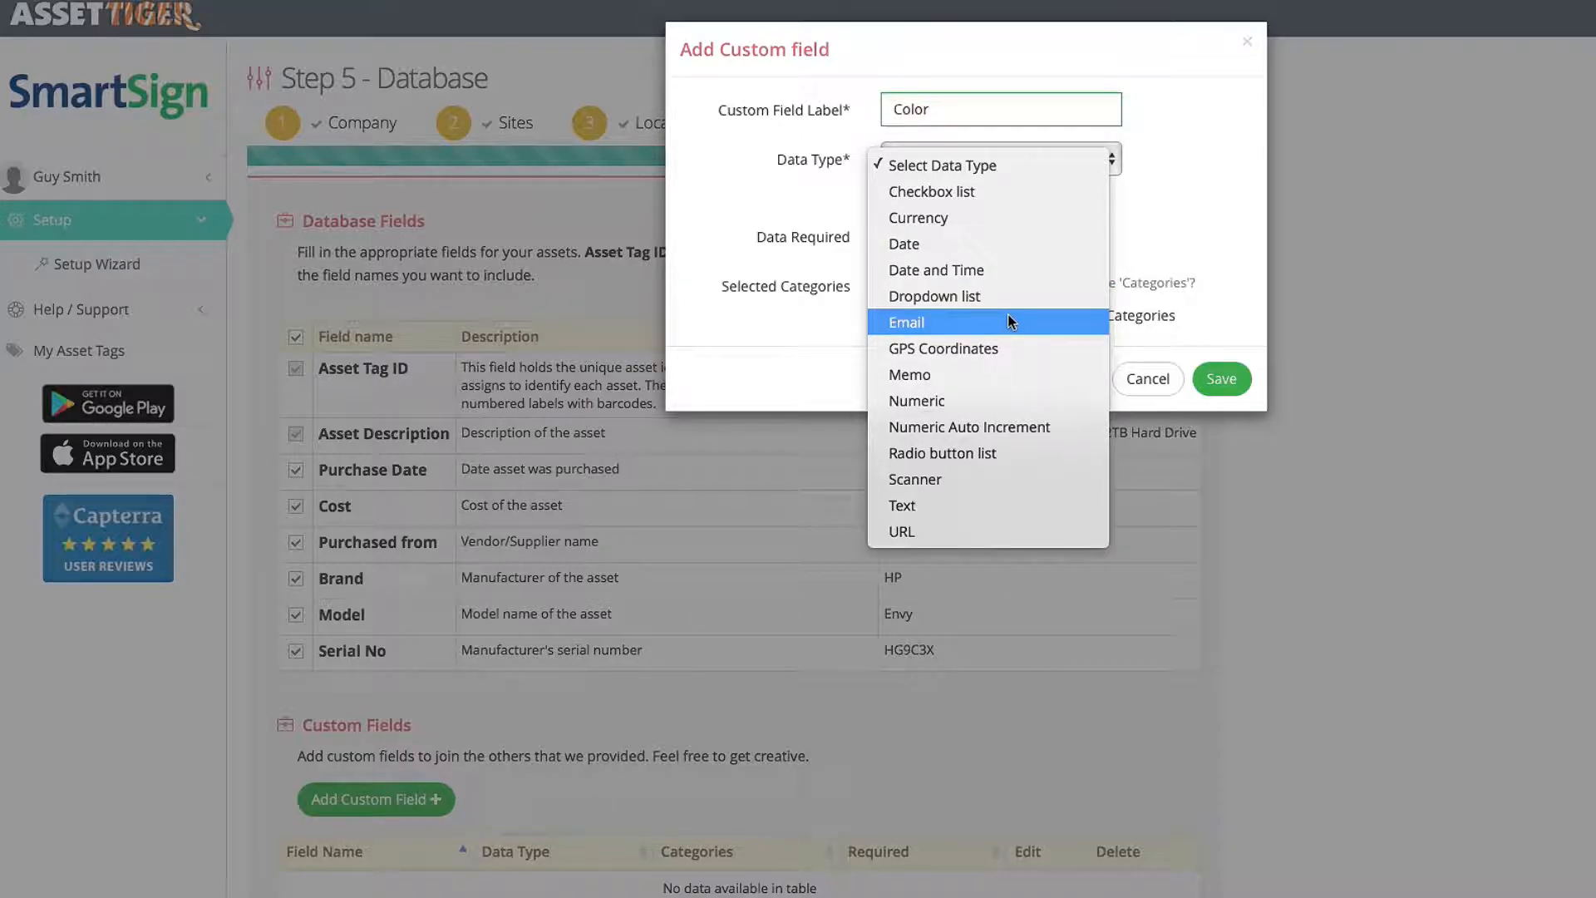
{"action": "mouse_move", "coordinate": [1007, 530]}
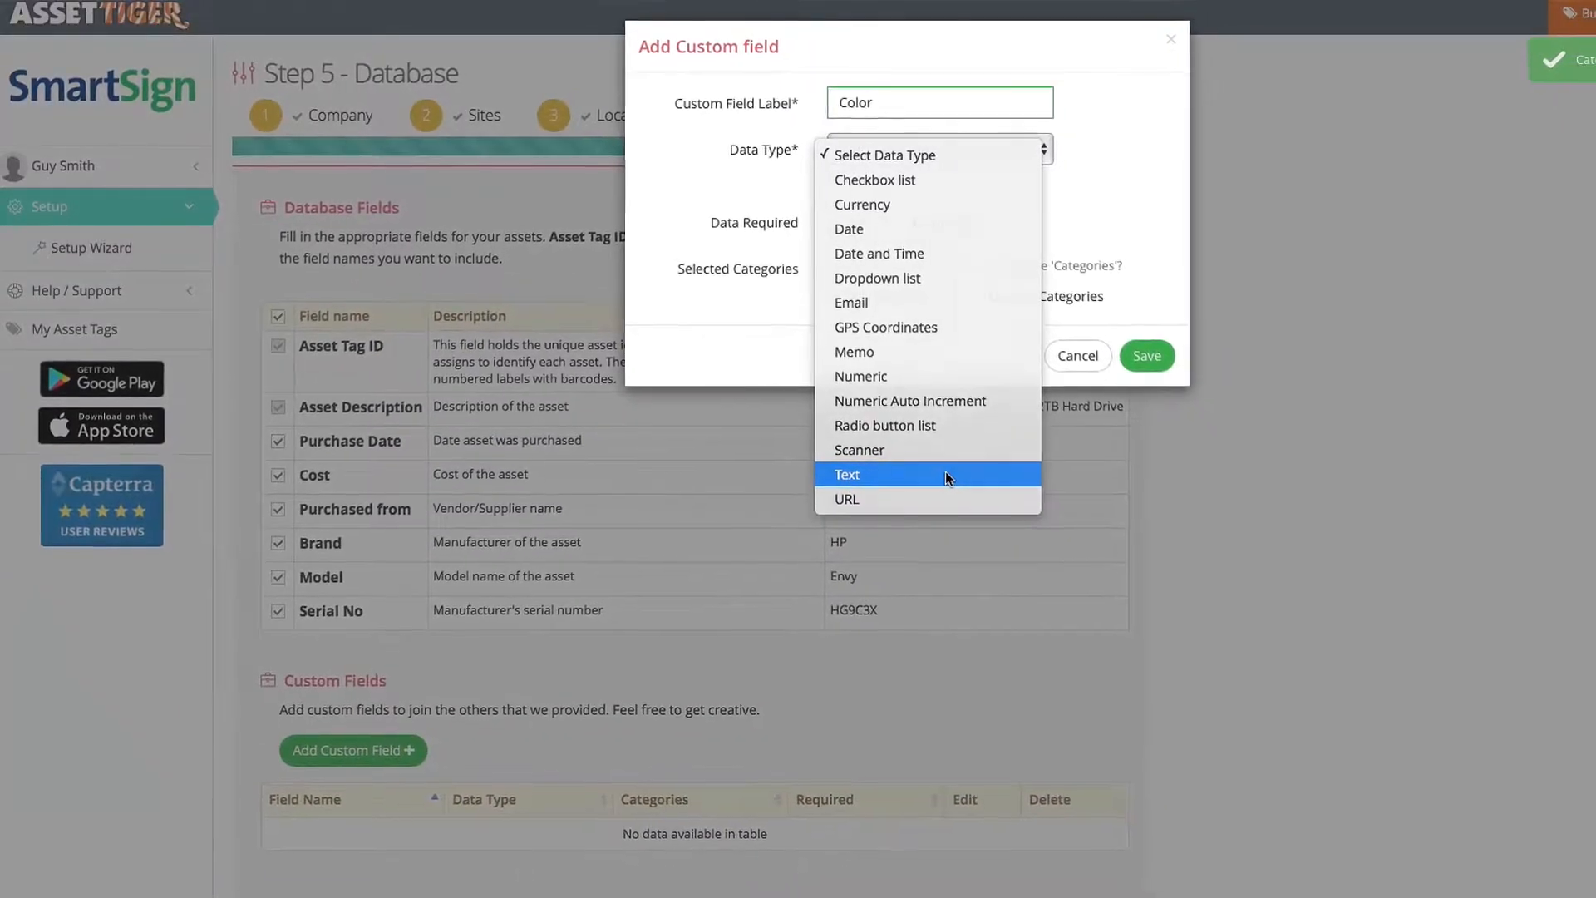
{"action": "left_click", "coordinate": [846, 474]}
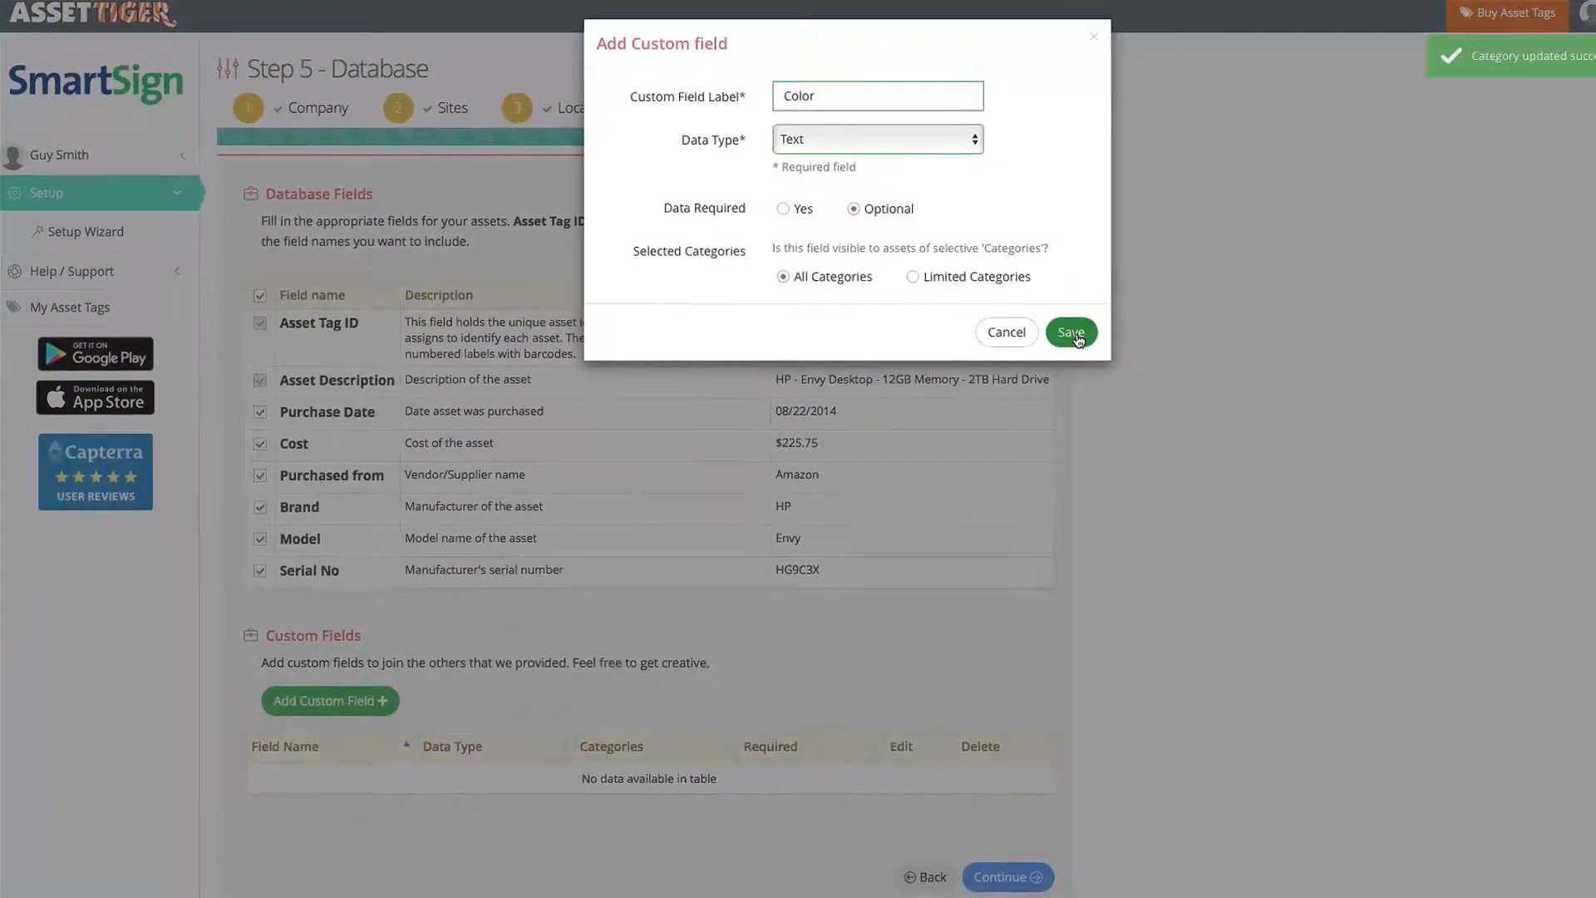
{"action": "left_click", "coordinate": [1069, 333]}
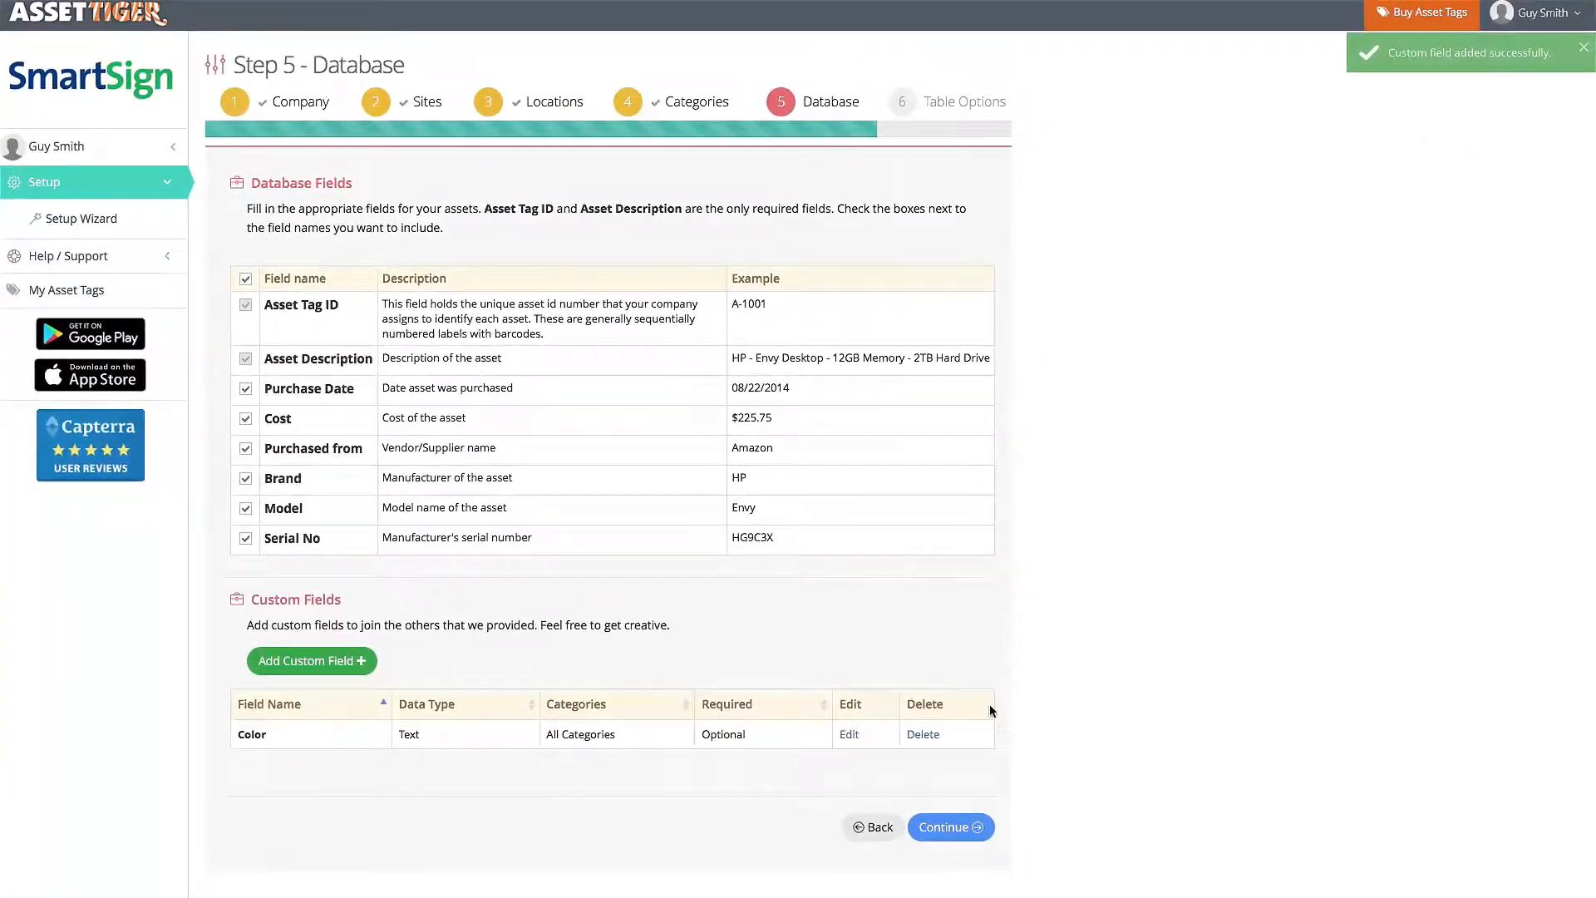
{"action": "left_click", "coordinate": [950, 826]}
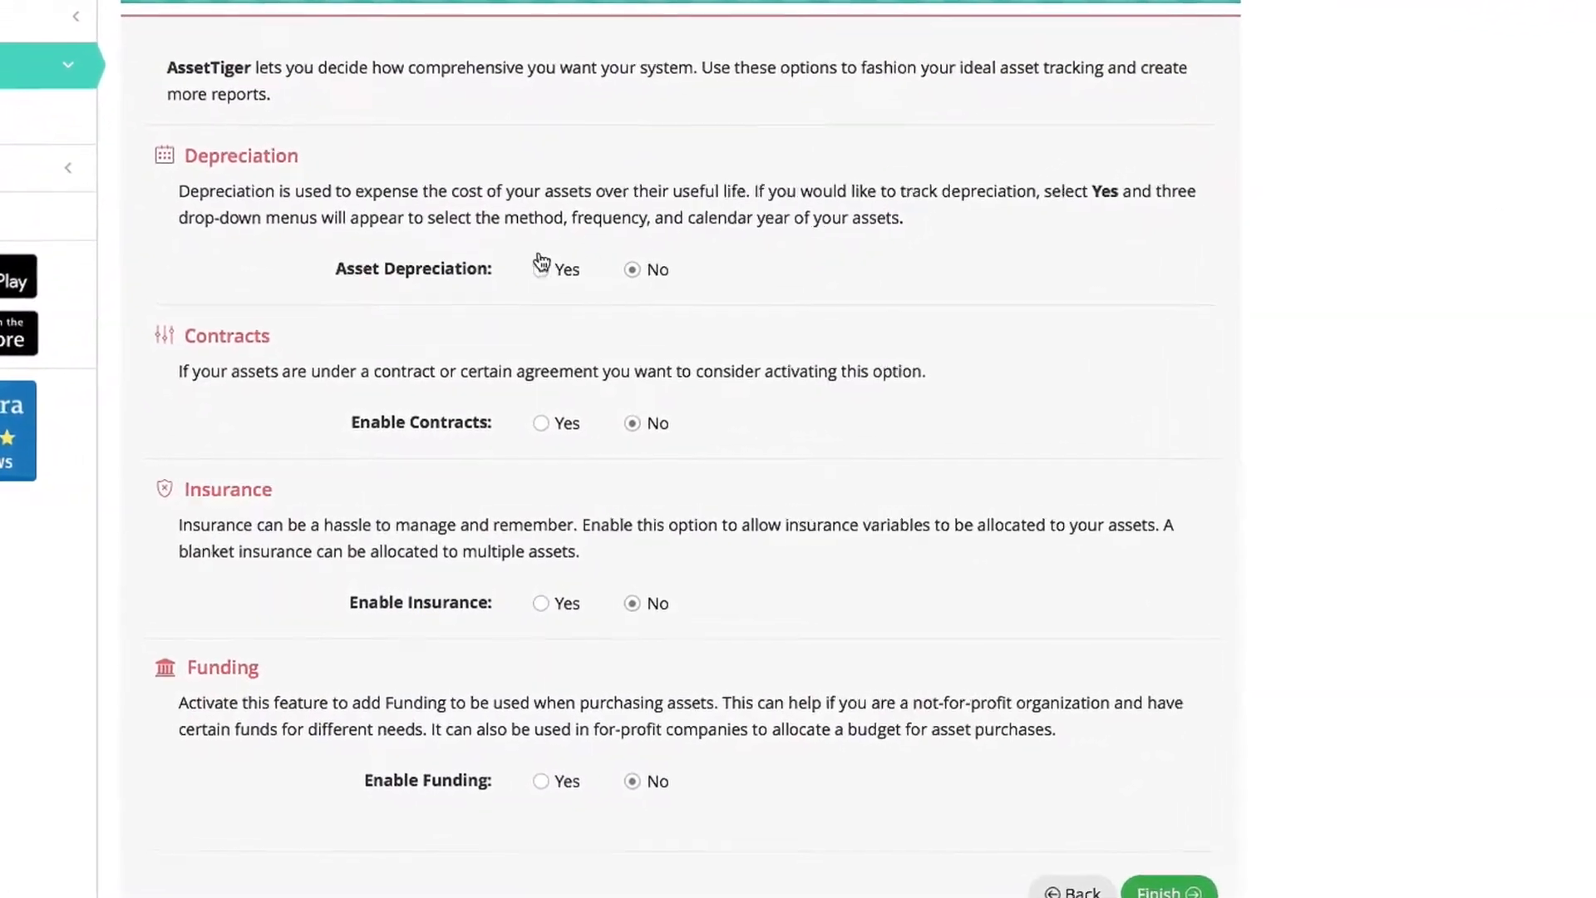
Enable Asset Depreciation with the Straight Line method.
{"action": "left_click", "coordinate": [540, 269]}
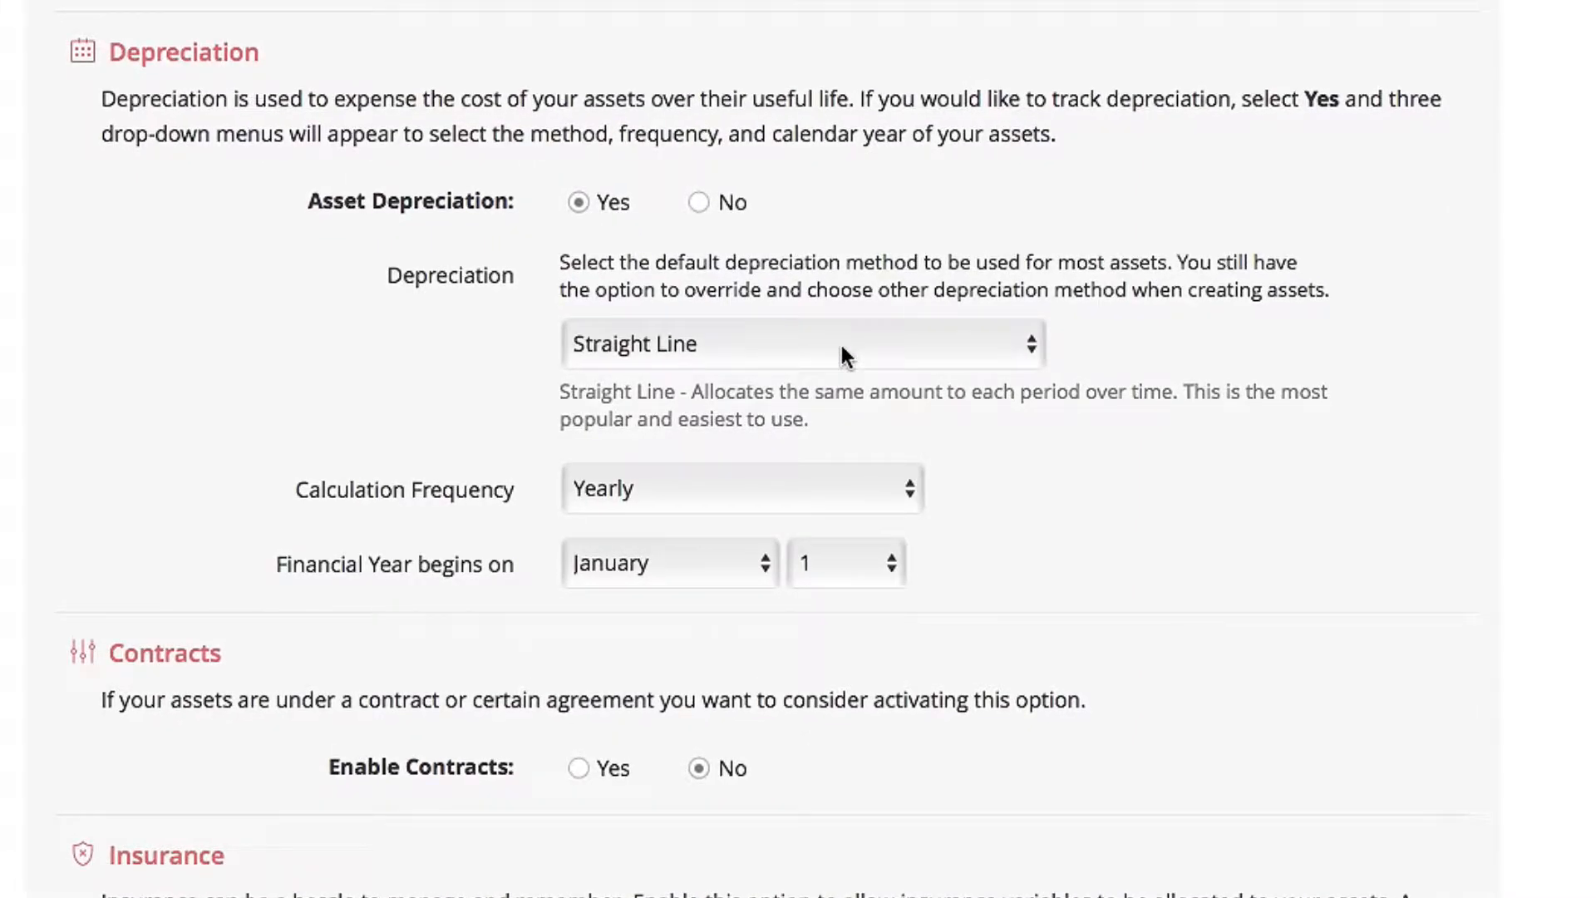
{"action": "left_click", "coordinate": [802, 343]}
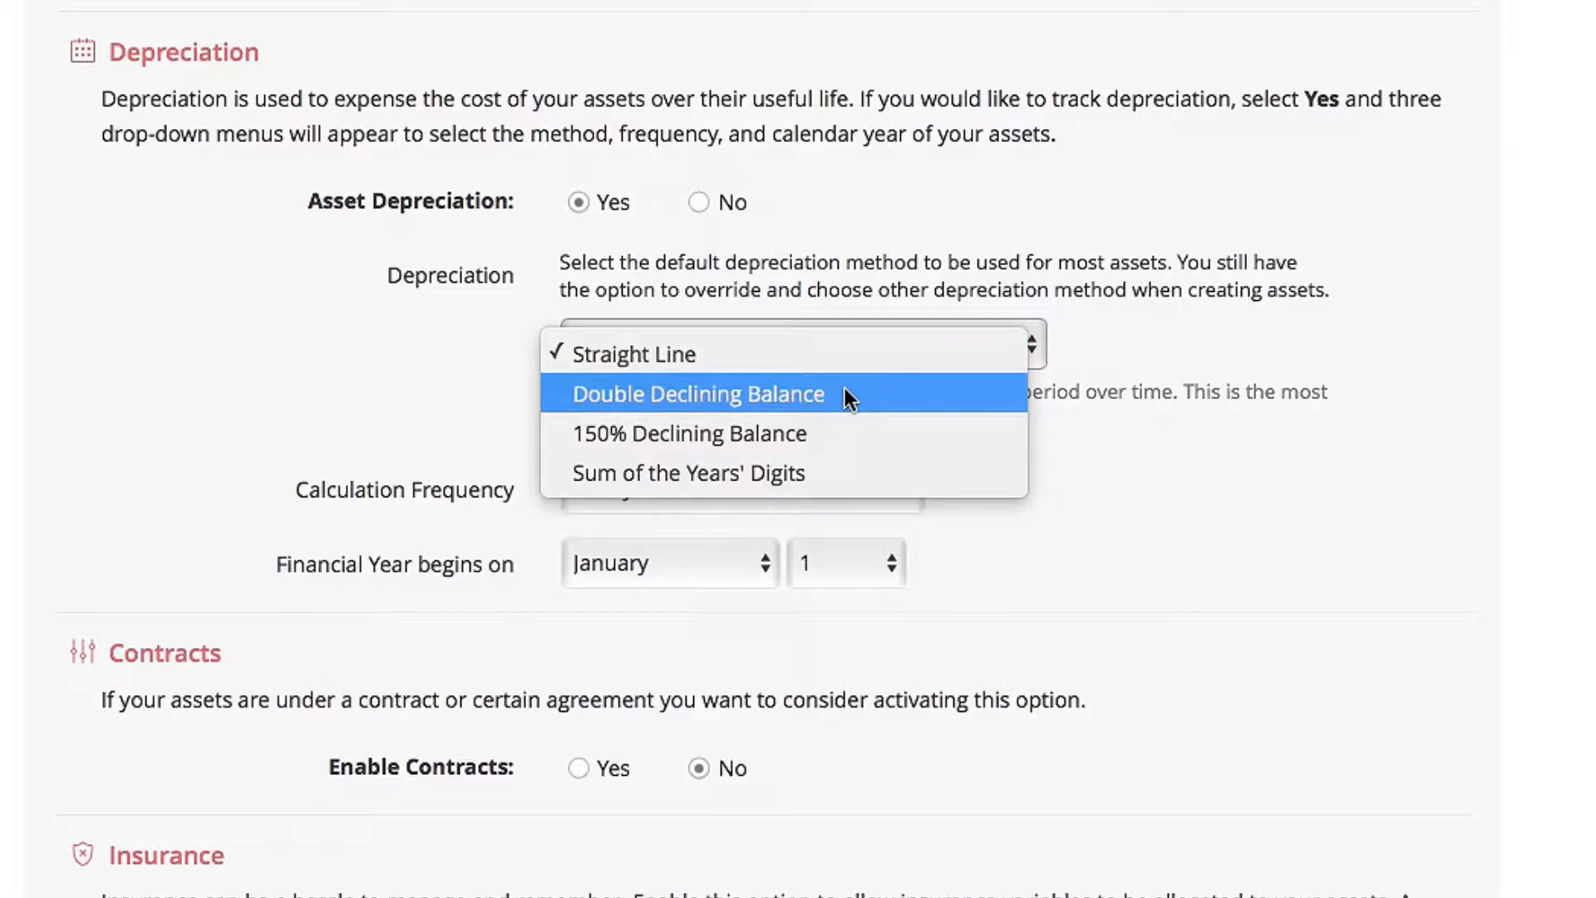
{"action": "mouse_move", "coordinate": [844, 474]}
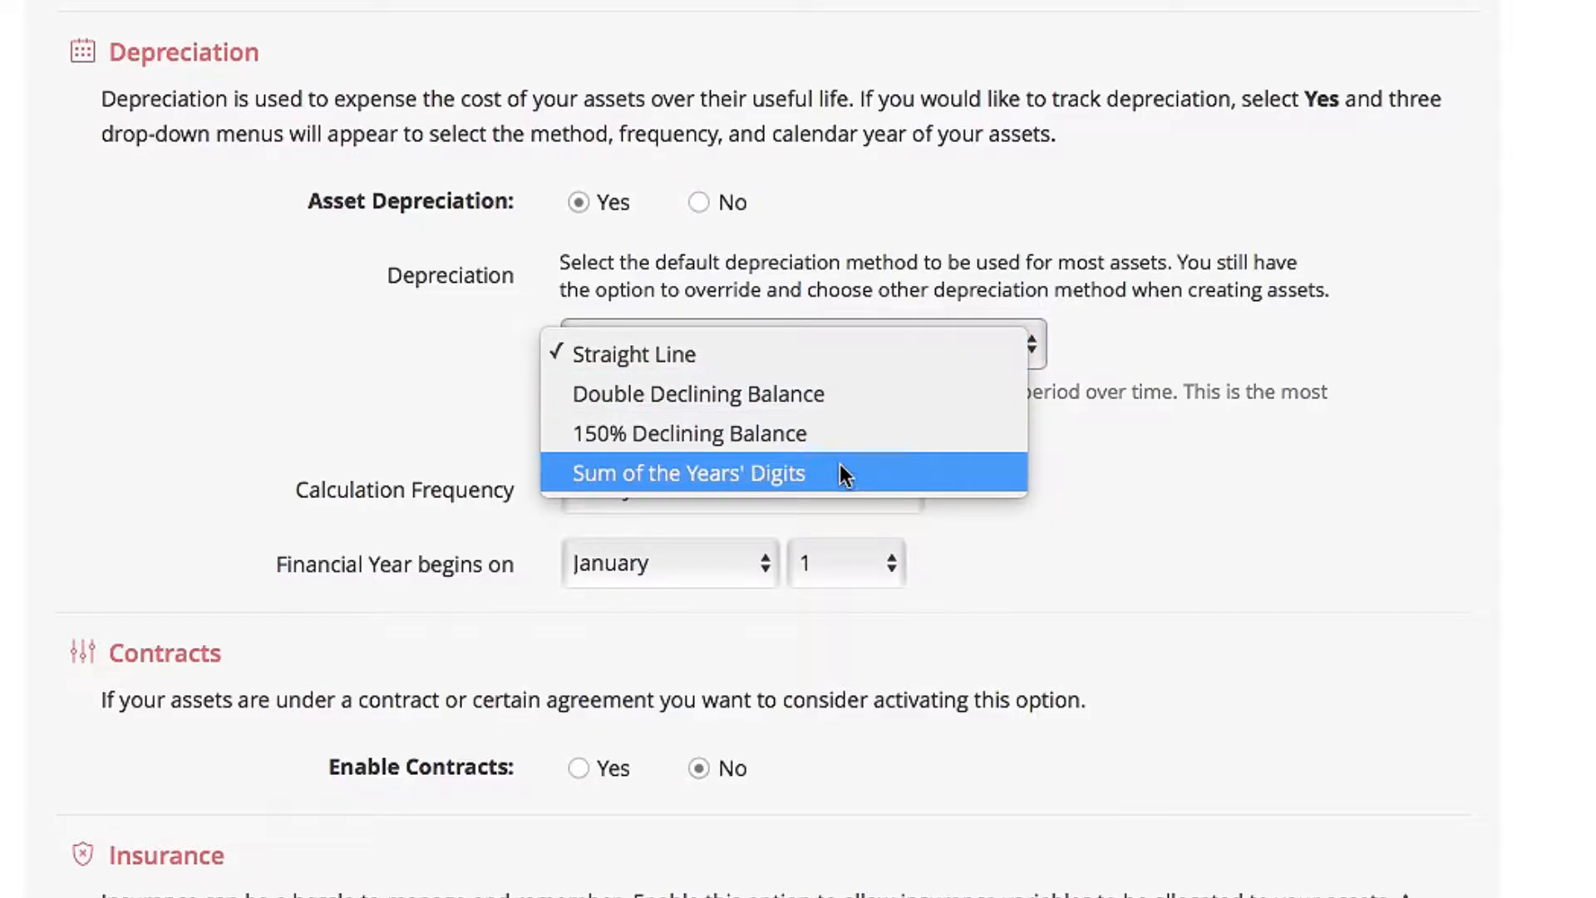
{"action": "mouse_move", "coordinate": [845, 352]}
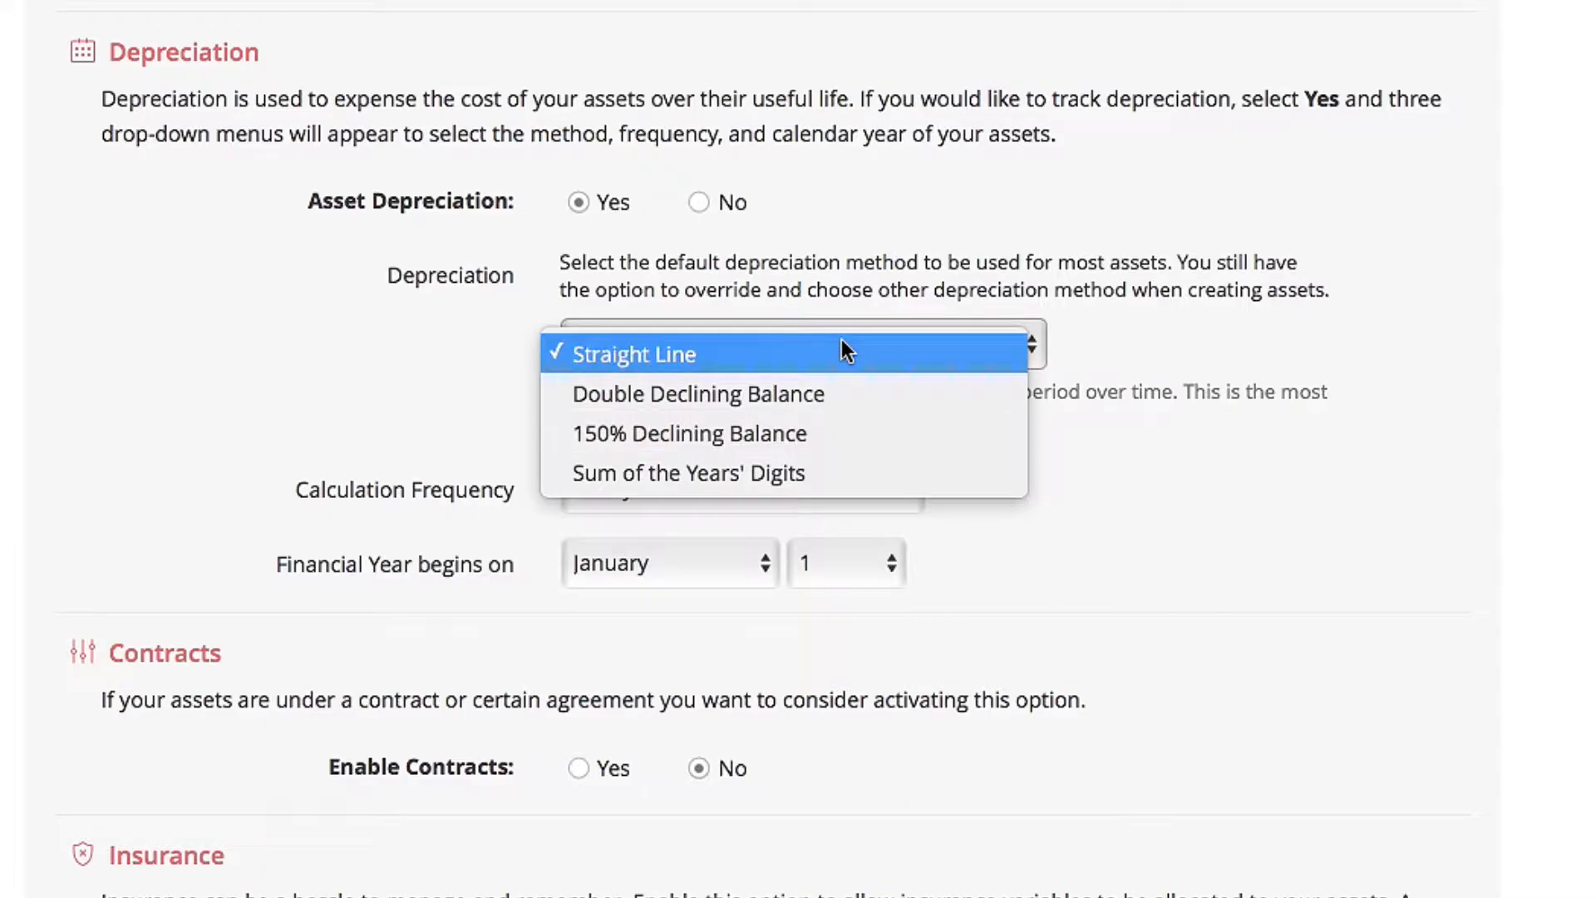
{"action": "left_click", "coordinate": [635, 354]}
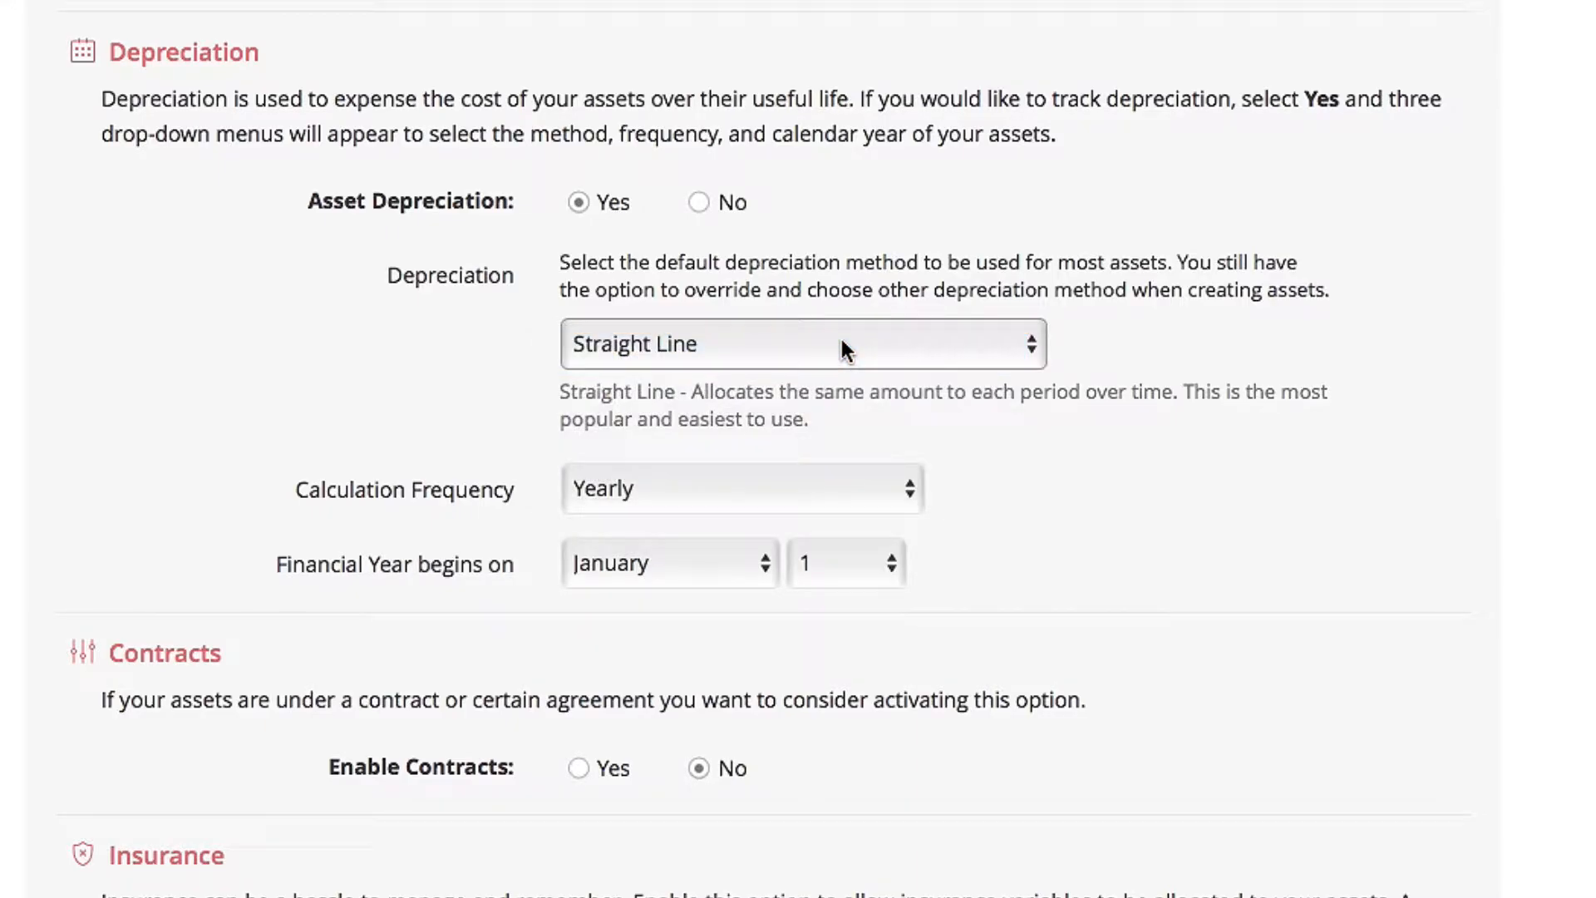
Enable Contracts, Insurance and Funding, then finish the setup wizard.
{"action": "scroll", "scroll_direction": "down", "scroll_amount": 3}
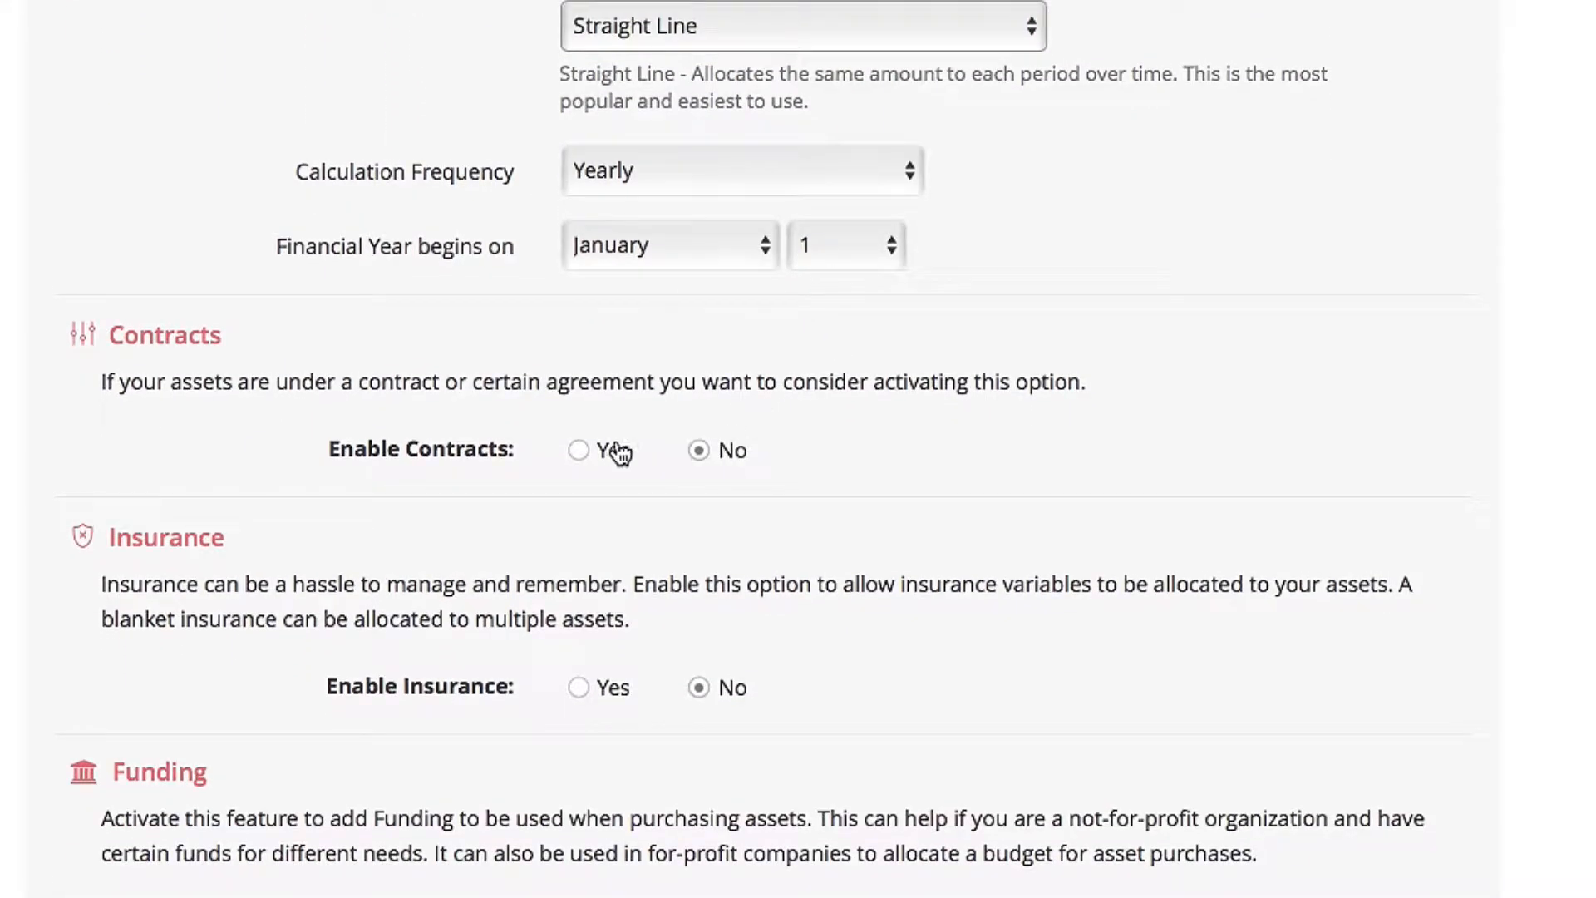
{"action": "left_click", "coordinate": [577, 449]}
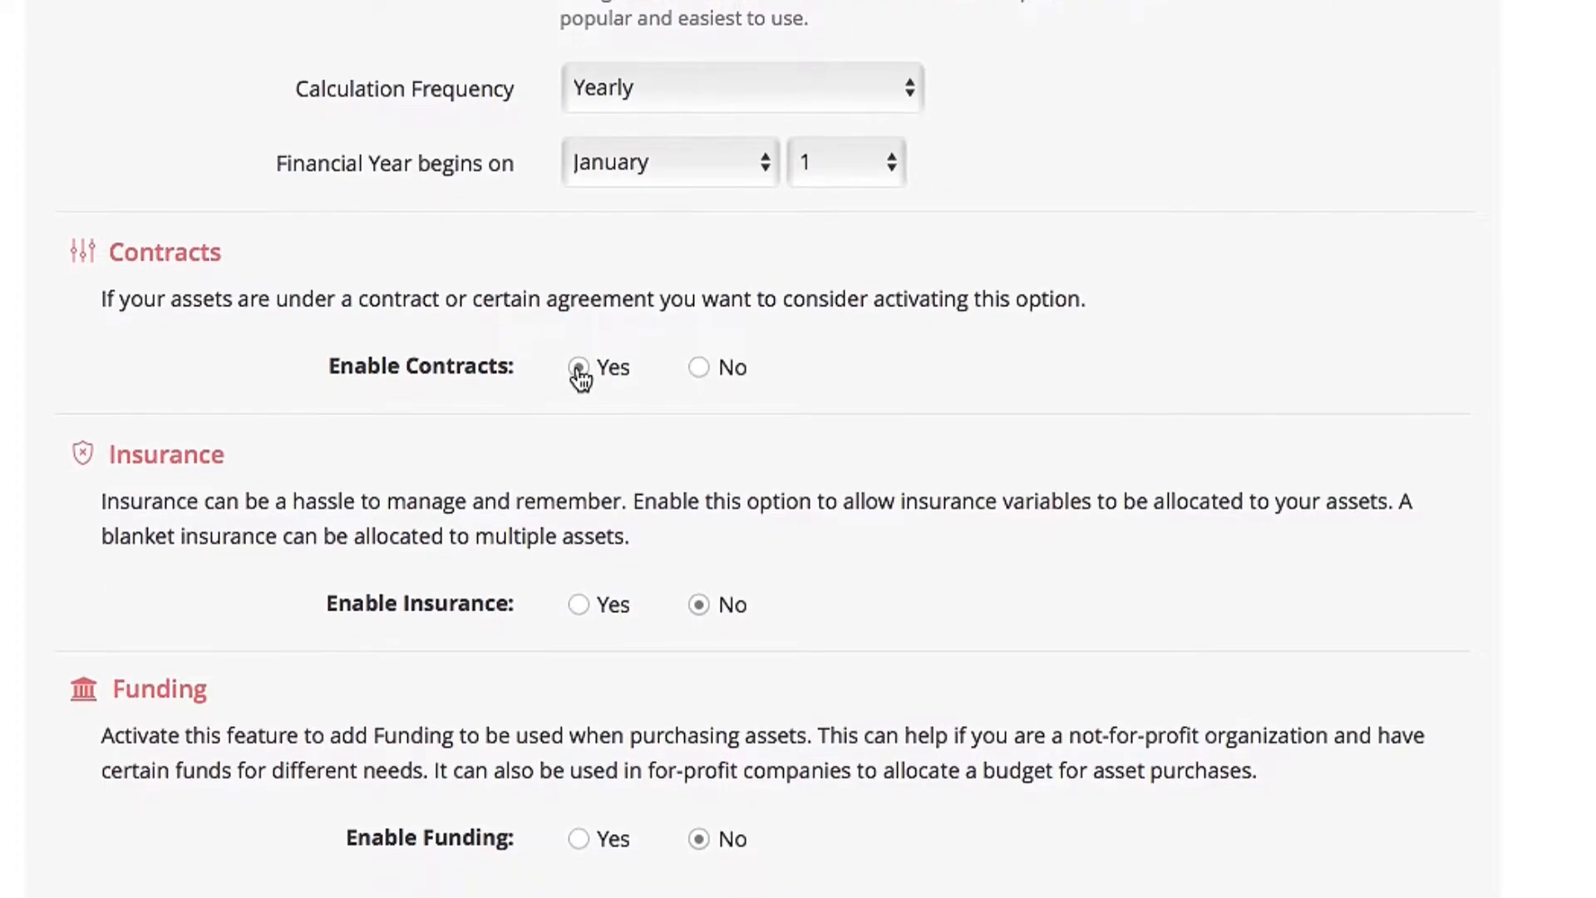
{"action": "left_click", "coordinate": [577, 366]}
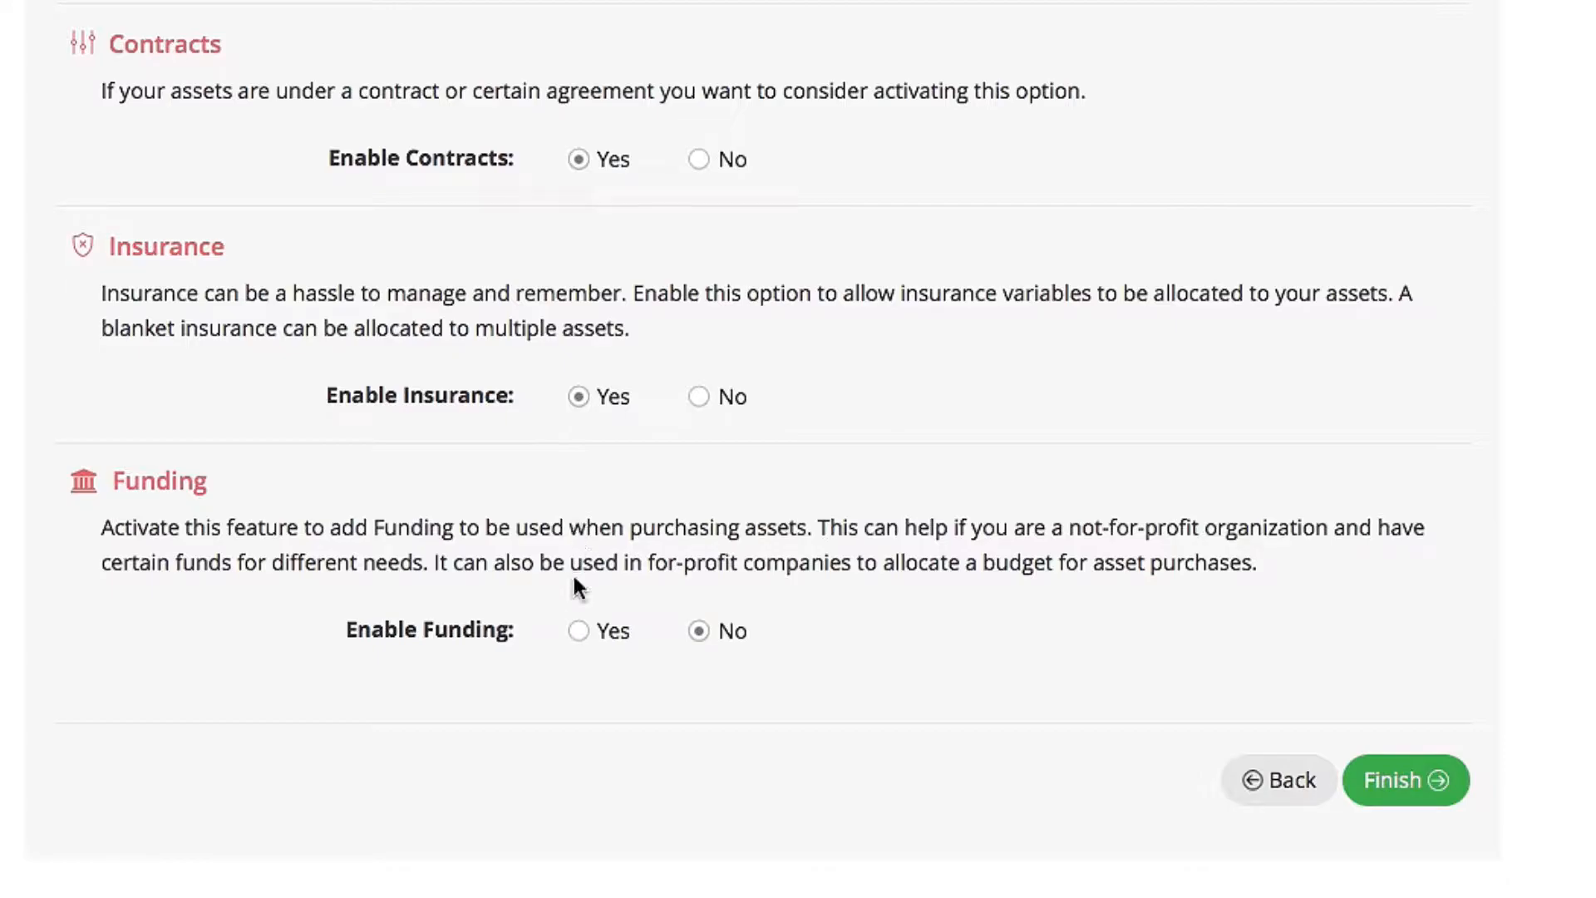
{"action": "left_click", "coordinate": [578, 630]}
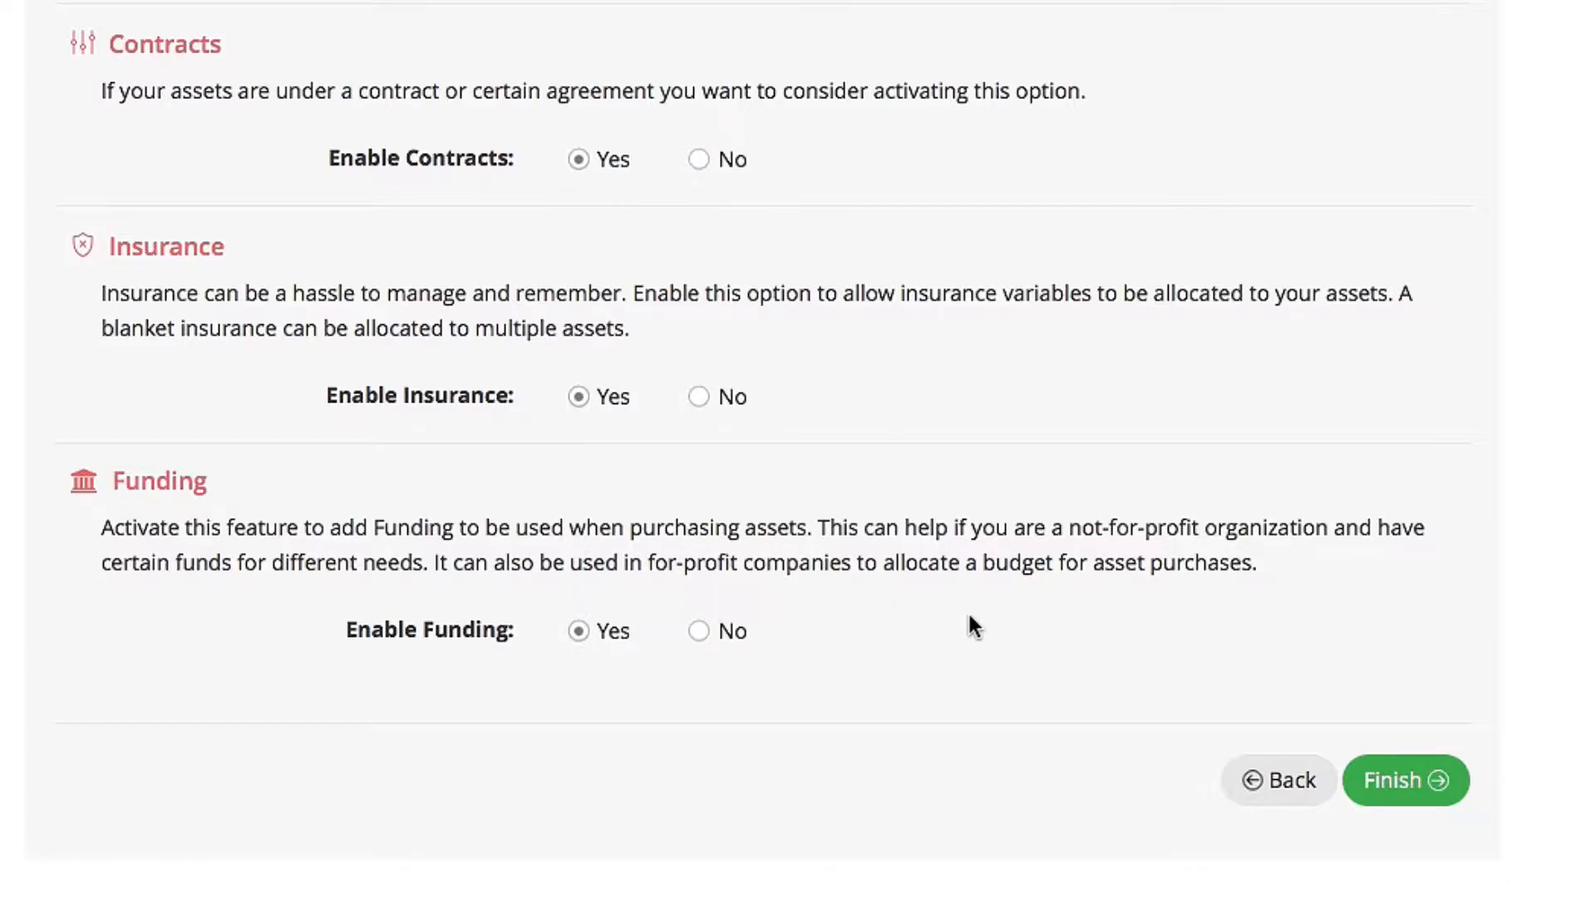
{"action": "left_click", "coordinate": [1404, 780]}
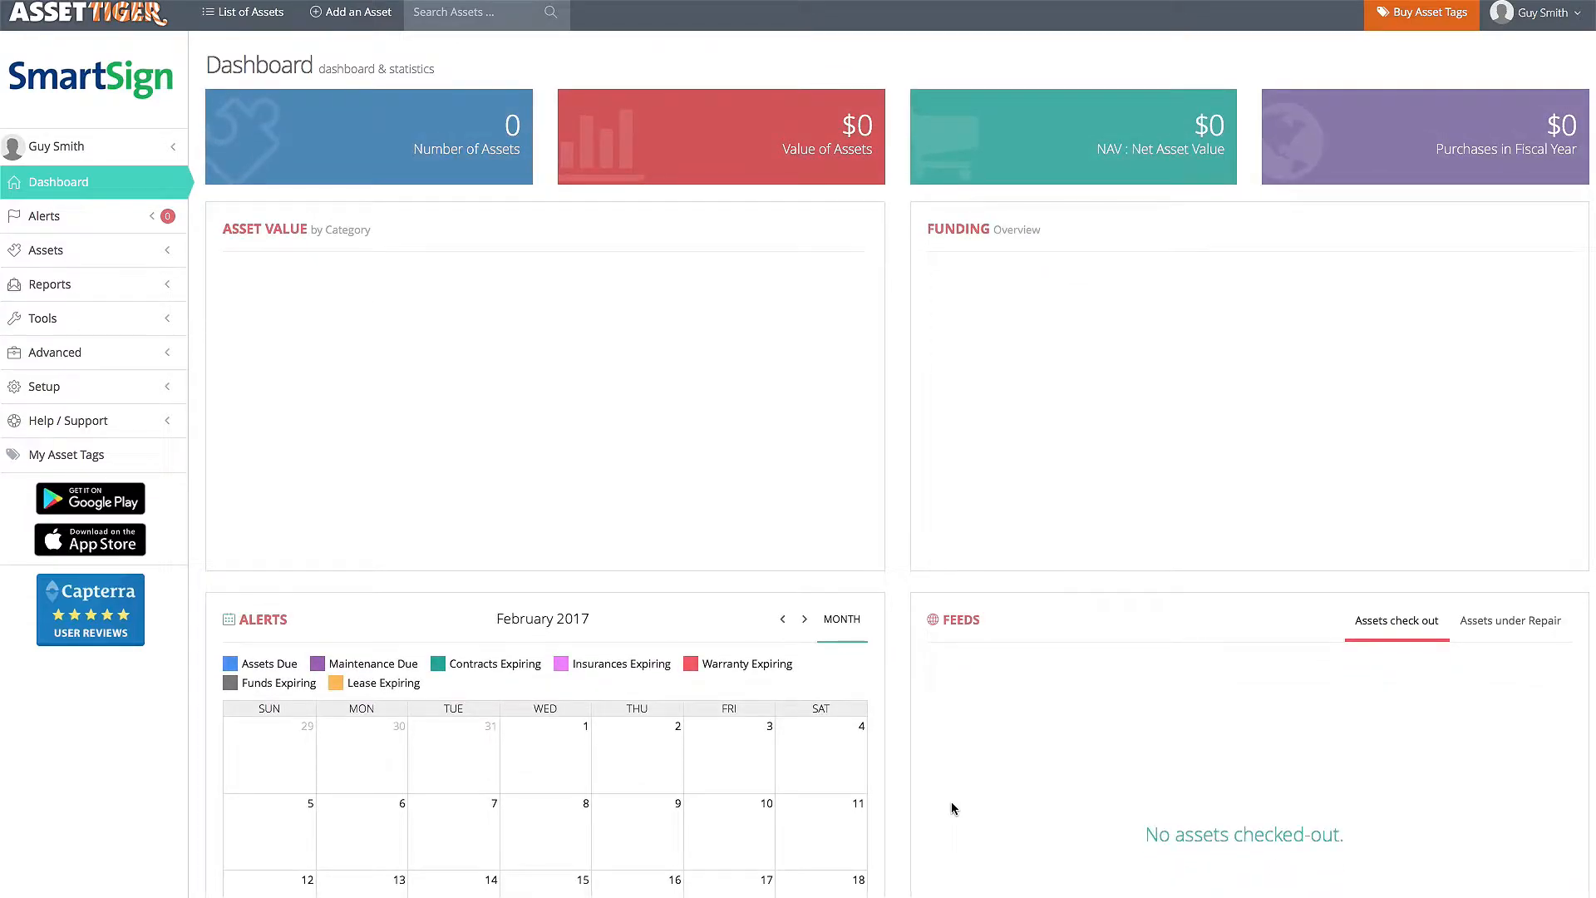
Scroll the empty dashboard and expand the Help / Support menu in the sidebar.
{"action": "scroll", "scroll_direction": "down", "scroll_amount": 3}
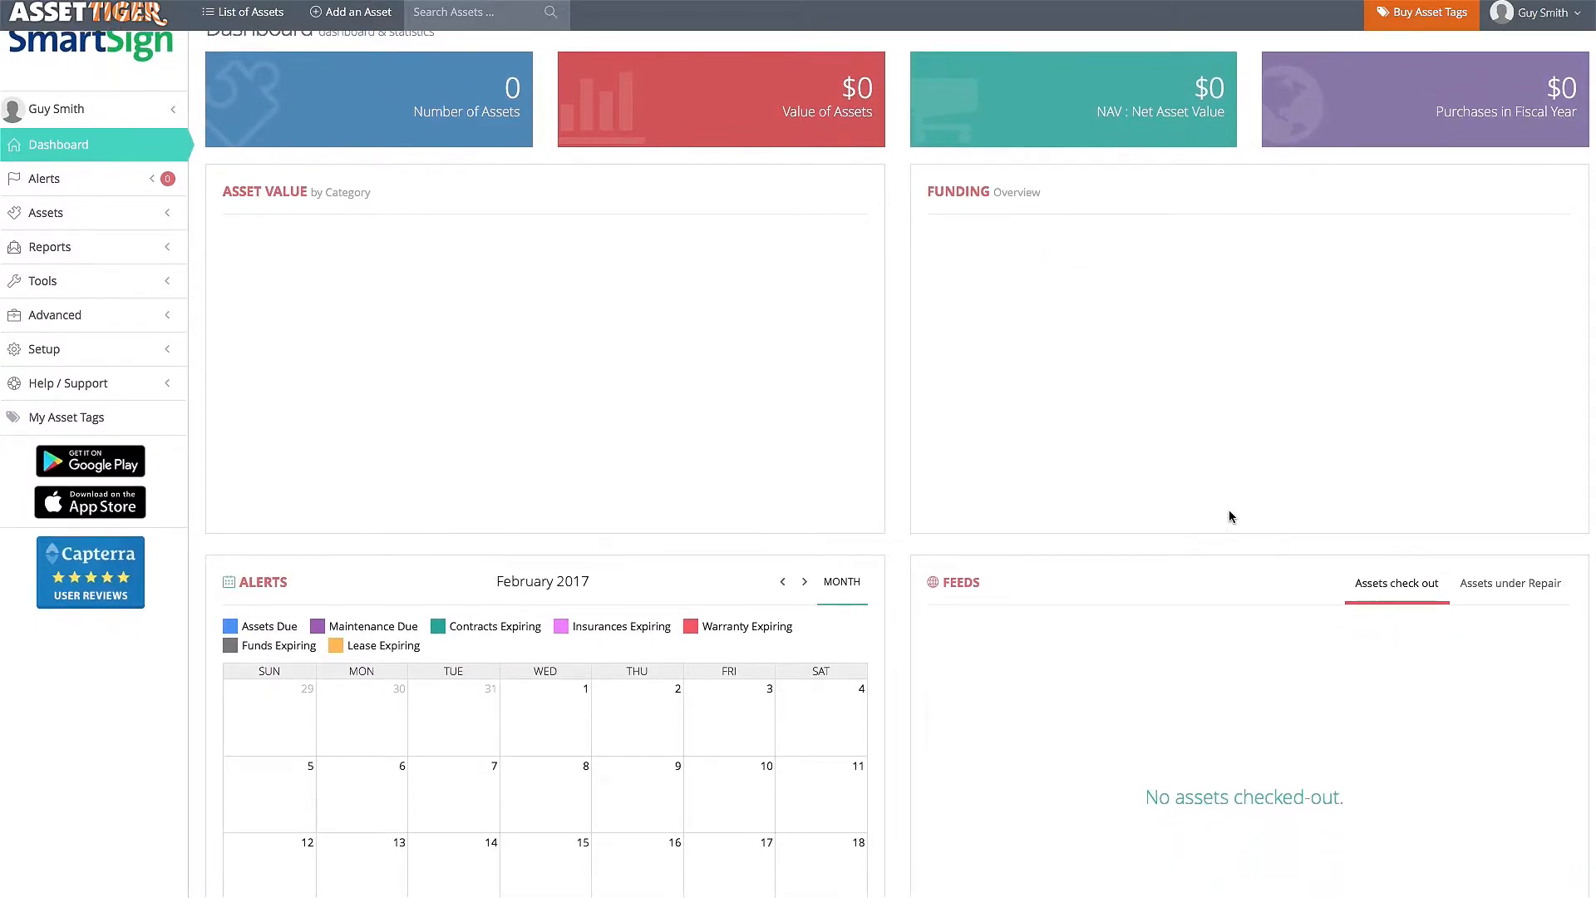
{"action": "scroll", "scroll_direction": "down", "scroll_amount": 3}
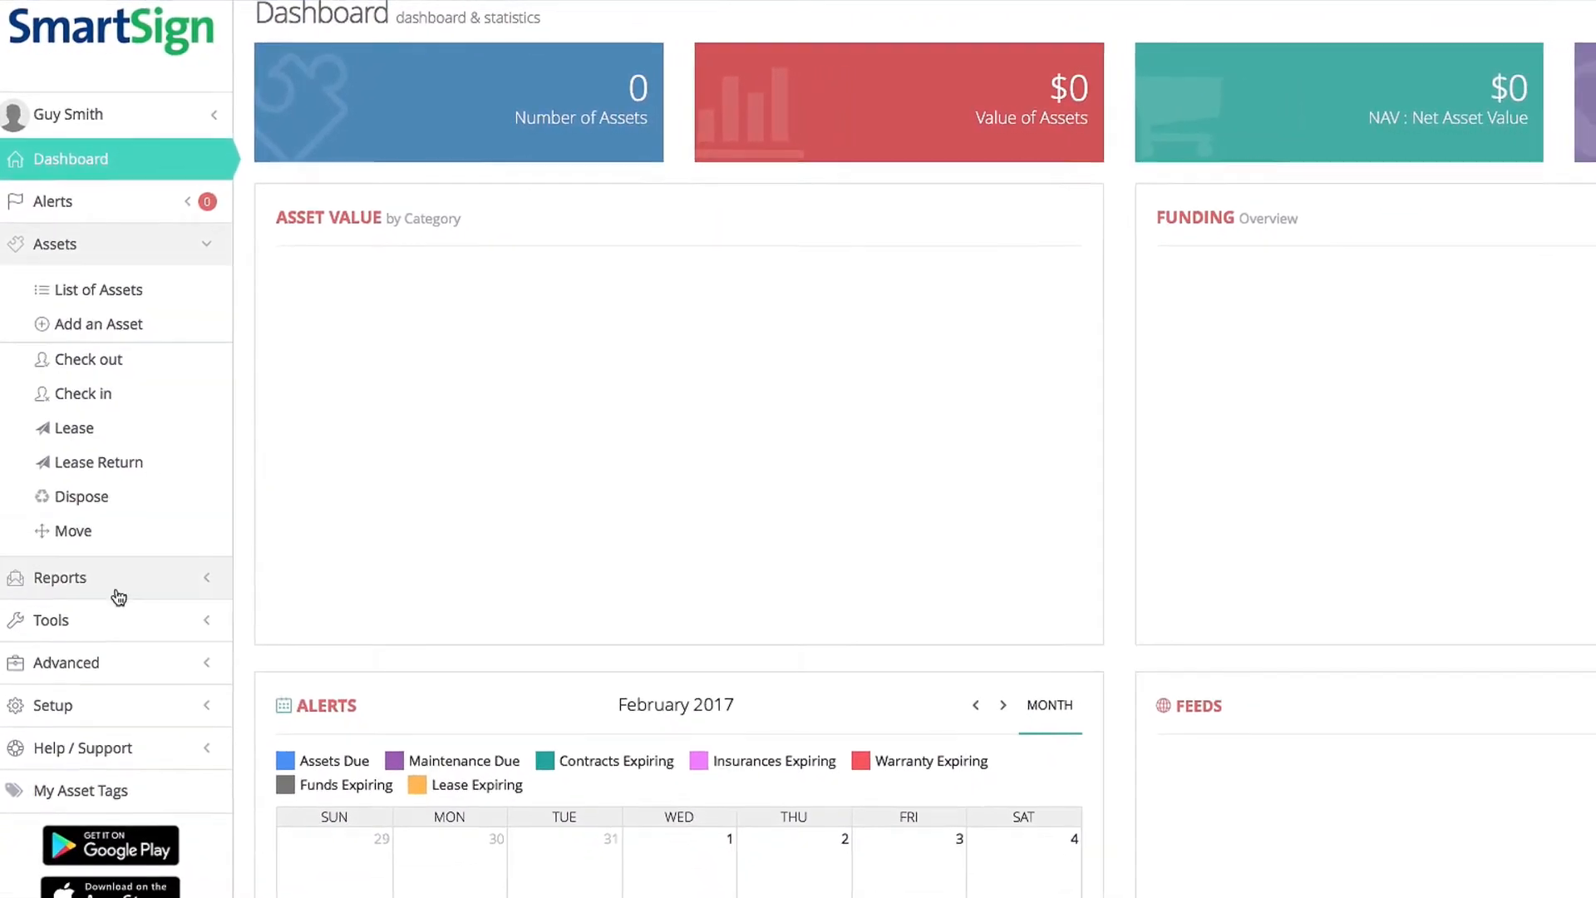
{"action": "left_click", "coordinate": [72, 748]}
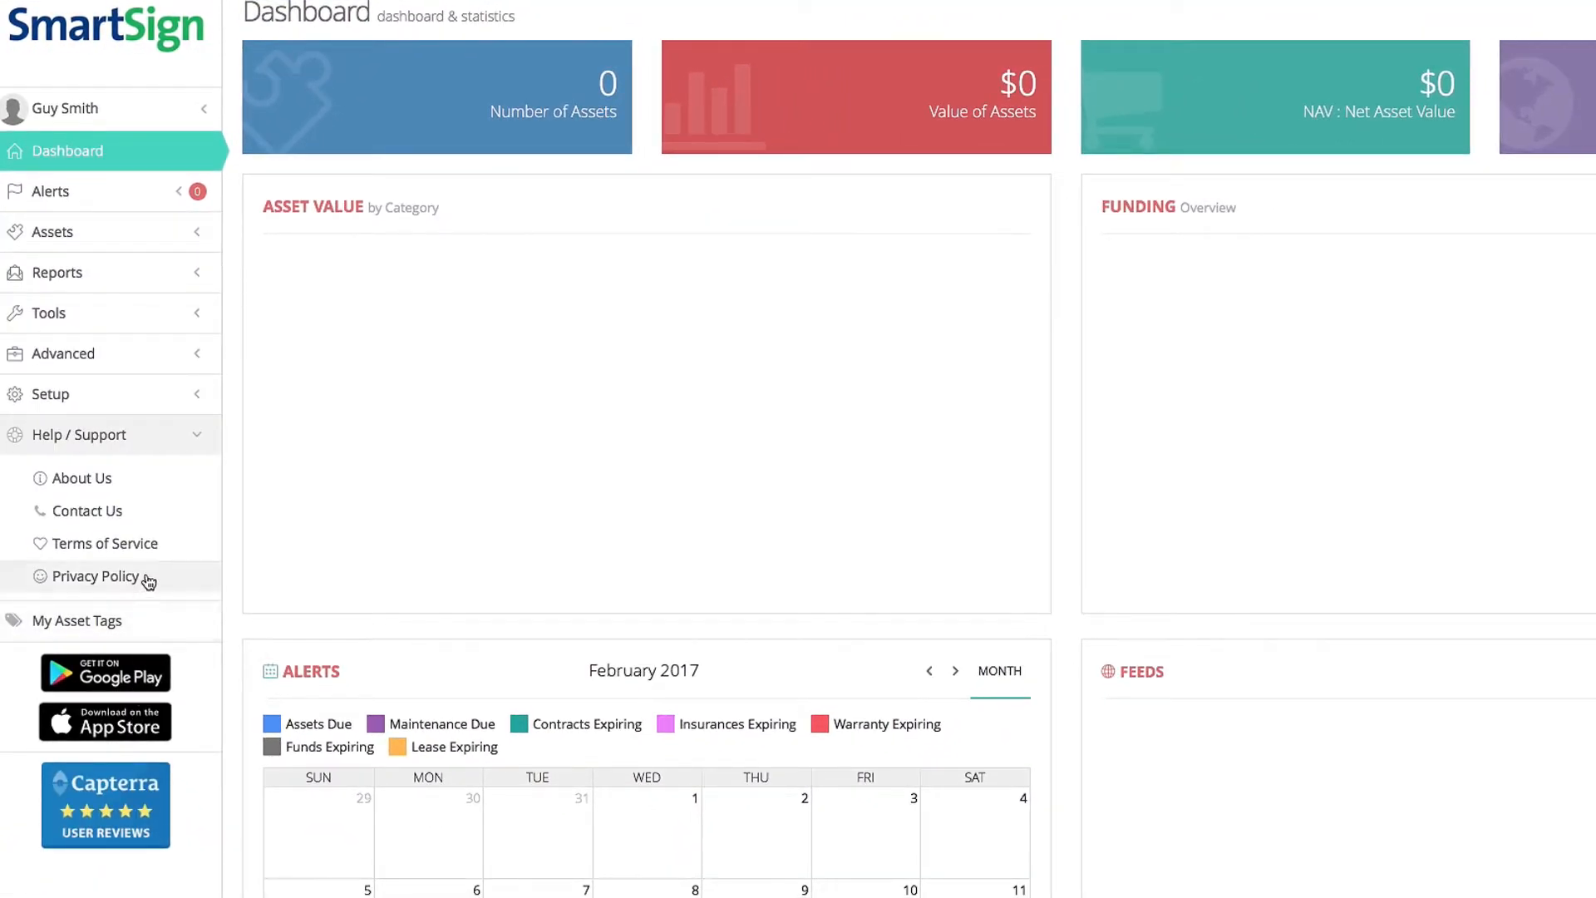